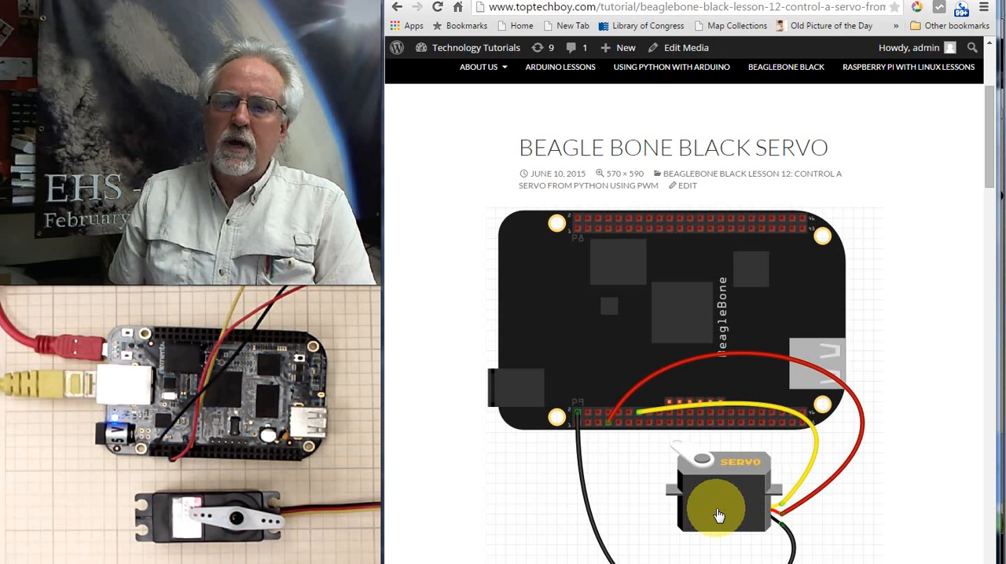
Scroll the toptechboy tutorial down from the servo diagram to the wiring explanation
{"action": "left_click_drag", "start_coordinate": [715, 515], "coordinate": [603, 354]}
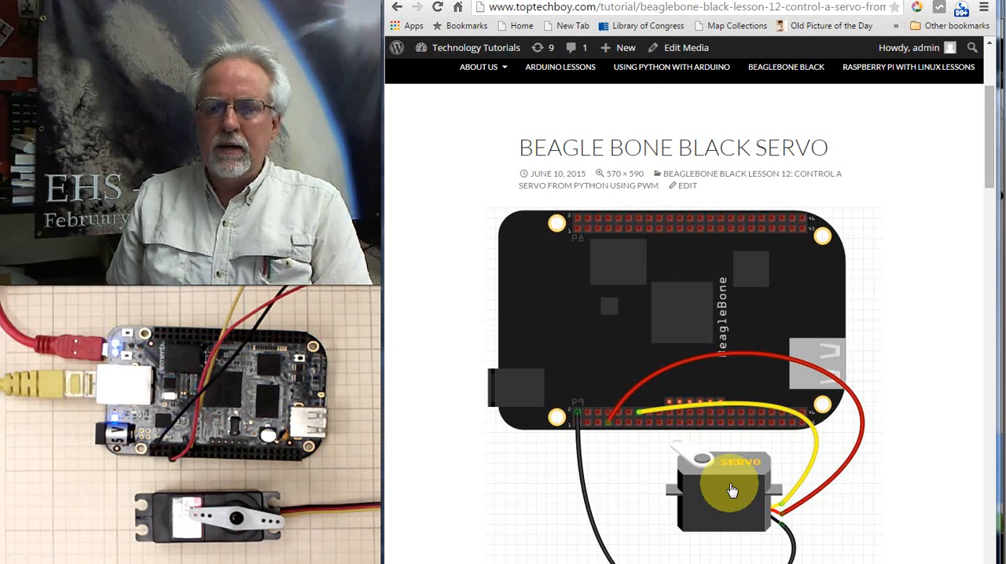
{"action": "mouse_move", "coordinate": [751, 491]}
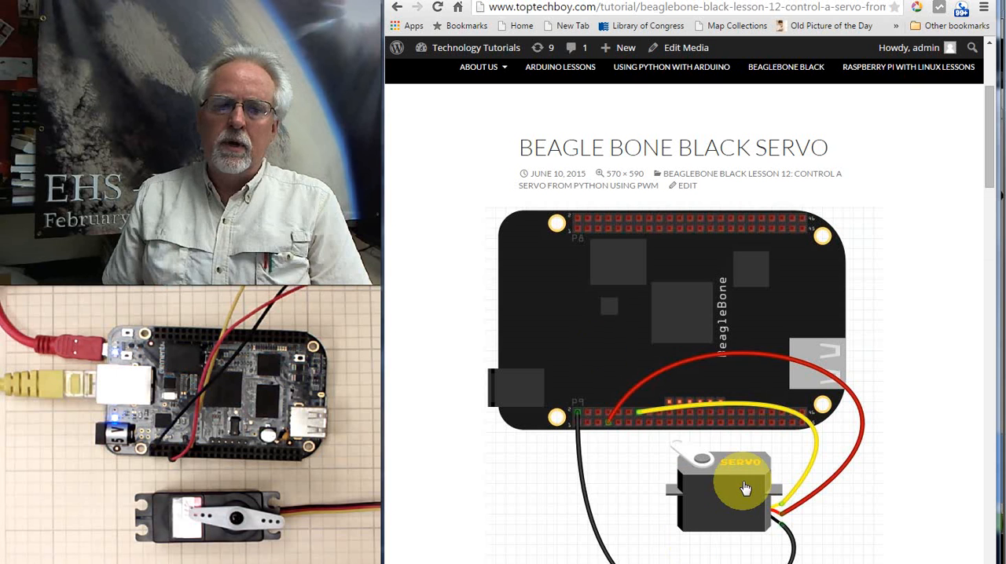
{"action": "mouse_move", "coordinate": [653, 515]}
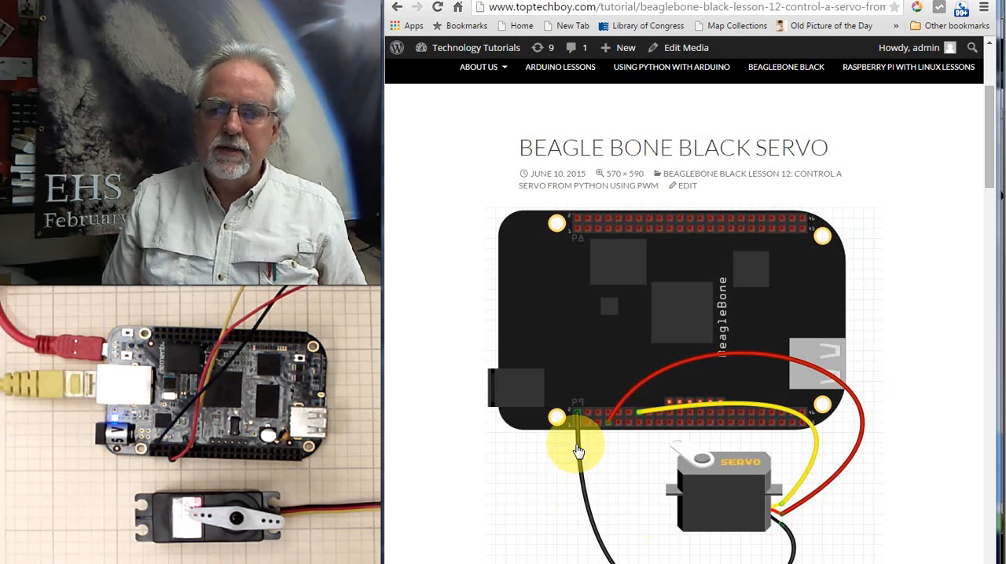
{"action": "mouse_move", "coordinate": [594, 511]}
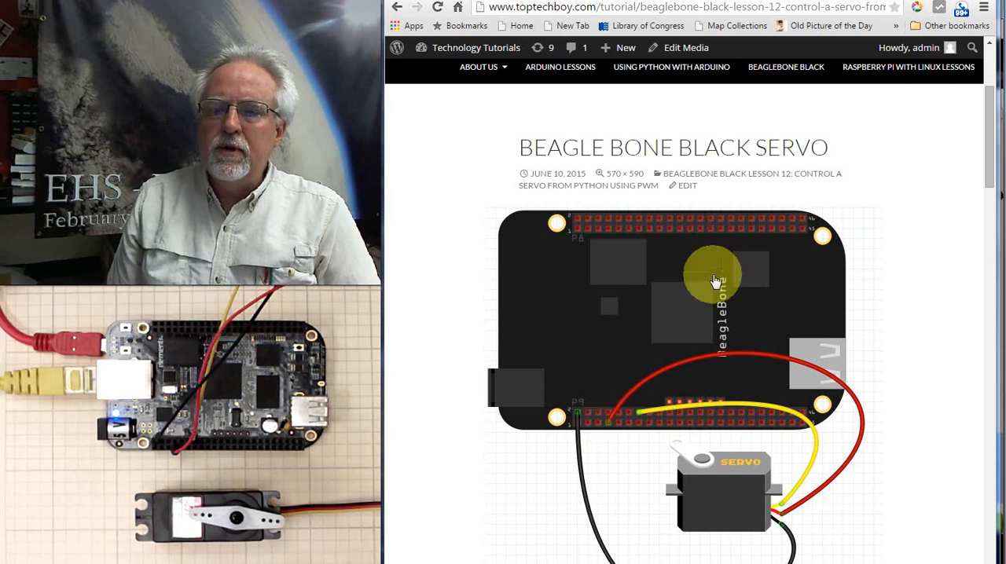
{"action": "mouse_move", "coordinate": [974, 349]}
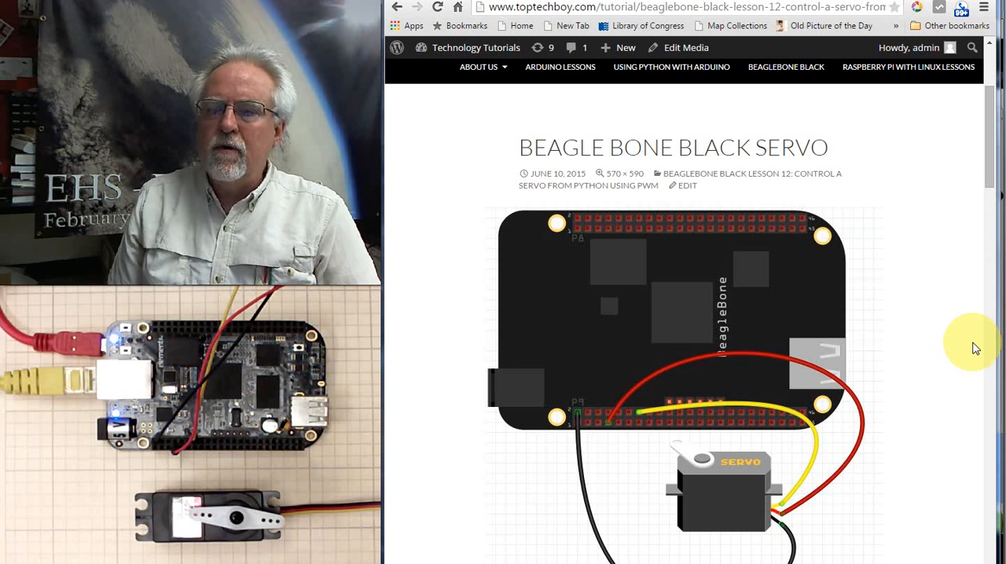
{"action": "mouse_move", "coordinate": [974, 317]}
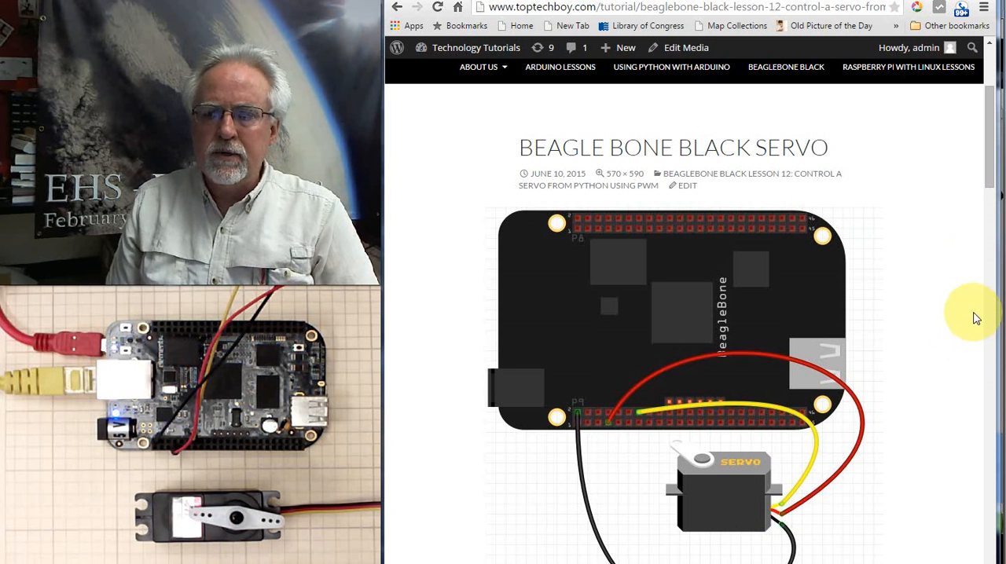
{"action": "mouse_move", "coordinate": [977, 267]}
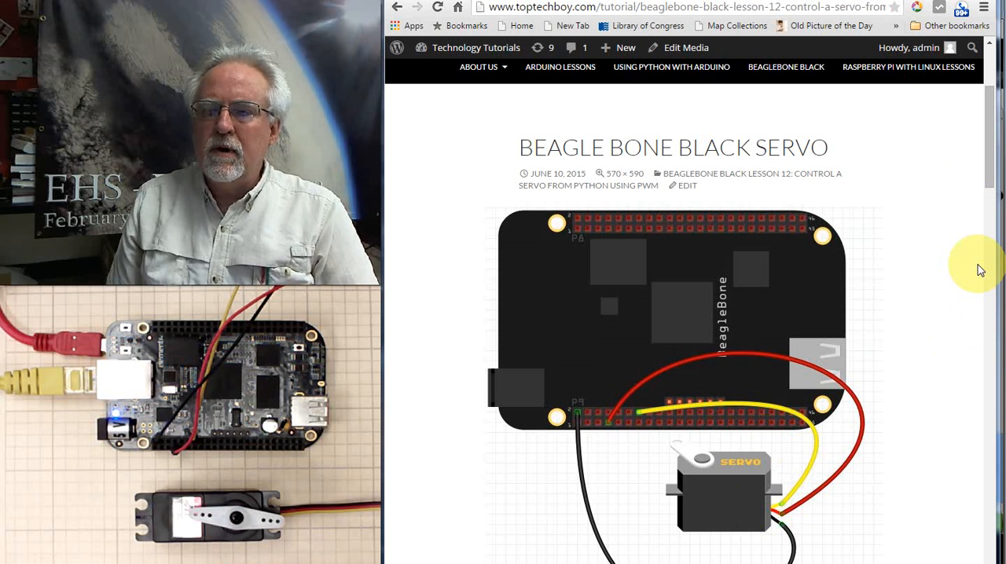
{"action": "mouse_move", "coordinate": [805, 477]}
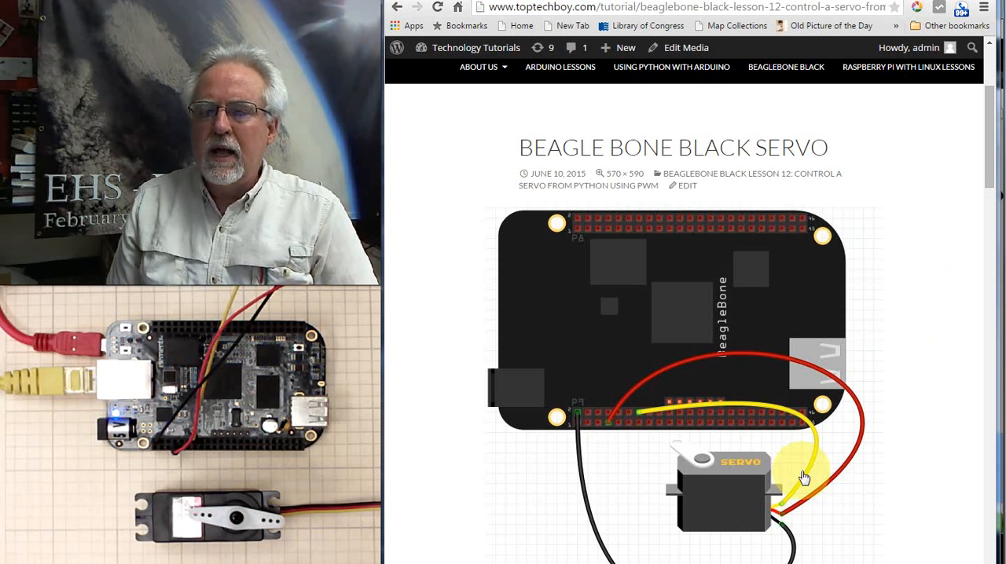
{"action": "mouse_move", "coordinate": [641, 418]}
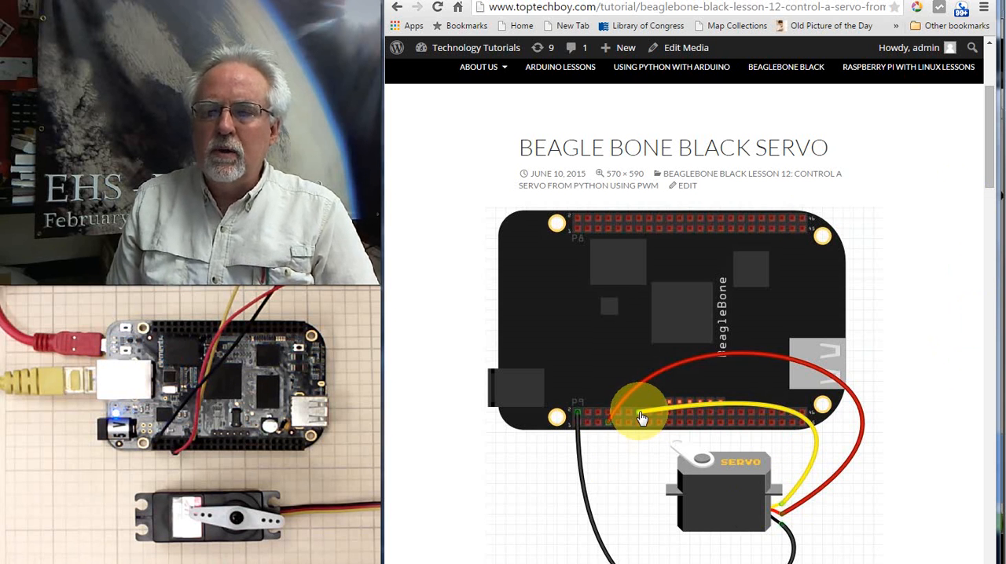
{"action": "mouse_move", "coordinate": [899, 459]}
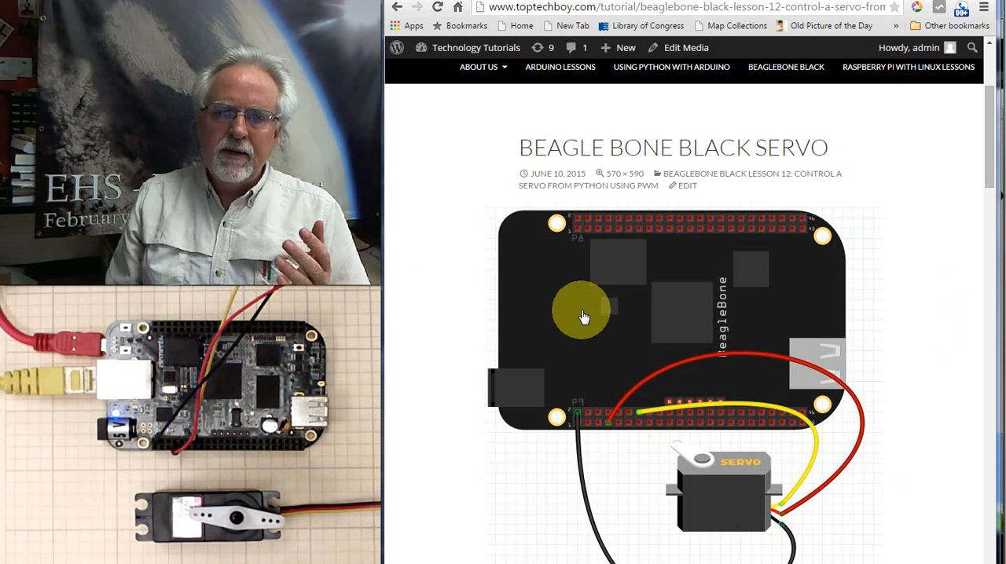
{"action": "mouse_move", "coordinate": [782, 531]}
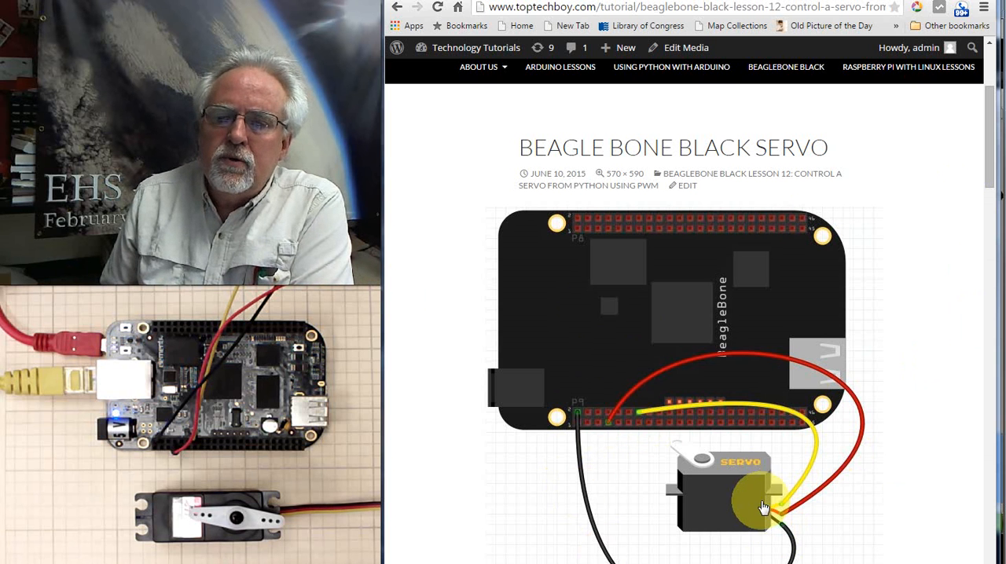
{"action": "mouse_move", "coordinate": [975, 430]}
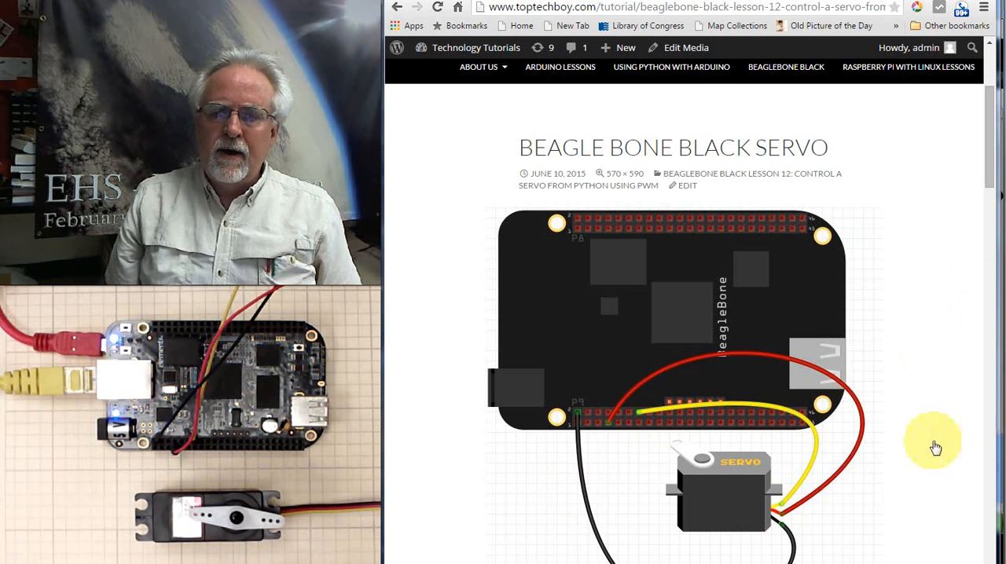
{"action": "mouse_move", "coordinate": [601, 432]}
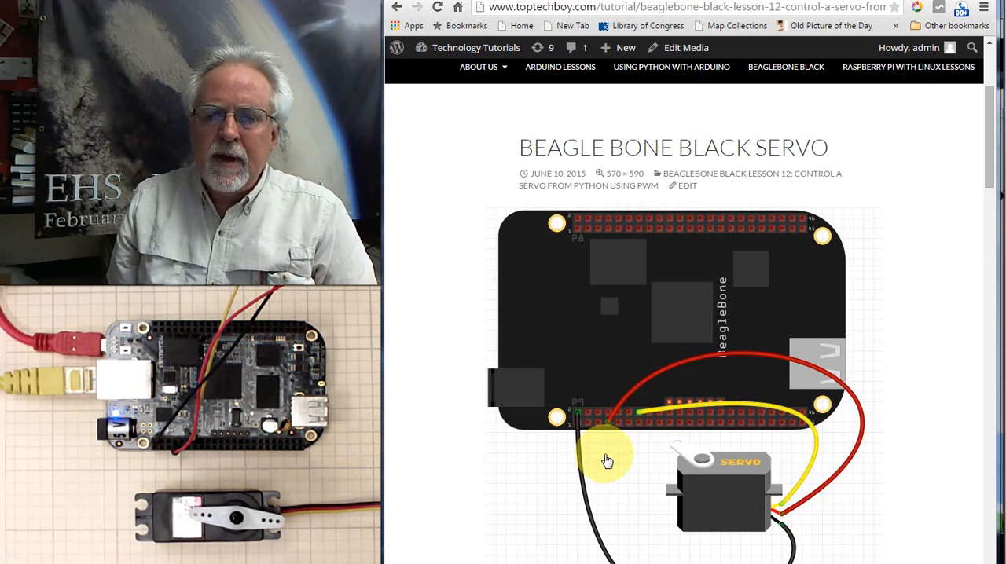
{"action": "mouse_move", "coordinate": [575, 465]}
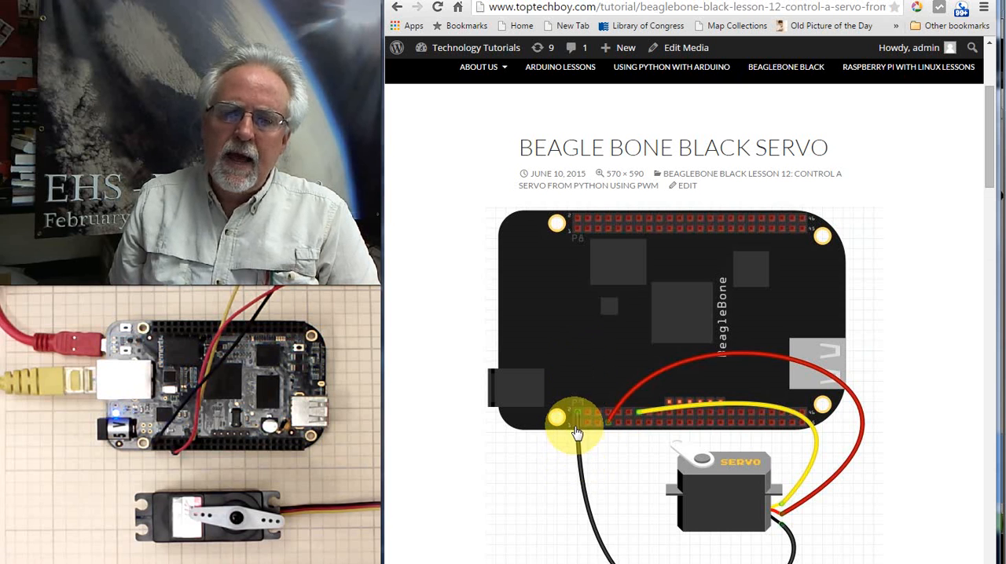
{"action": "mouse_move", "coordinate": [574, 406]}
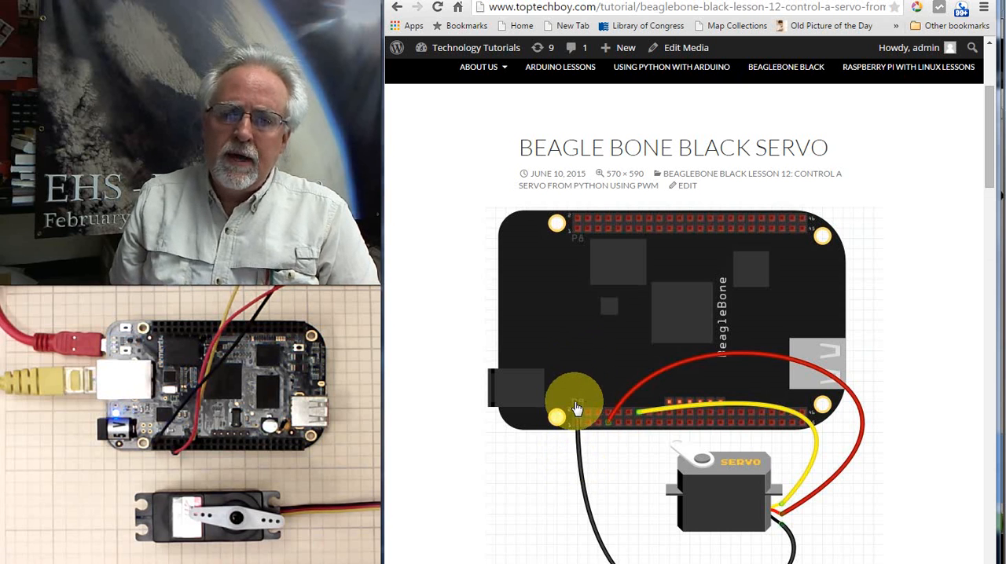
{"action": "mouse_move", "coordinate": [579, 431]}
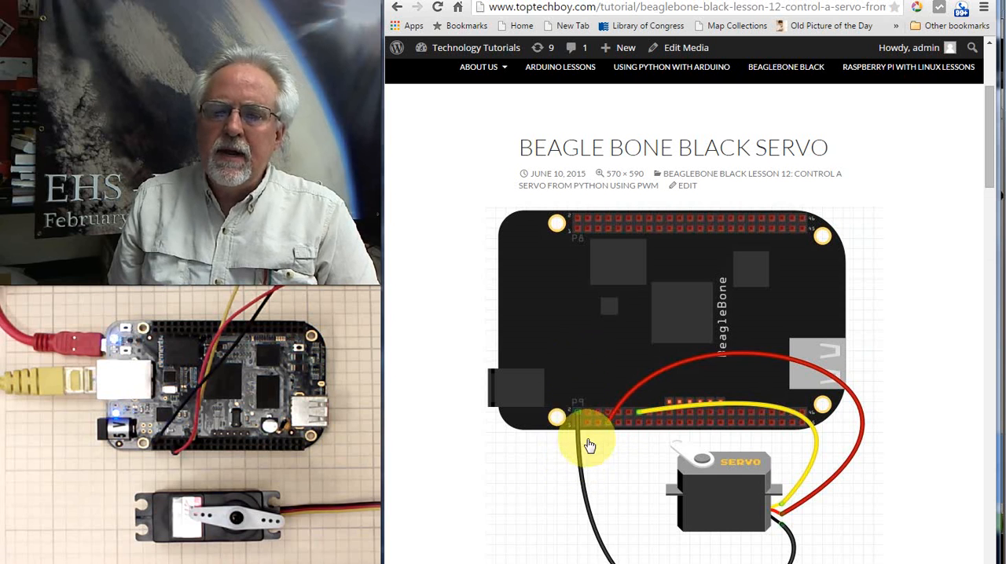
{"action": "mouse_move", "coordinate": [600, 421]}
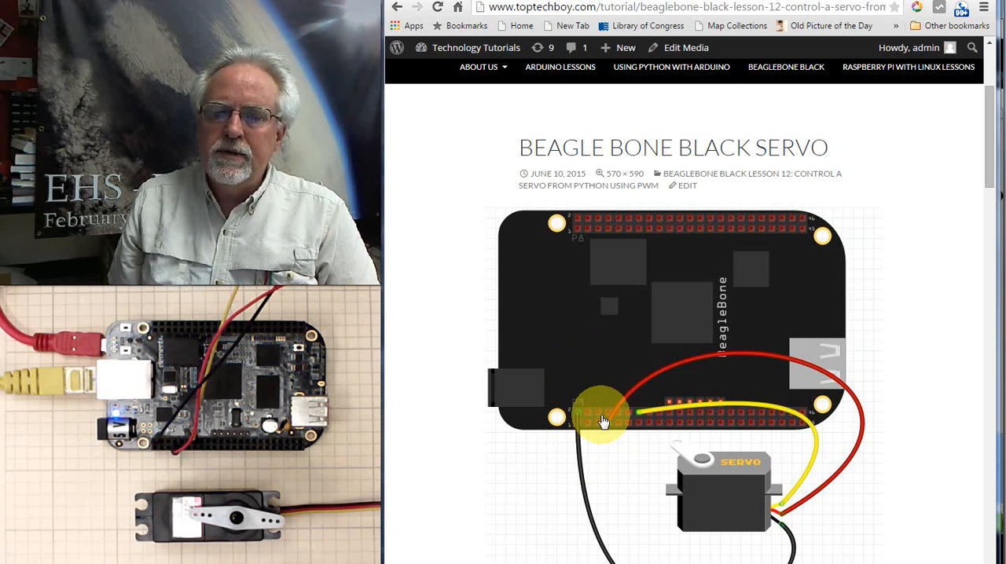
{"action": "mouse_move", "coordinate": [673, 421]}
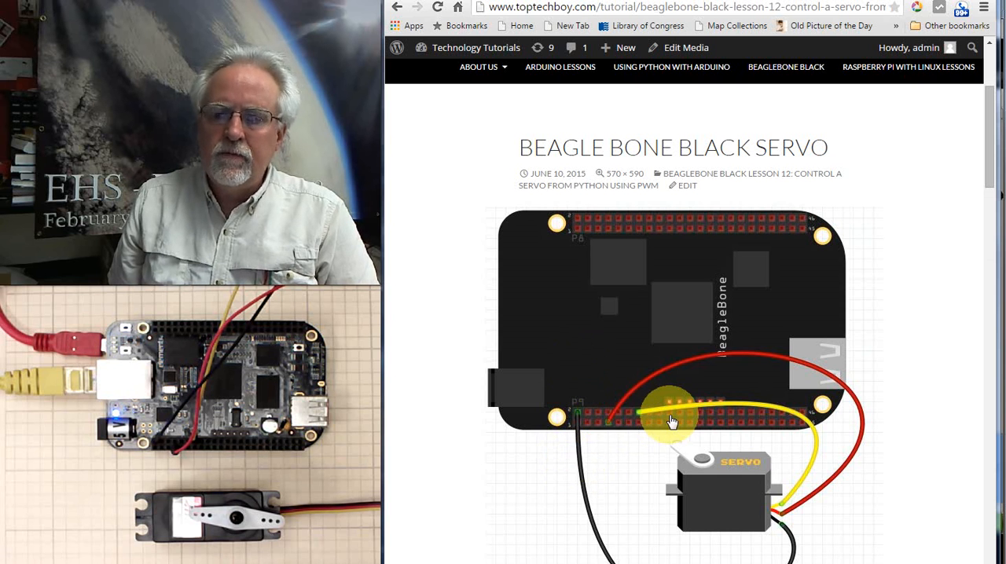
{"action": "mouse_move", "coordinate": [910, 490]}
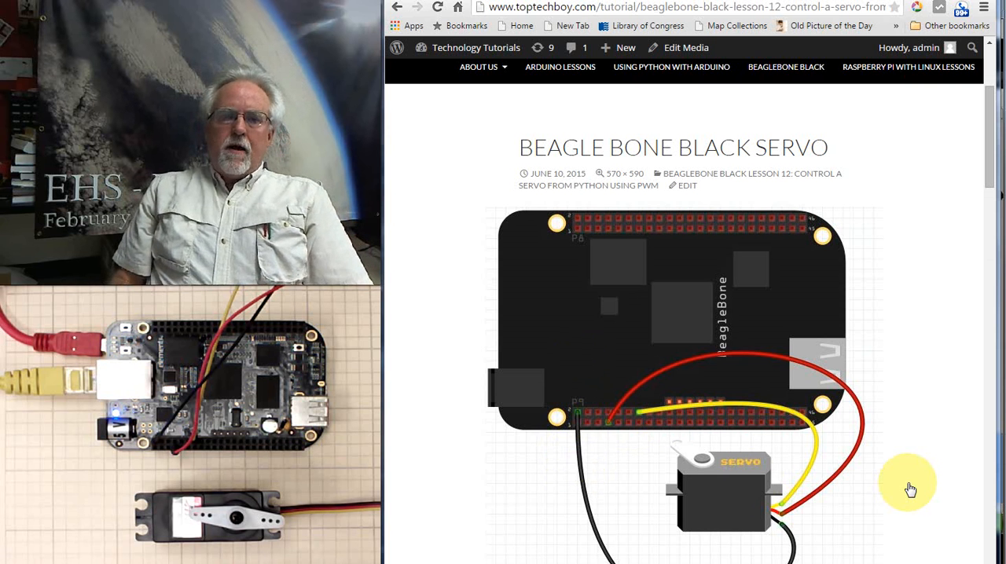
{"action": "mouse_move", "coordinate": [723, 542]}
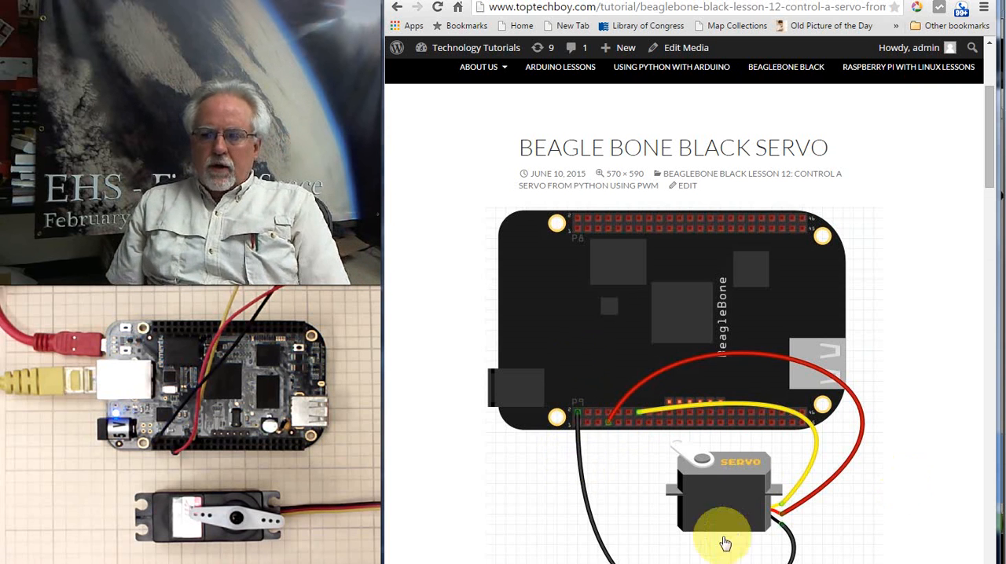
{"action": "mouse_move", "coordinate": [795, 487]}
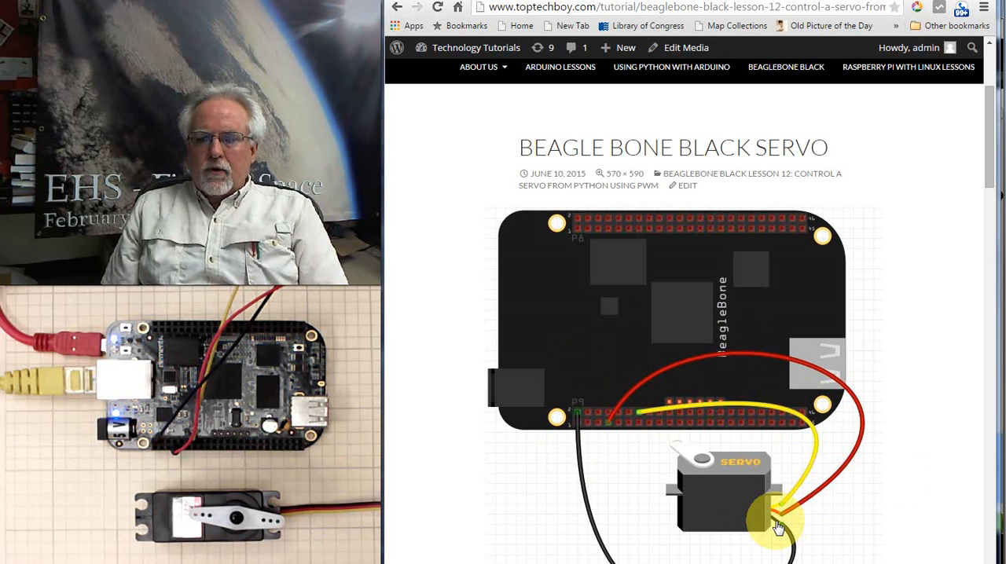
{"action": "mouse_move", "coordinate": [569, 453]}
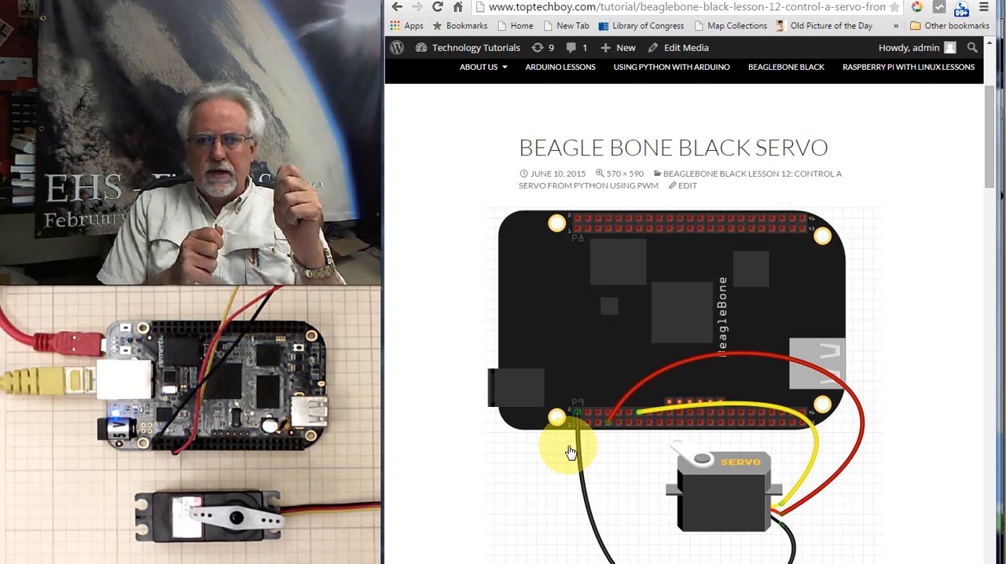
{"action": "mouse_move", "coordinate": [824, 455]}
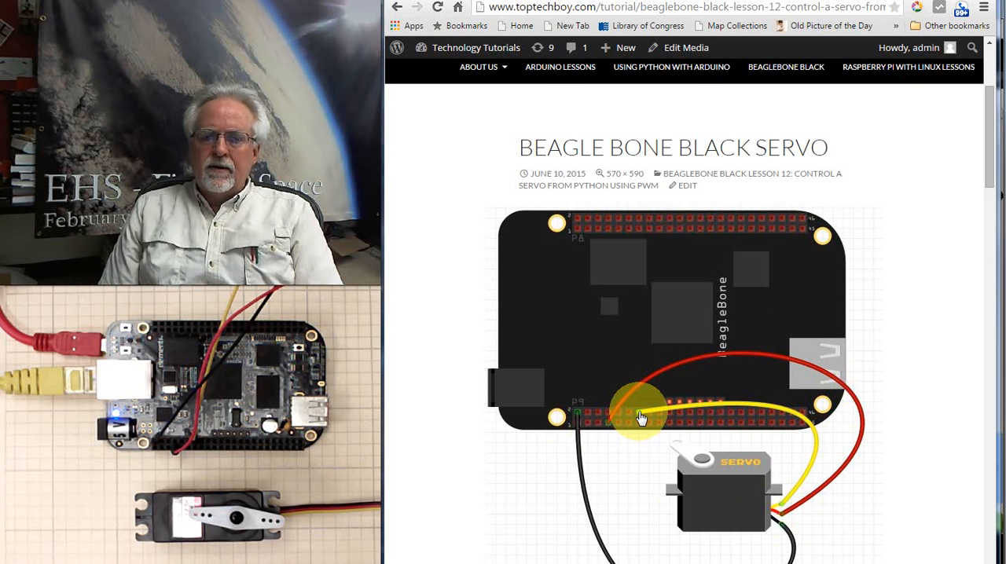
{"action": "mouse_move", "coordinate": [761, 392]}
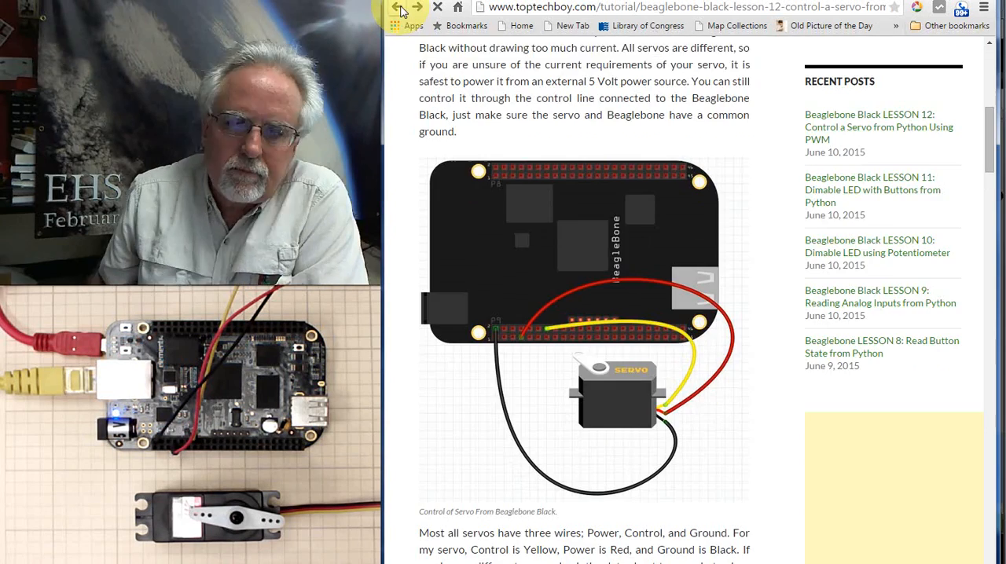
Scroll further down to the section on controlling servo position with 50 Hz PWM pulse widths
{"action": "scroll", "scroll_direction": "down", "scroll_amount": 3}
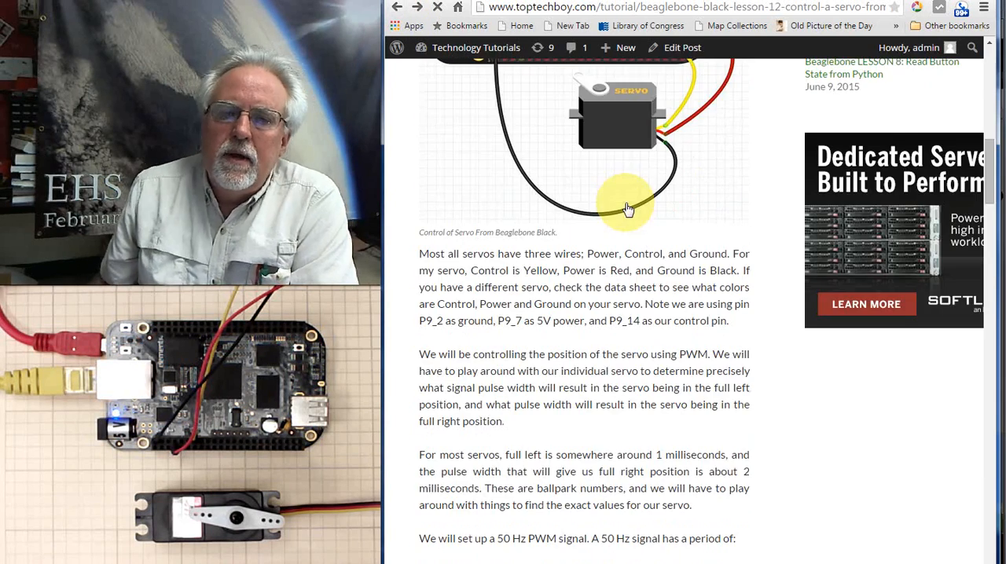
{"action": "scroll", "scroll_direction": "down", "scroll_amount": 3}
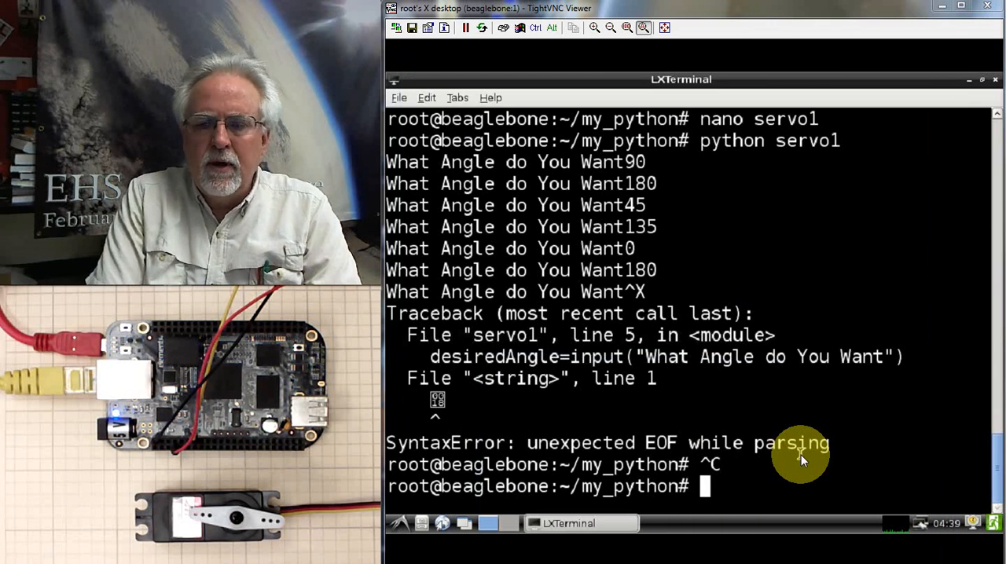
{"action": "mouse_move", "coordinate": [757, 490]}
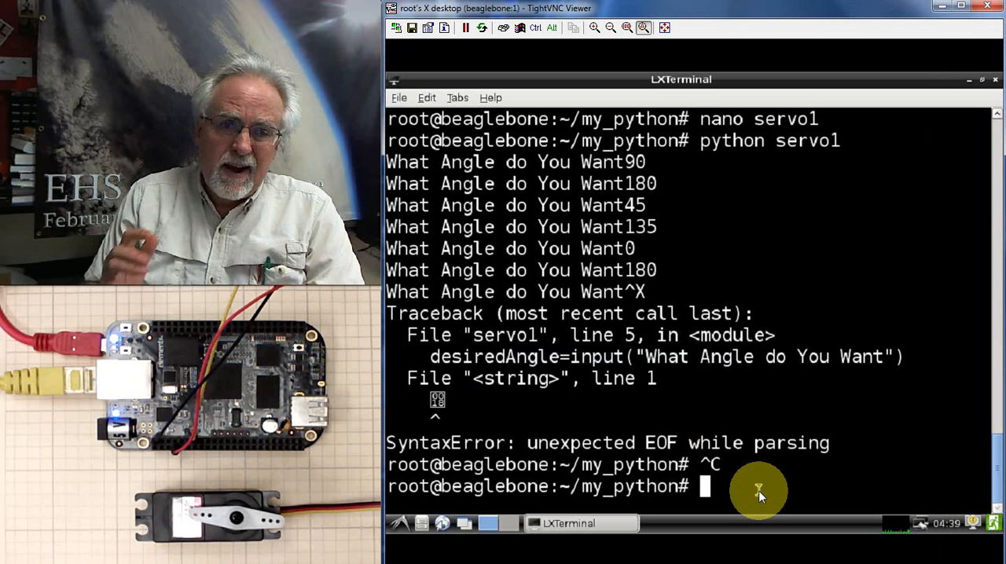
Clear the terminal, change into ~/my_python and create a new file tweak in nano
{"action": "type", "text": "clear"}
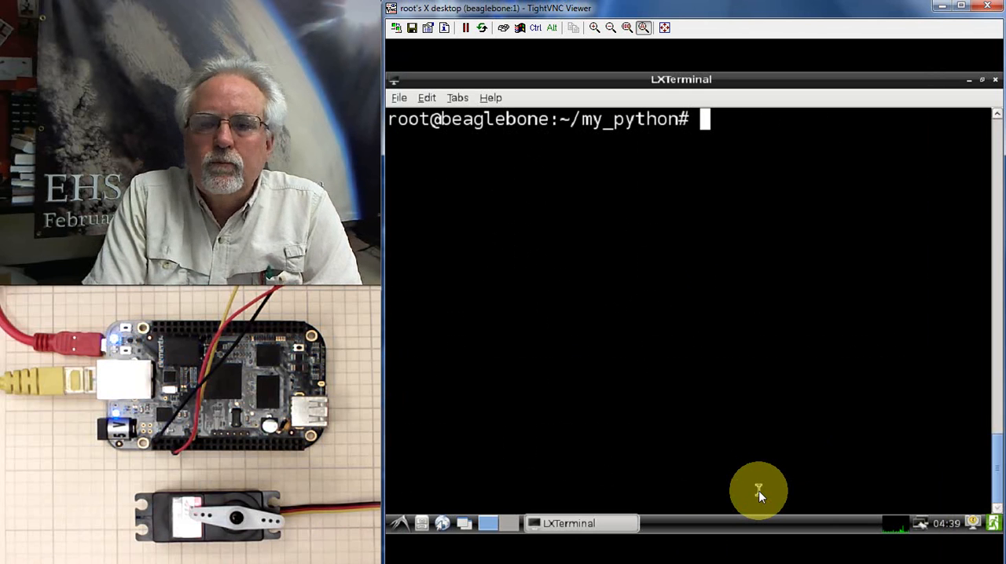
{"action": "type", "text": "cd ~"}
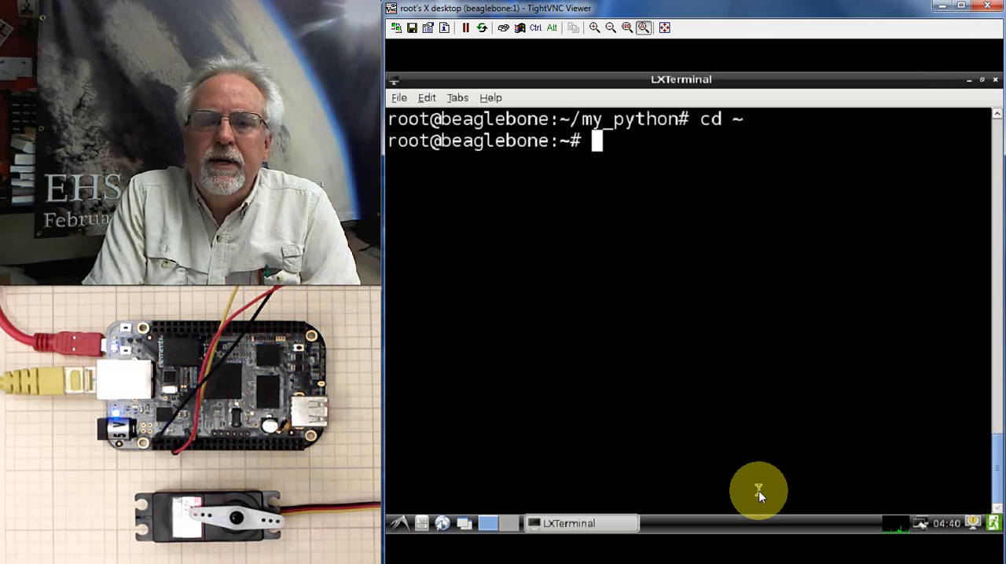
{"action": "type", "text": "ls"}
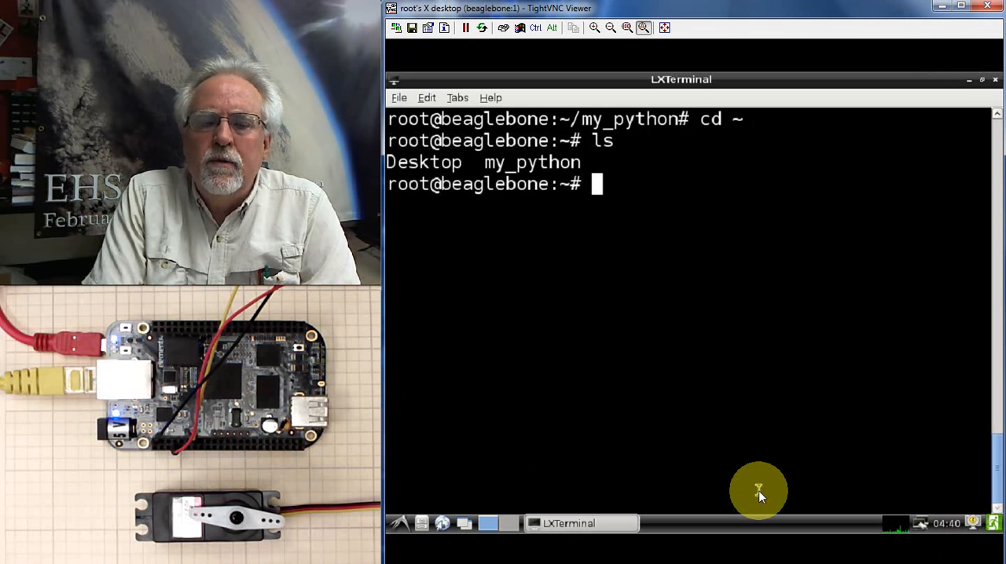
{"action": "type", "text": "cd"}
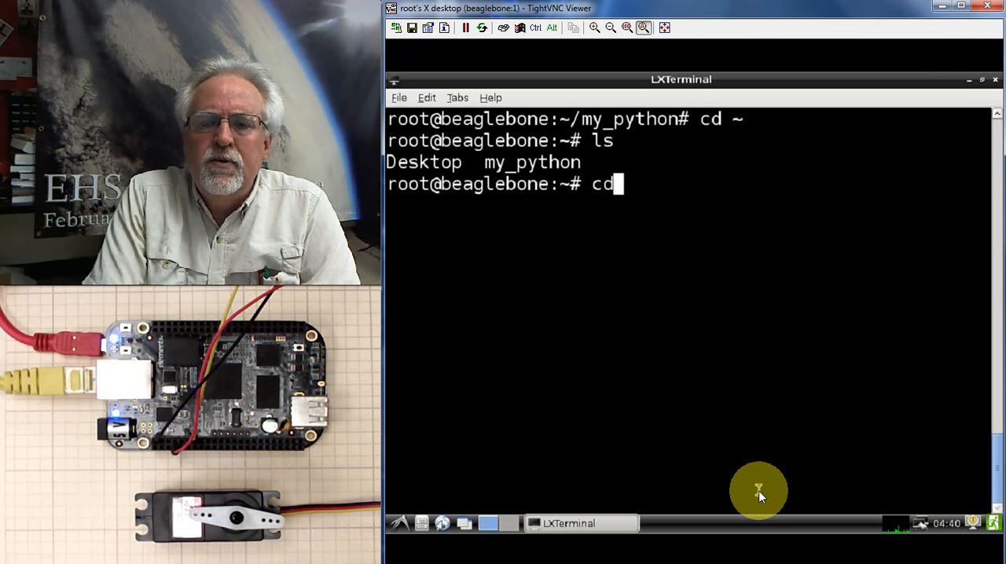
{"action": "type", "text": "my_pytho"}
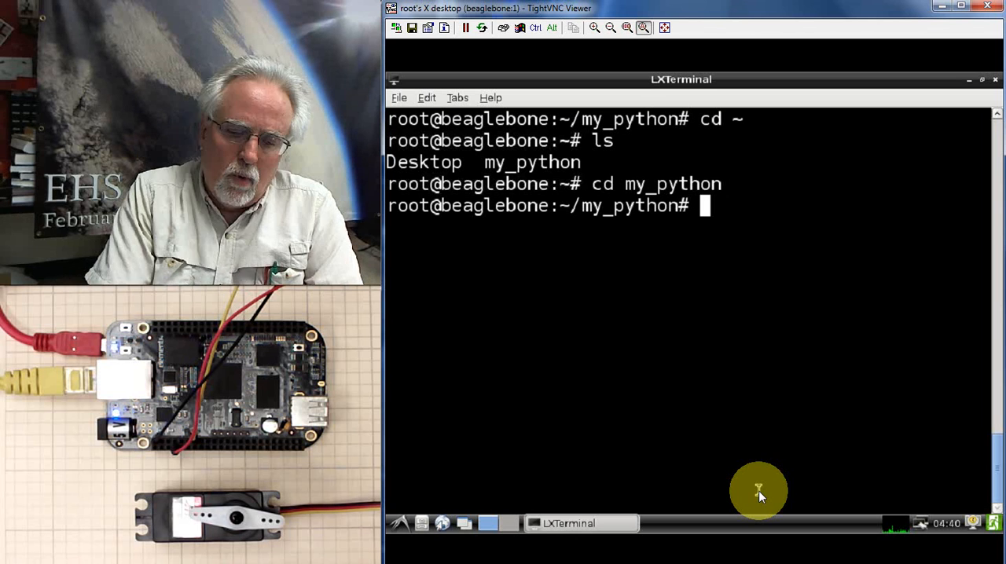
{"action": "type", "text": "nano"}
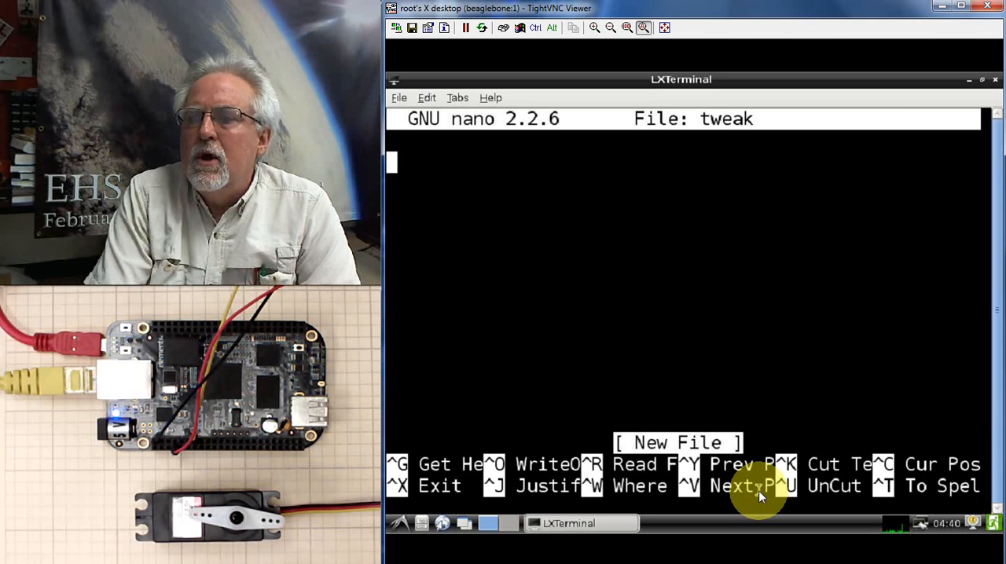
Write the line import Adafruit_BBIO.PWM as PWM
{"action": "type", "text": "import A"}
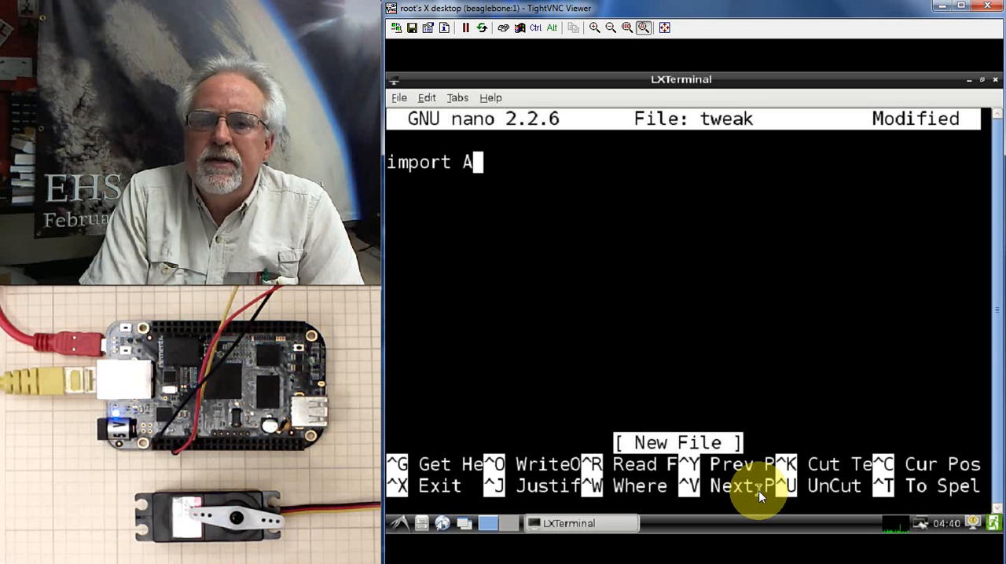
{"action": "type", "text": "dafruit"}
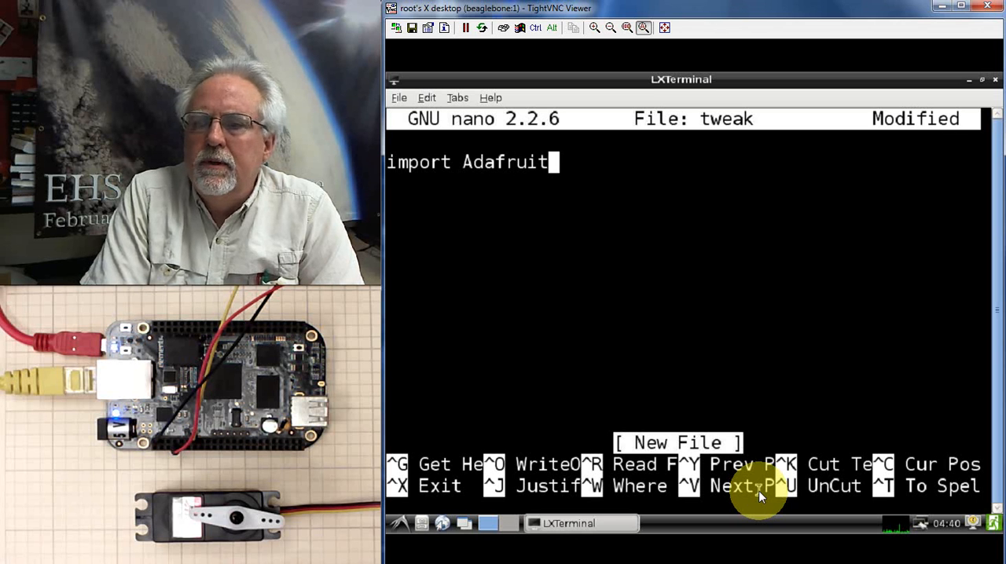
{"action": "type", "text": "_B"}
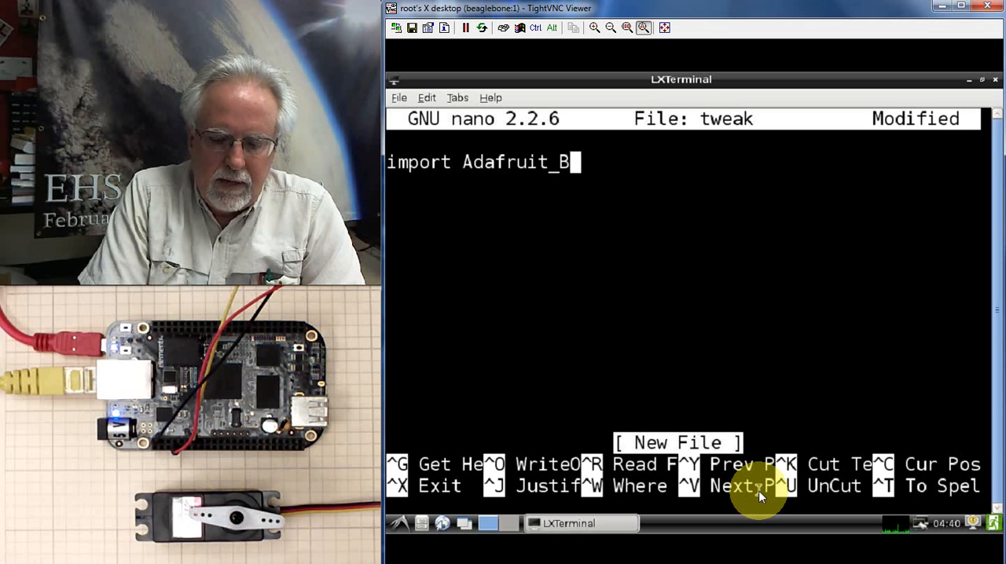
{"action": "type", "text": "BIO."}
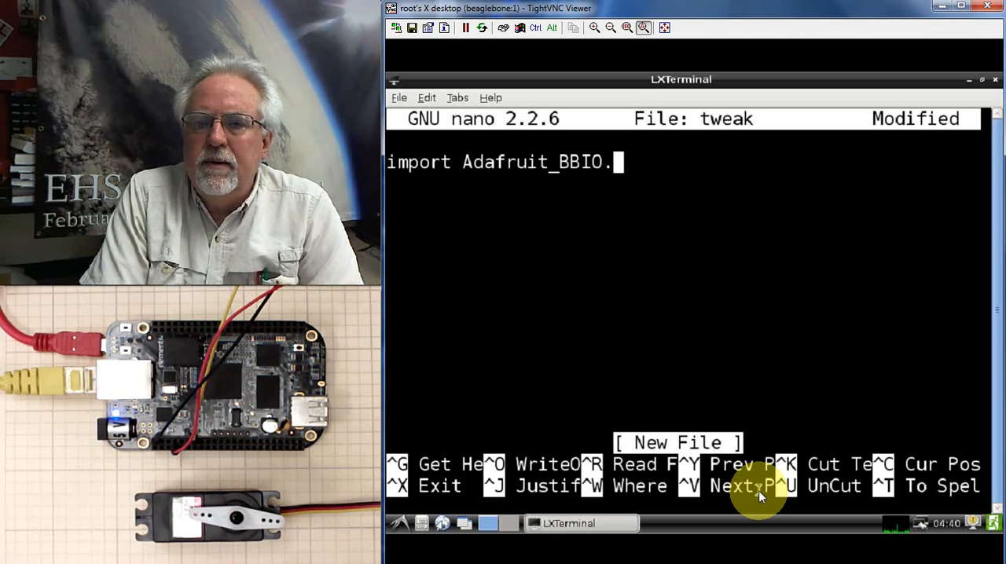
{"action": "type", "text": "PWM as P"}
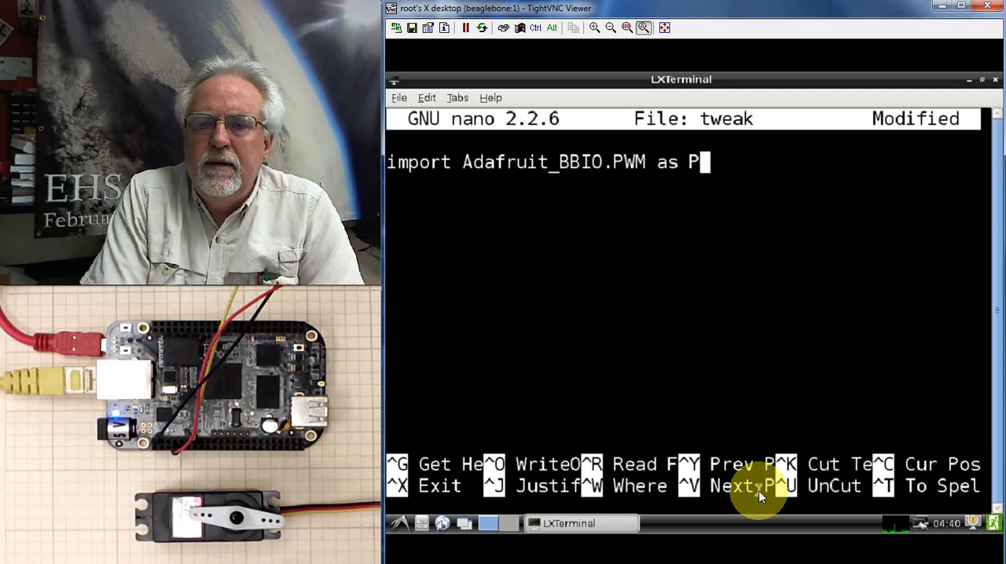
{"action": "type", "text": "WM"}
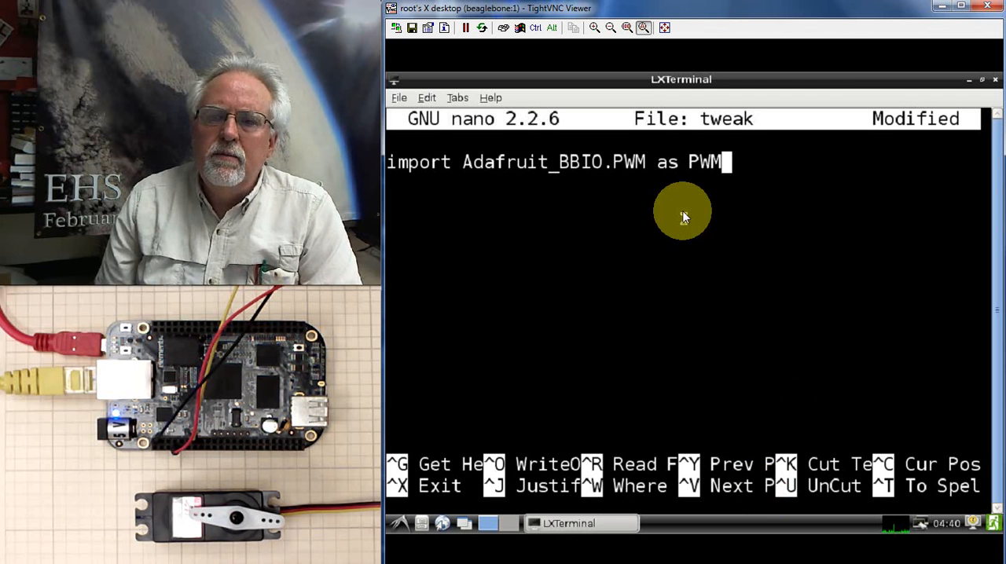
{"action": "mouse_move", "coordinate": [751, 171]}
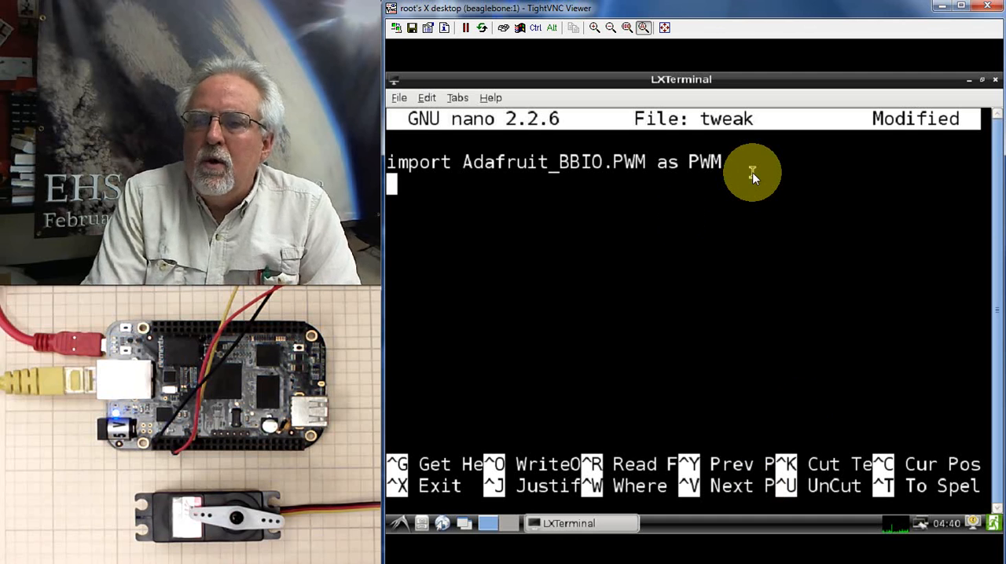
Write the line servoPin="P9_14"
{"action": "type", "text": "servoP"}
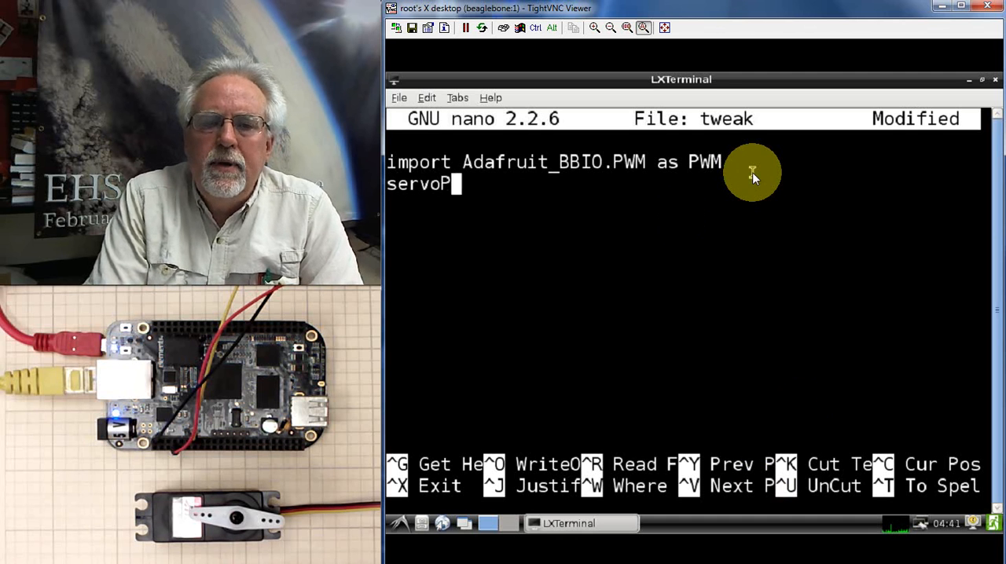
{"action": "type", "text": "in=\""}
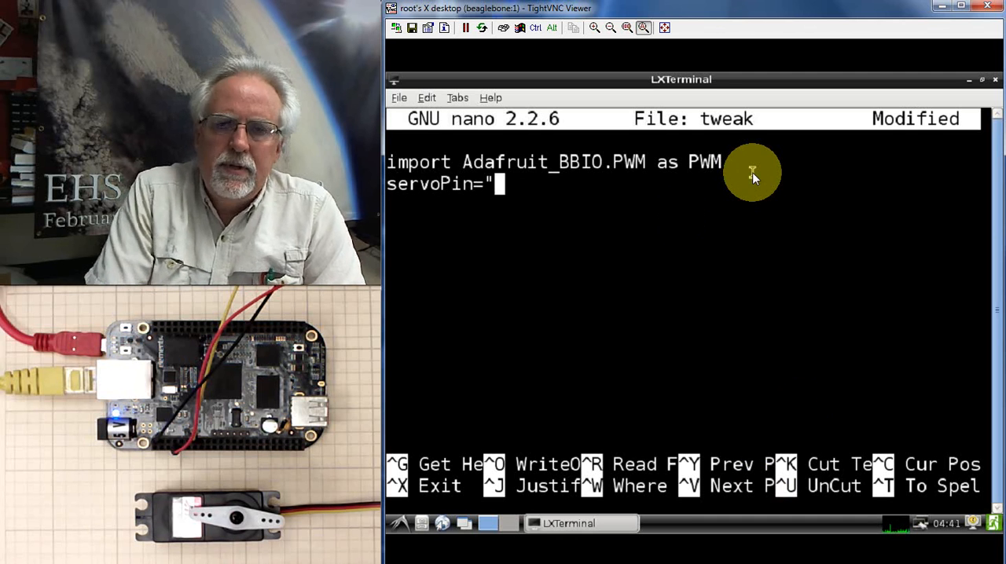
{"action": "type", "text": "P"}
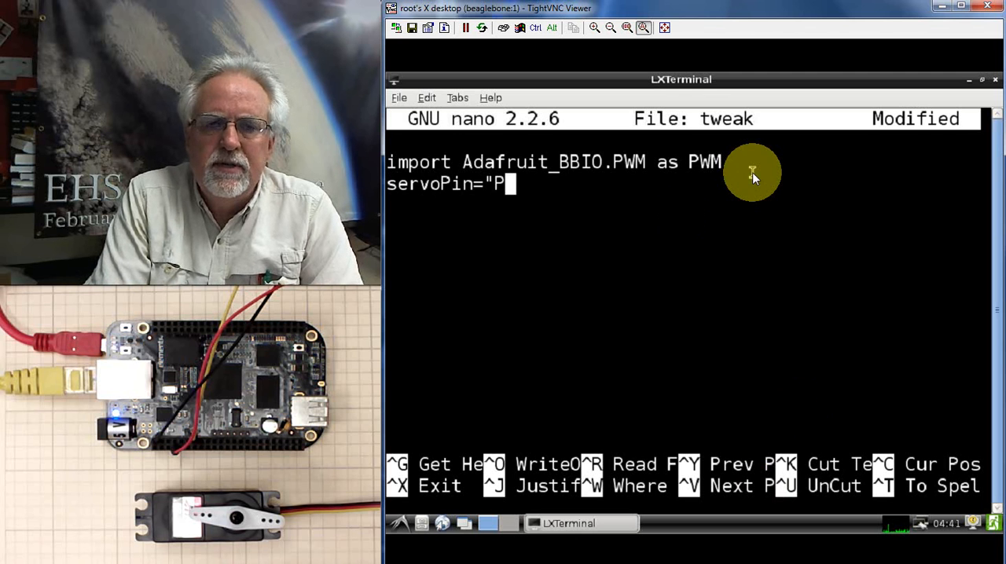
{"action": "type", "text": "9"}
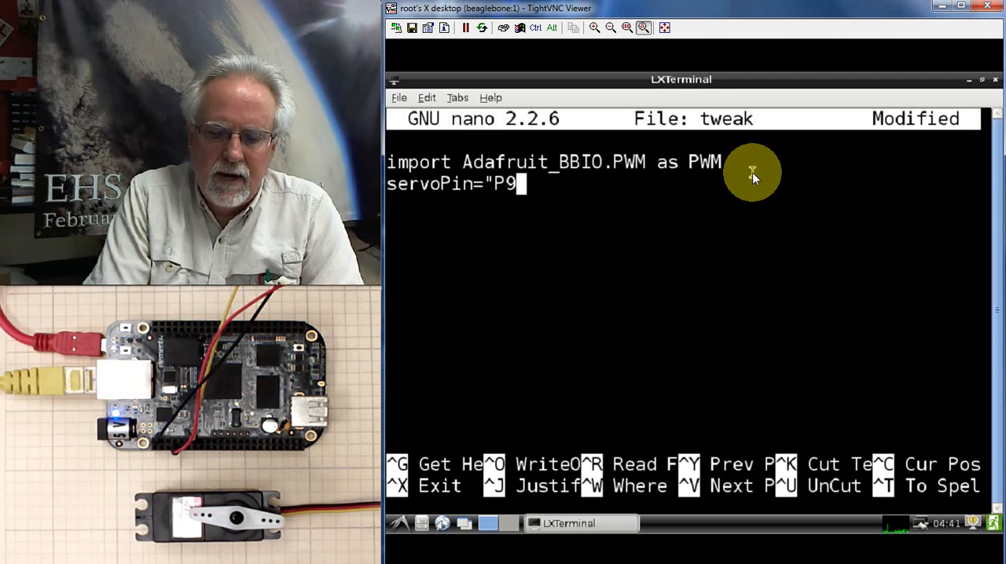
{"action": "type", "text": "_14"}
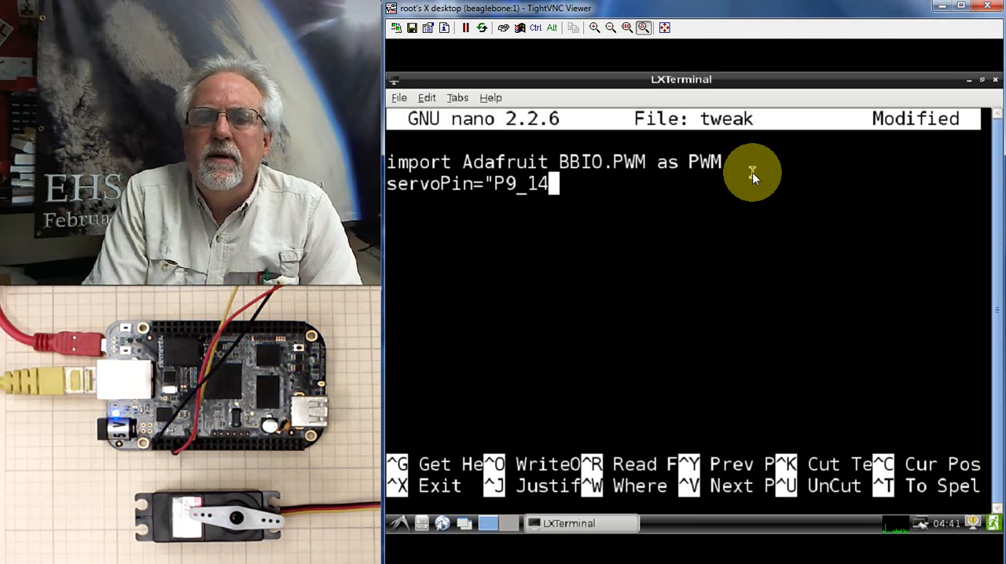
{"action": "type", "text": "\""}
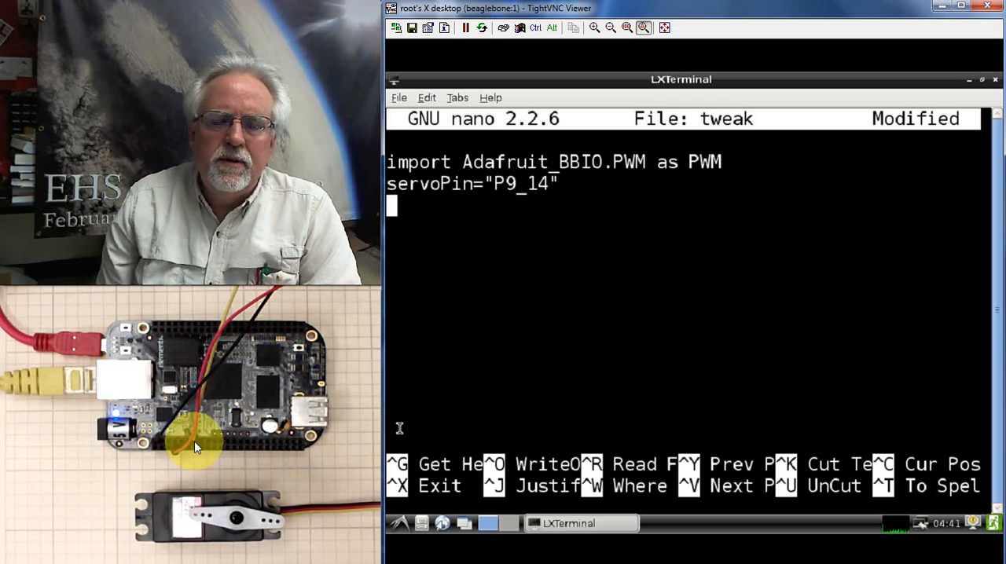
{"action": "mouse_move", "coordinate": [688, 192]}
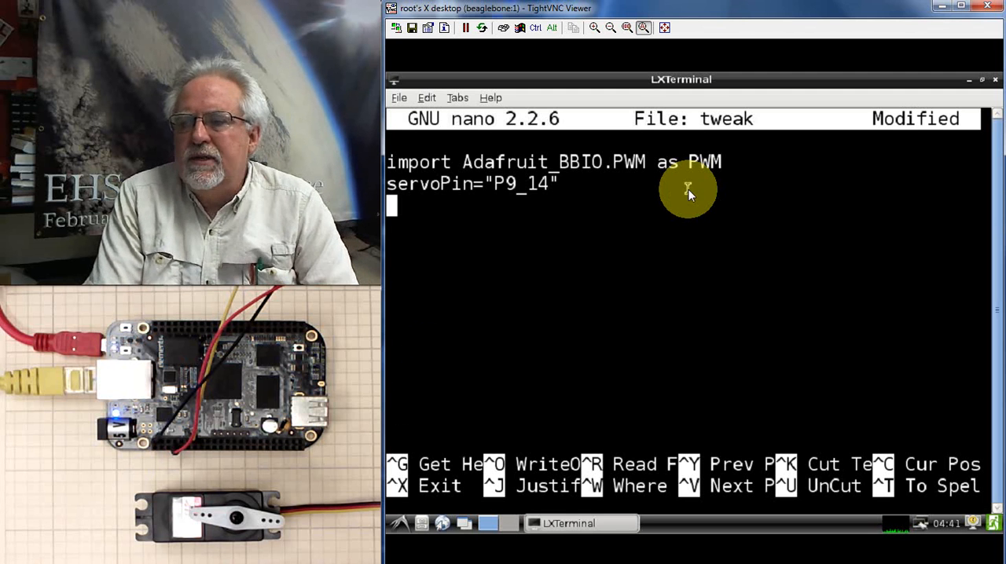
Write the line PWM.start(servoPin, 5,50) to start PWM at duty 5 and 50 Hz
{"action": "type", "text": "PWM"}
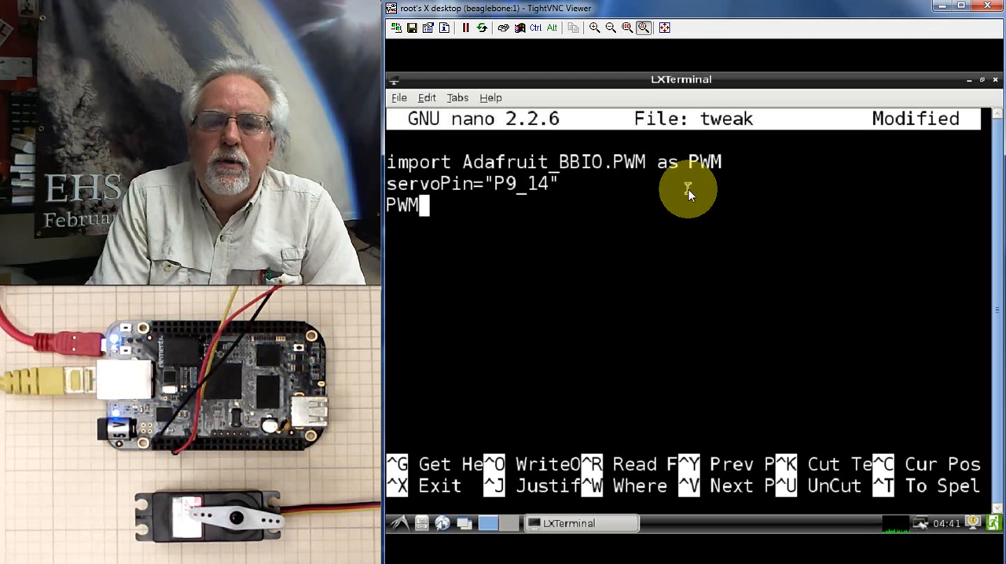
{"action": "type", "text": ".start("}
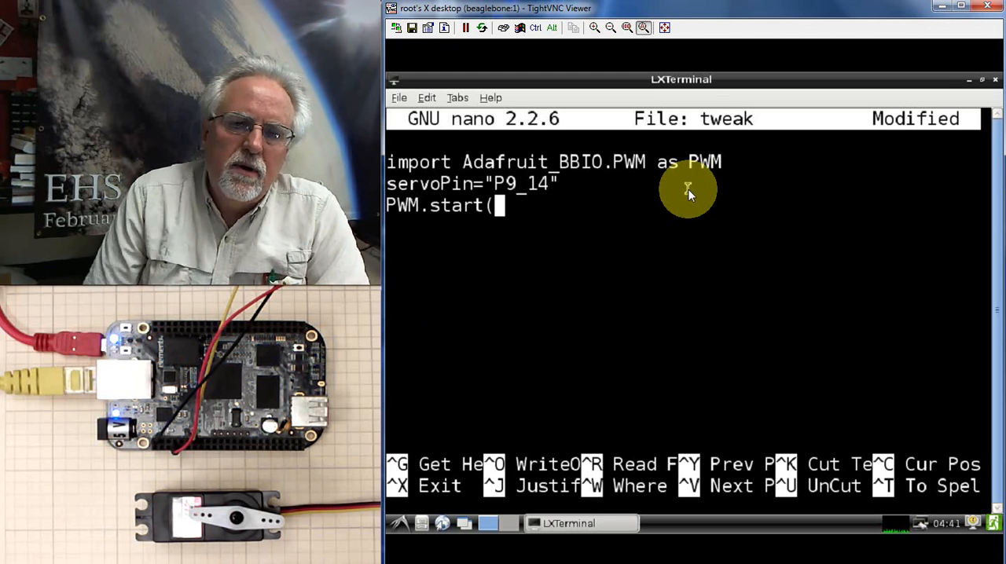
{"action": "type", "text": "we"}
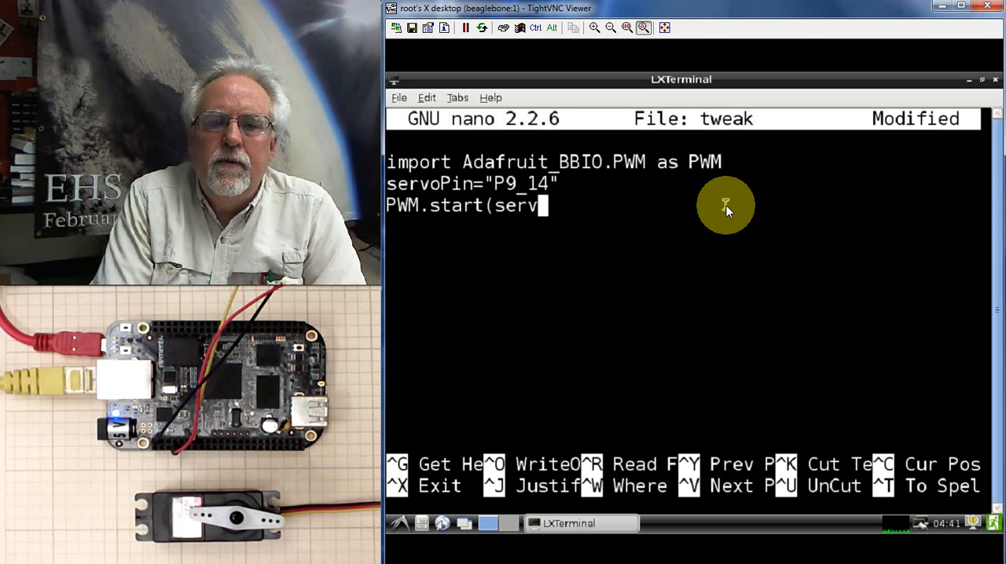
{"action": "type", "text": "oPin"}
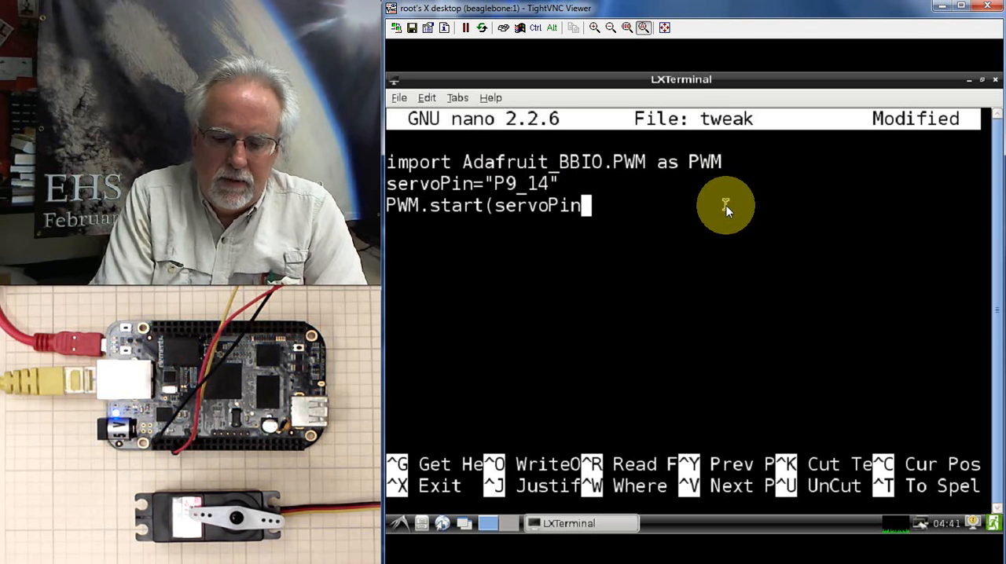
{"action": "type", "text": ","}
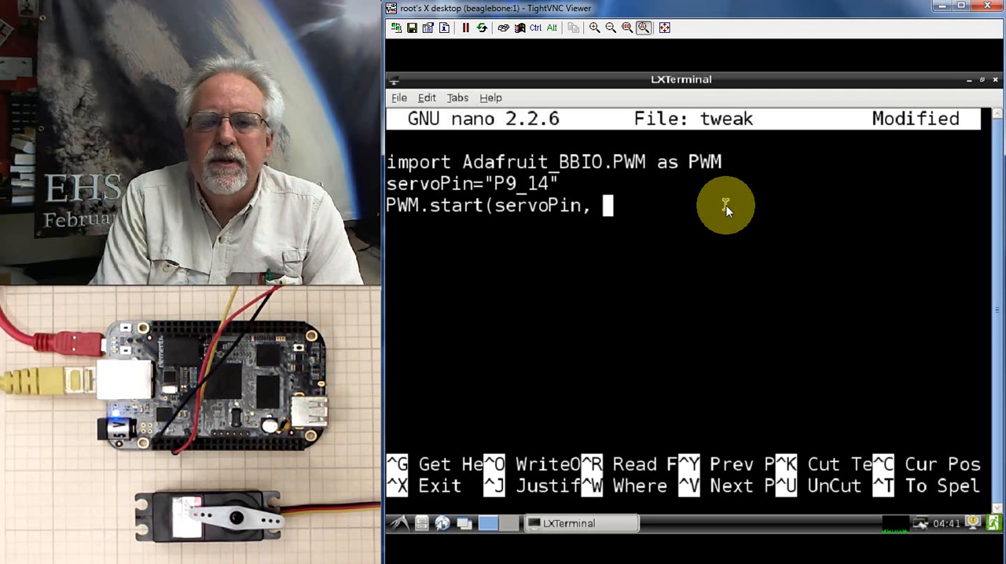
{"action": "type", "text": "5"}
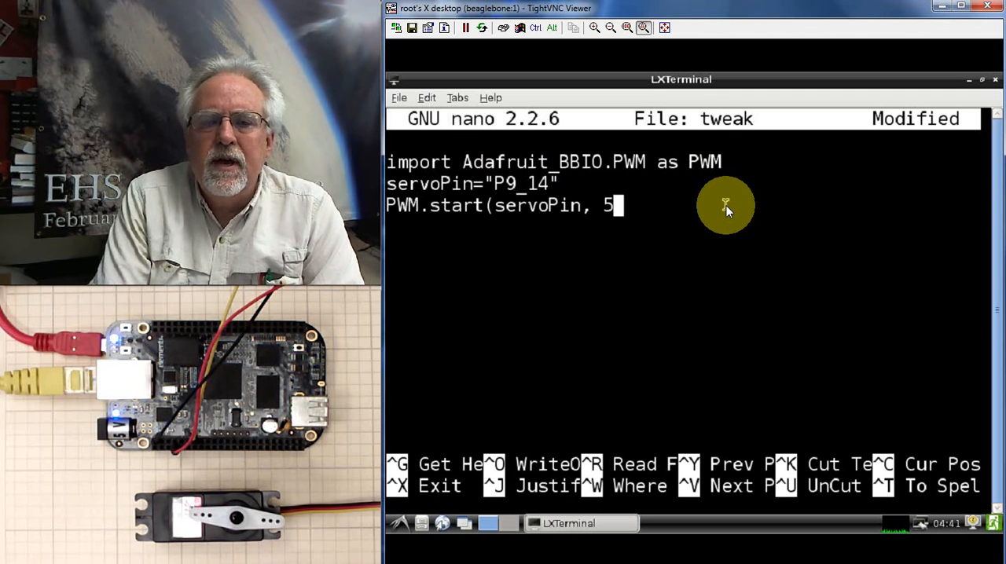
{"action": "type", "text": ","}
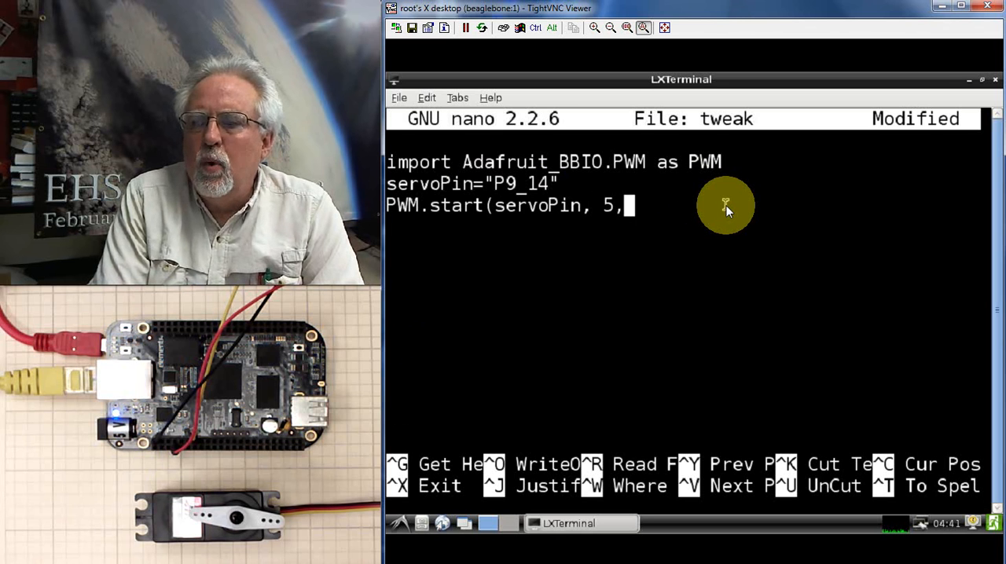
{"action": "type", "text": "50"}
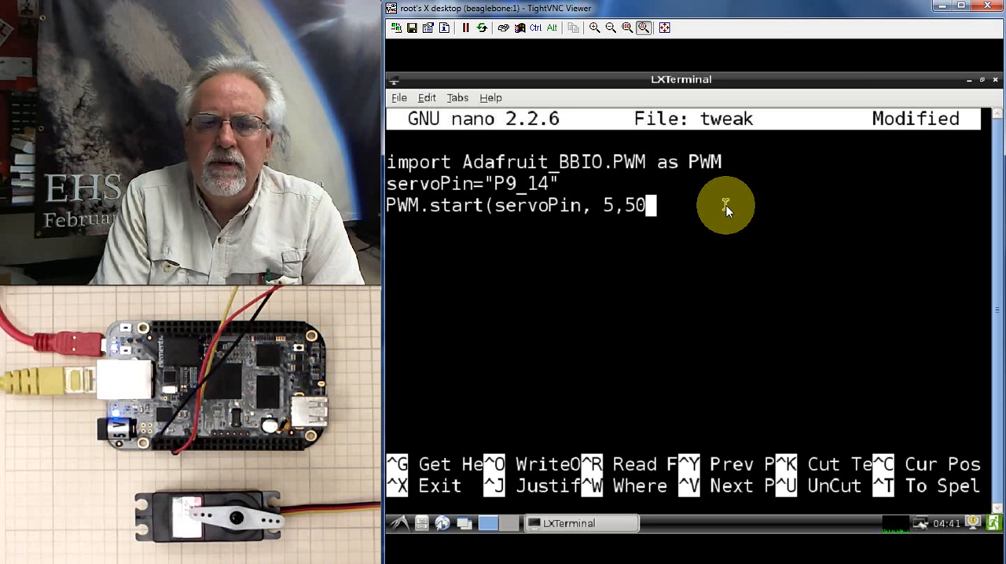
{"action": "type", "text": ")"}
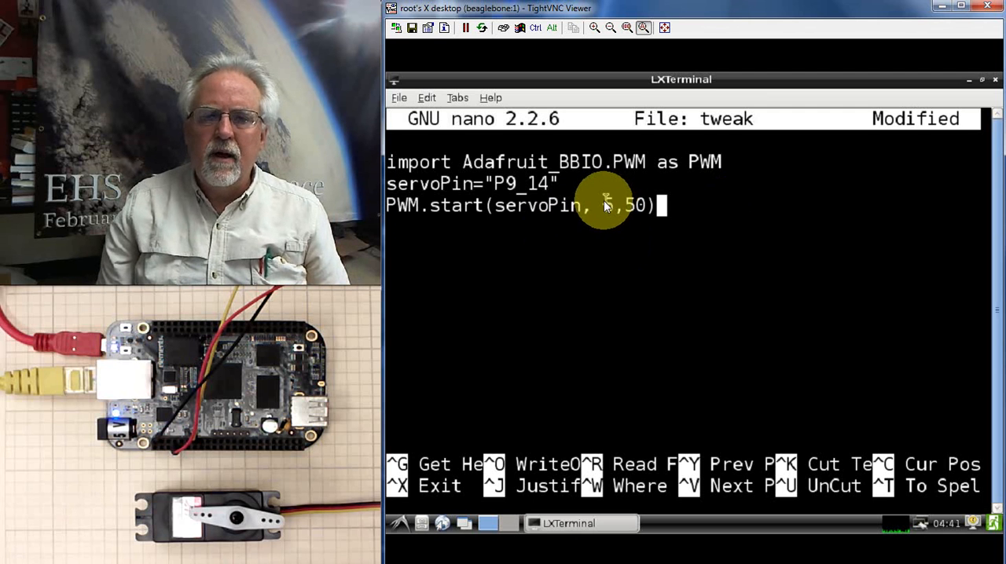
{"action": "type", "text": "5"}
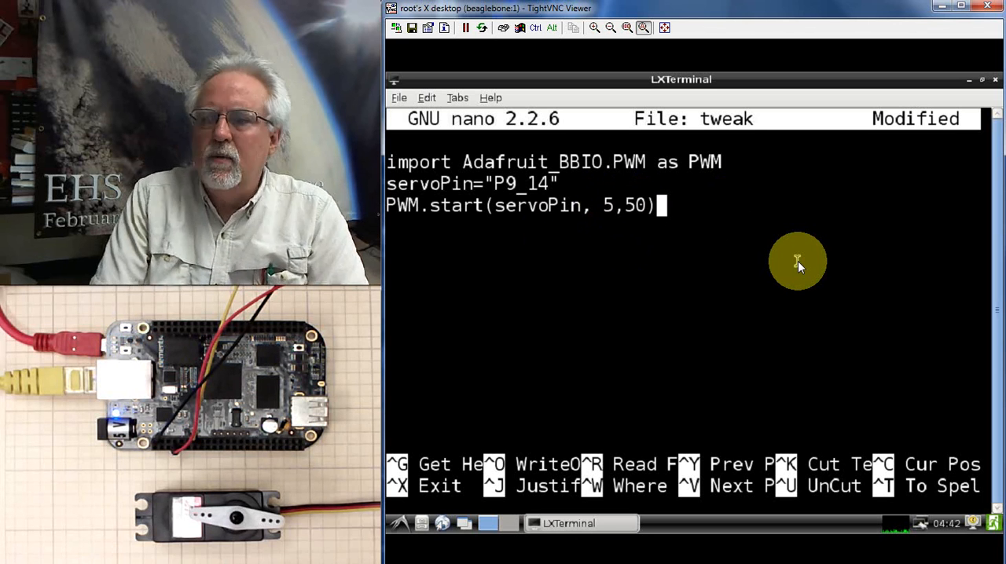
Write while(1): and begin the indented loop body on the next line
{"action": "type", "text": "whi"}
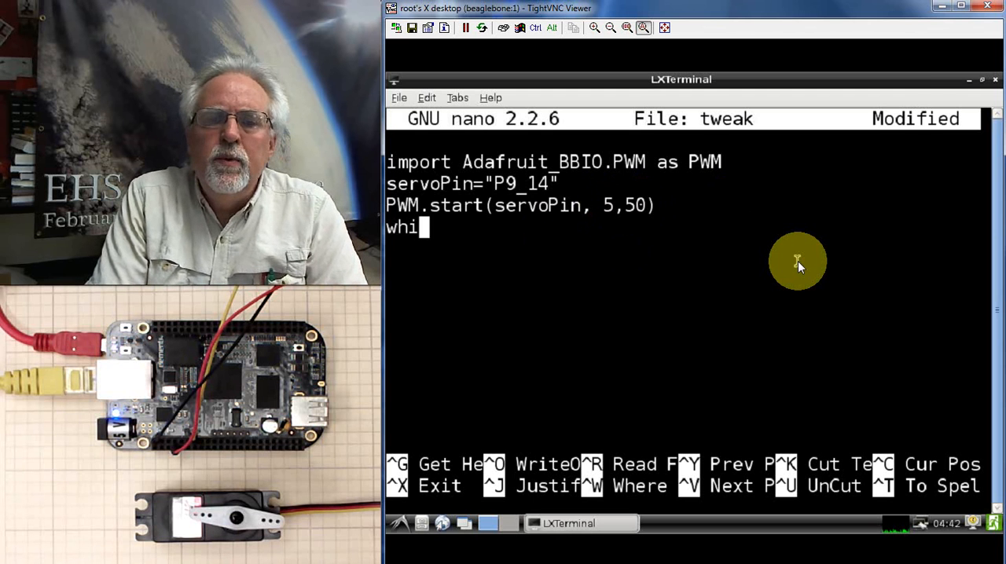
{"action": "type", "text": "le(1"}
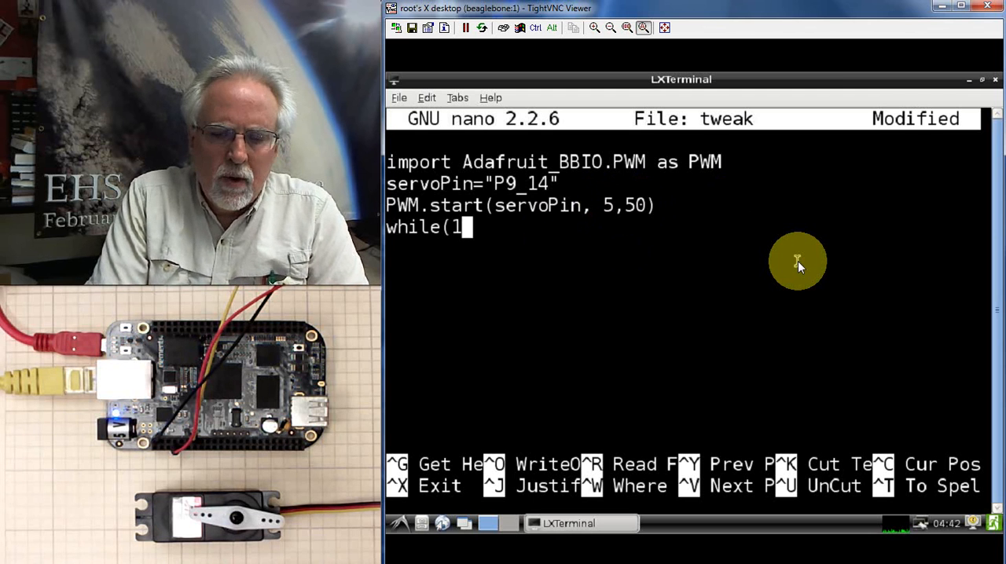
{"action": "type", "text": "):"}
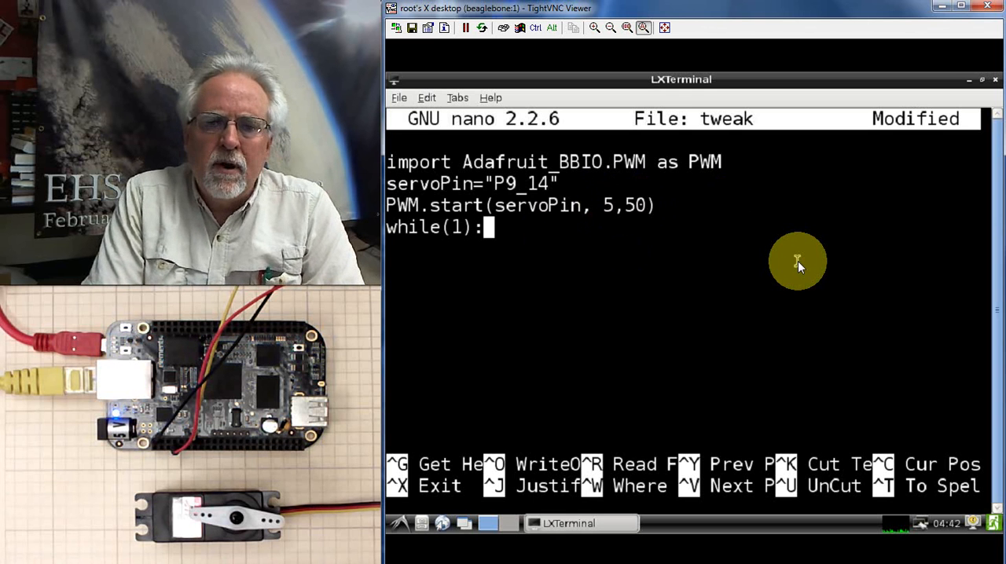
{"action": "key", "text": "Return"}
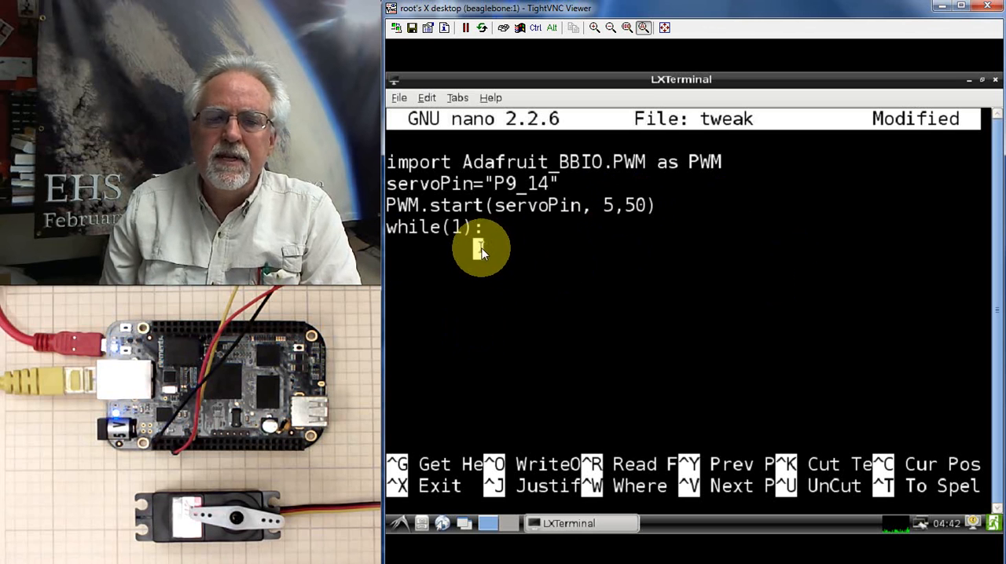
{"action": "mouse_move", "coordinate": [798, 289]}
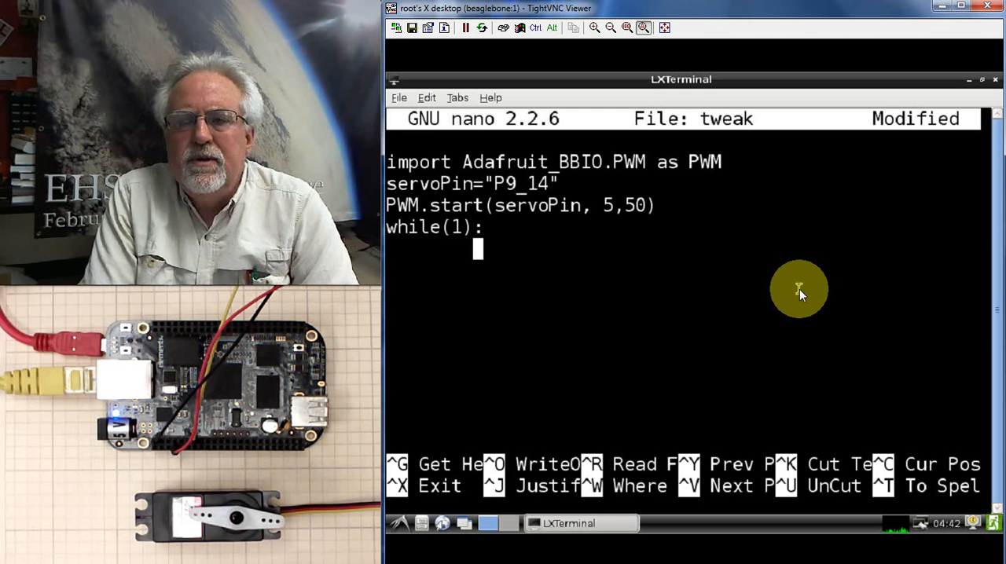
Write dutyCycle=input("What Duty Cycle? ") inside the loop
{"action": "type", "text": "duty"}
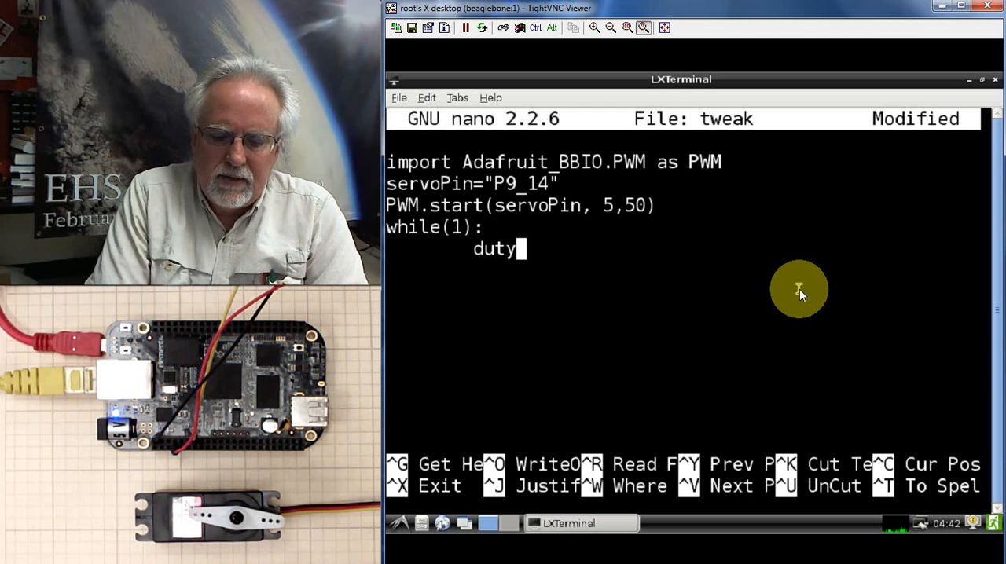
{"action": "type", "text": "Cycle"}
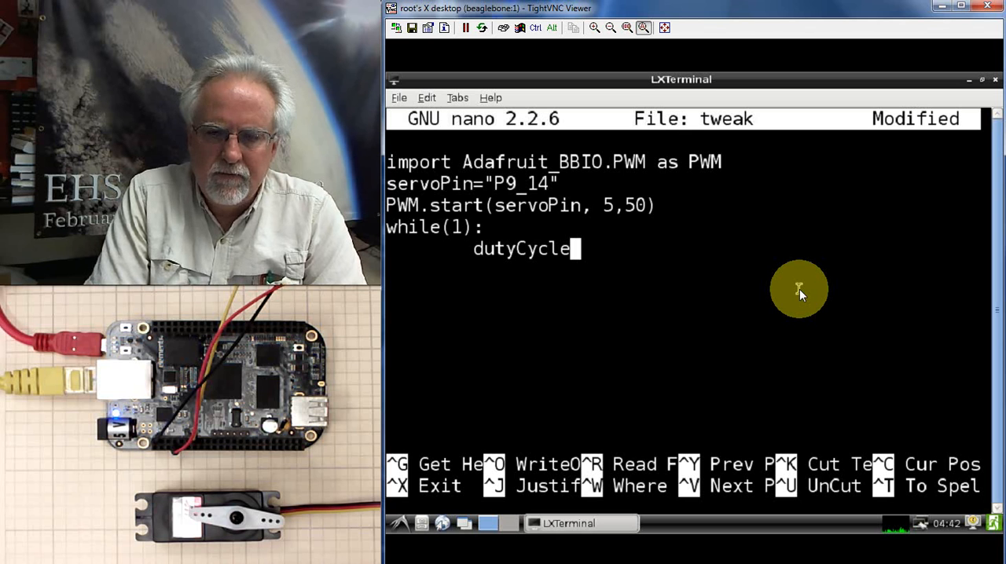
{"action": "type", "text": "=input"}
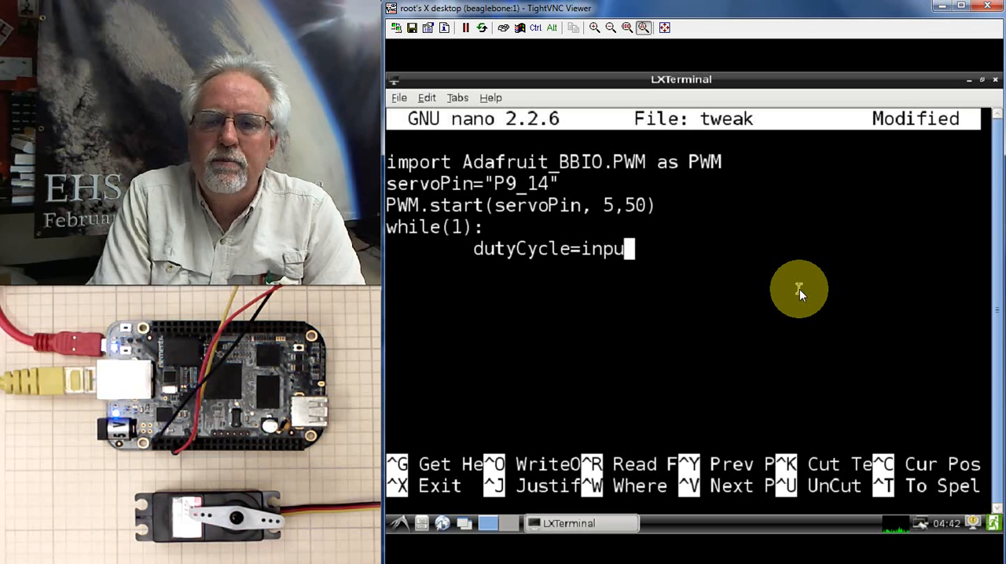
{"action": "type", "text": "(\"What d"}
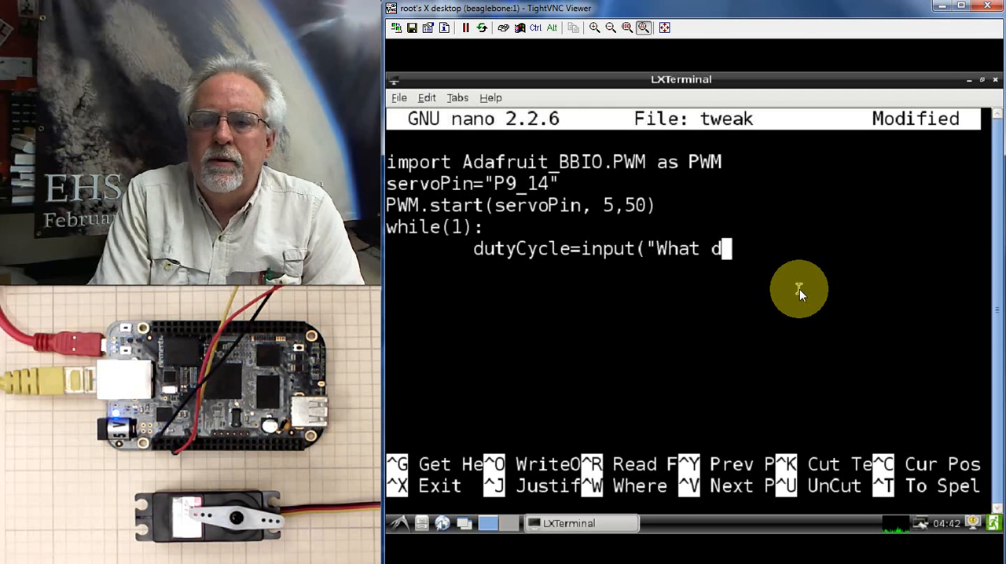
{"action": "type", "text": "Dut"}
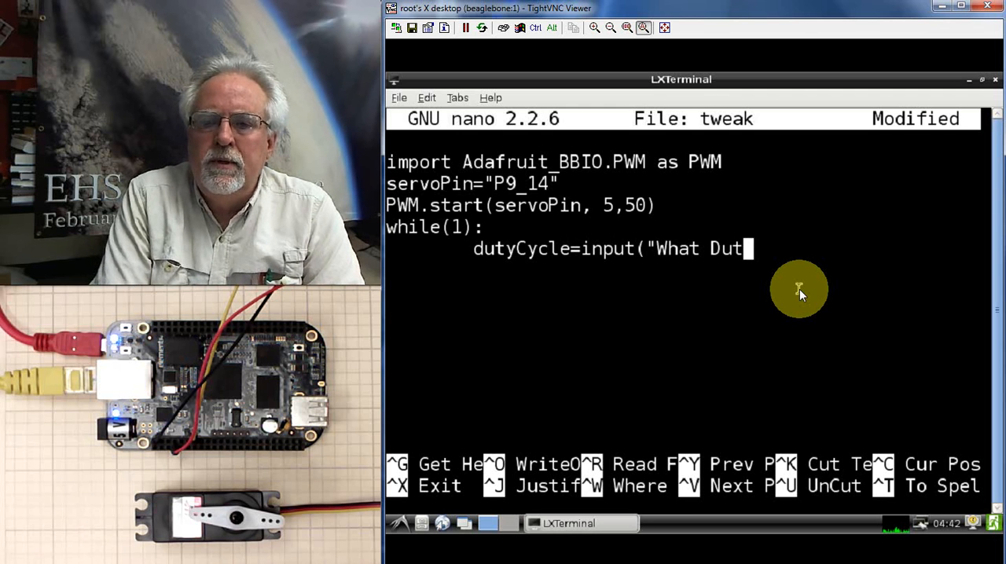
{"action": "type", "text": "y Cycle"}
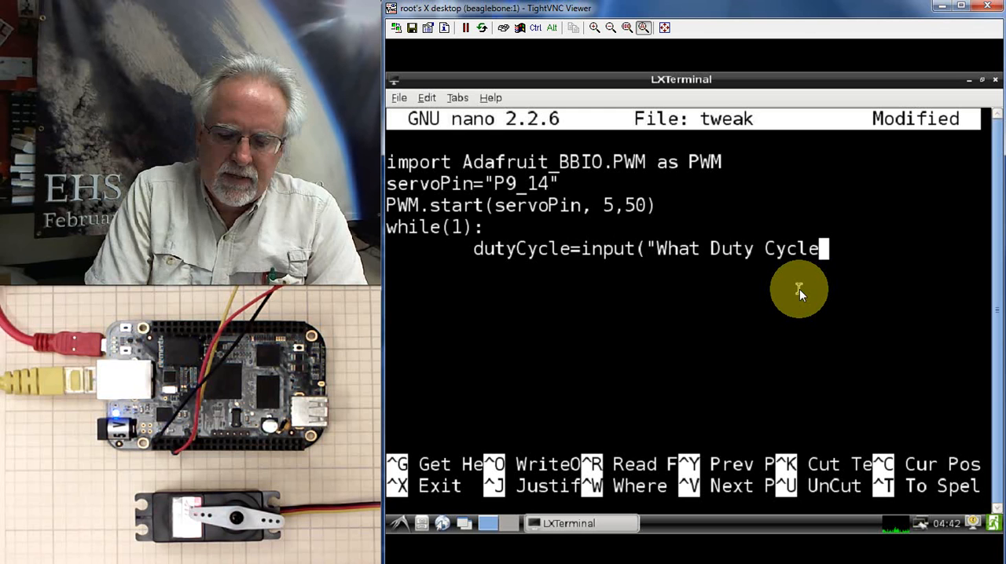
{"action": "type", "text": "?"}
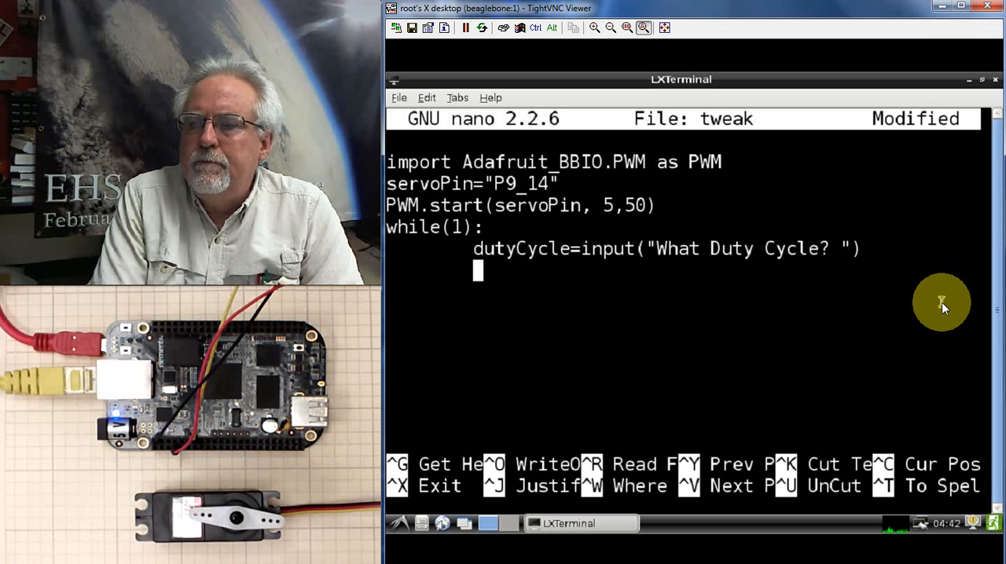
Write PWM.set_duty_cycle(servoPin,dutyCycle) inside the loop
{"action": "type", "text": "PWM"}
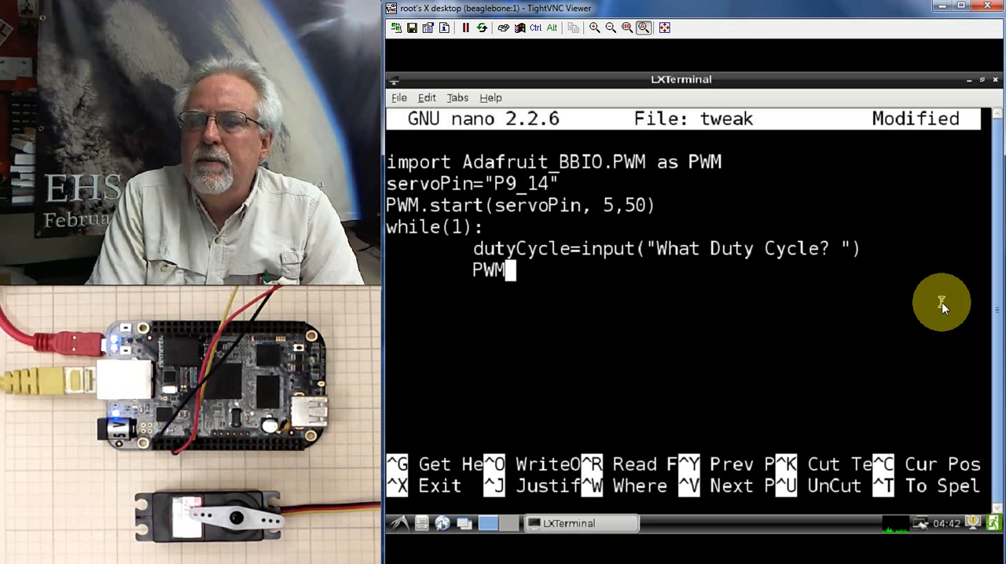
{"action": "type", "text": ".set_"}
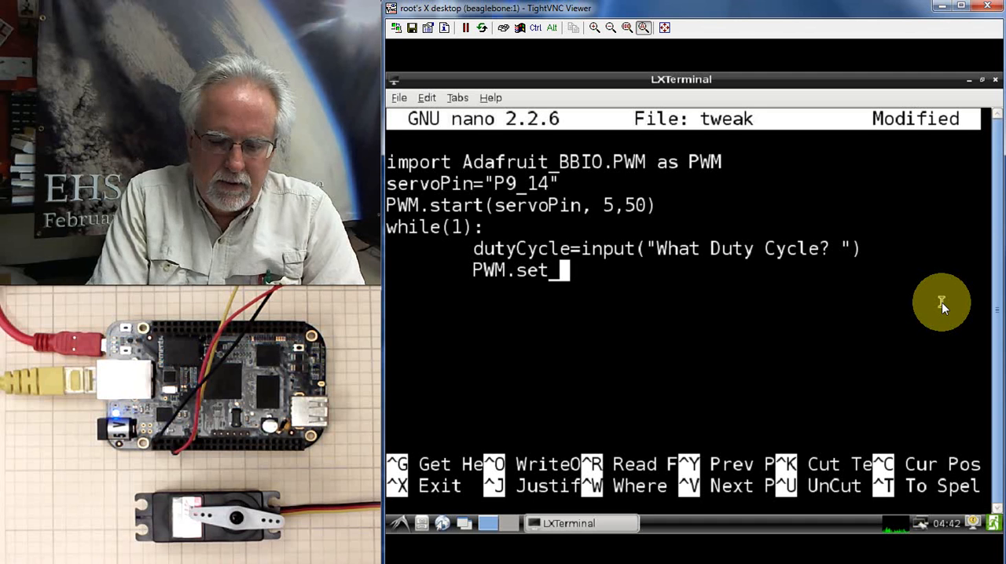
{"action": "type", "text": "duty_"}
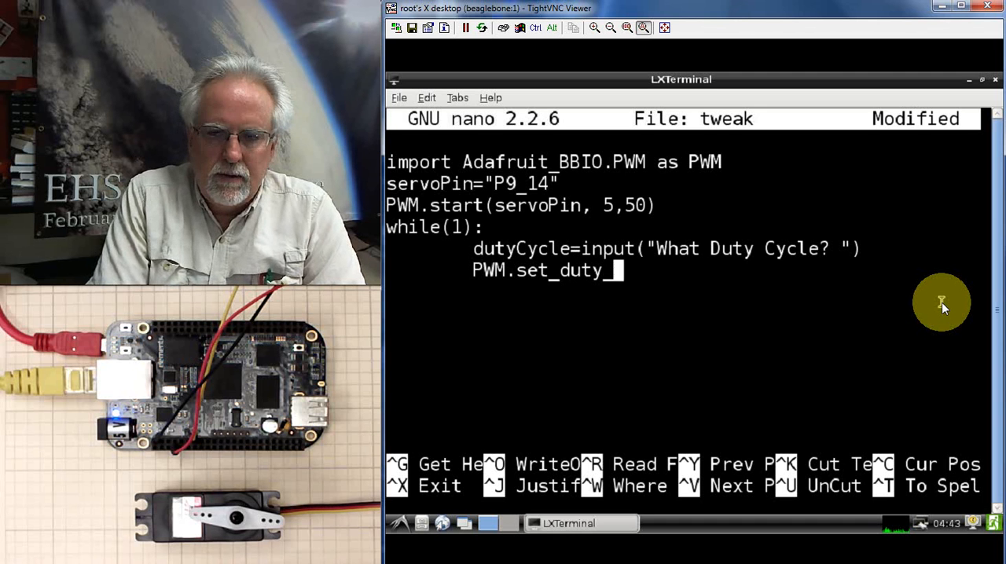
{"action": "type", "text": "c"}
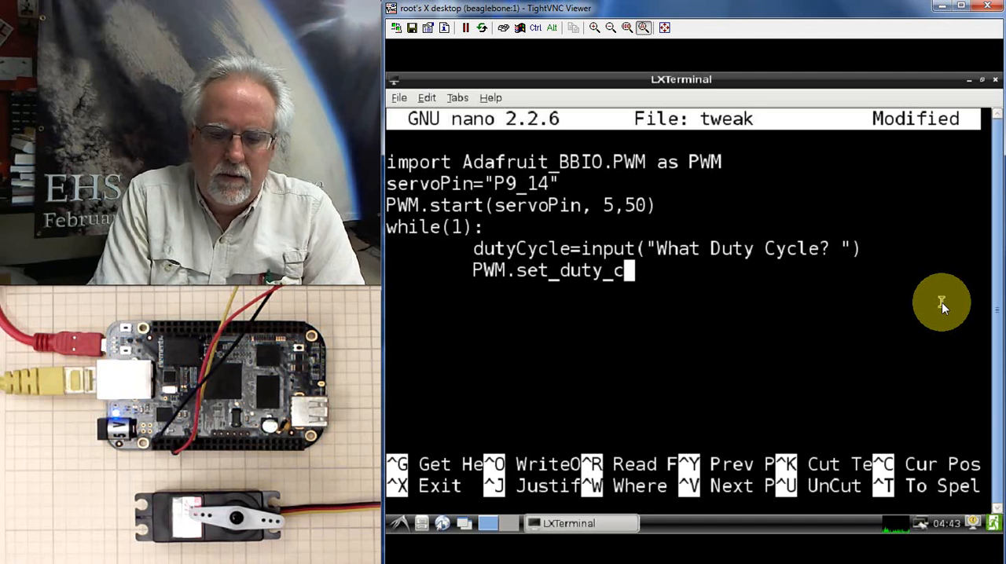
{"action": "type", "text": "ycle("}
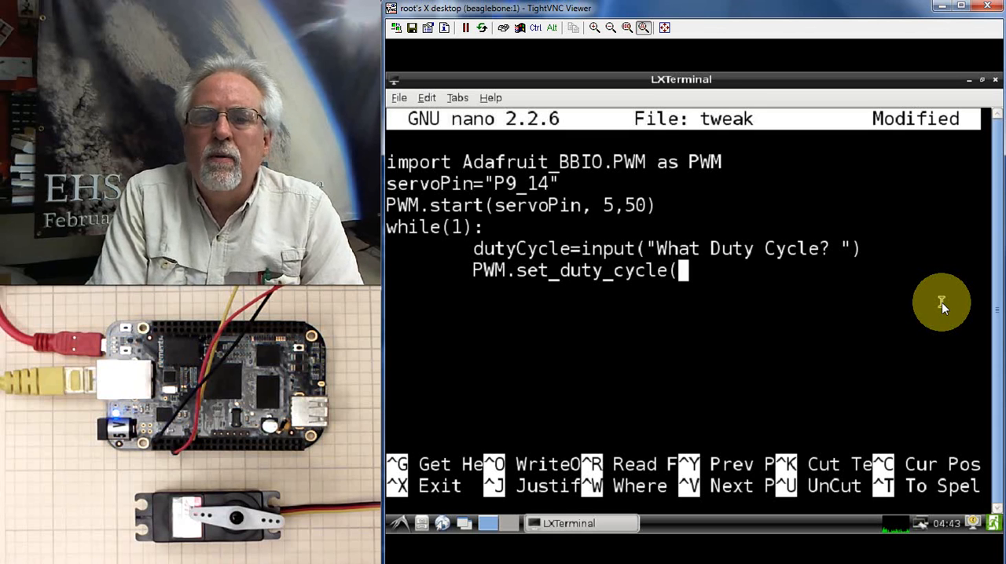
{"action": "type", "text": "serv"}
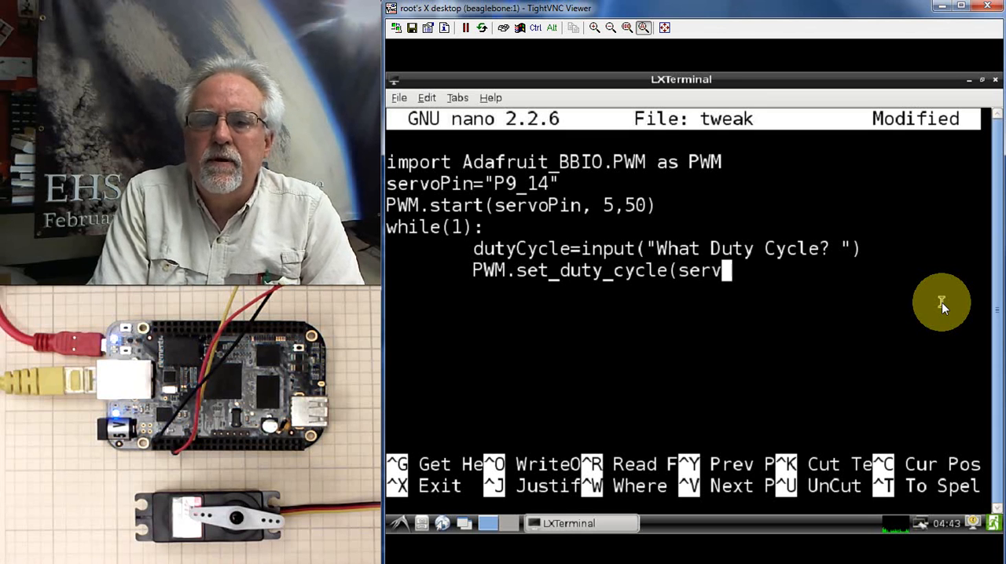
{"action": "type", "text": "oPin"}
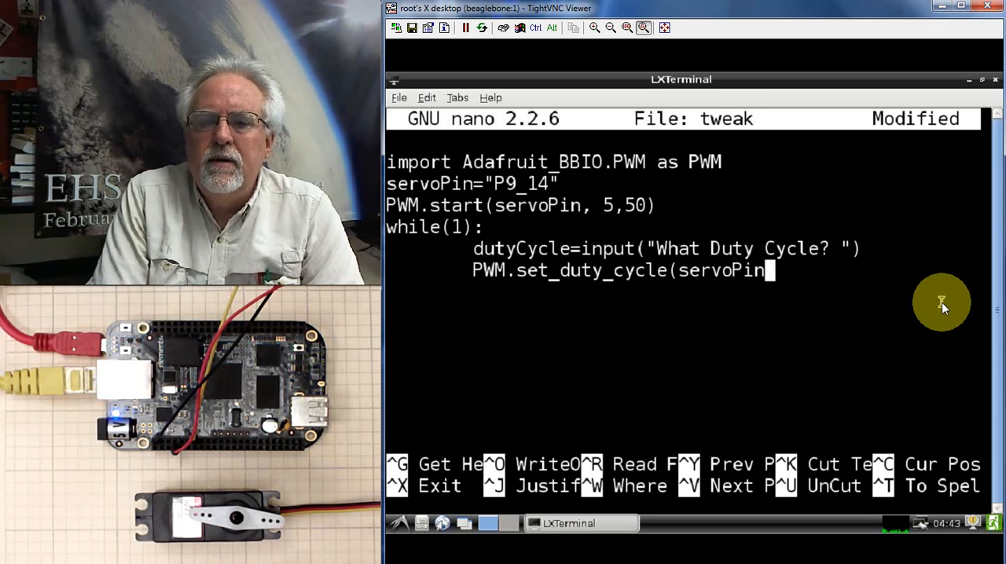
{"action": "type", "text": ","}
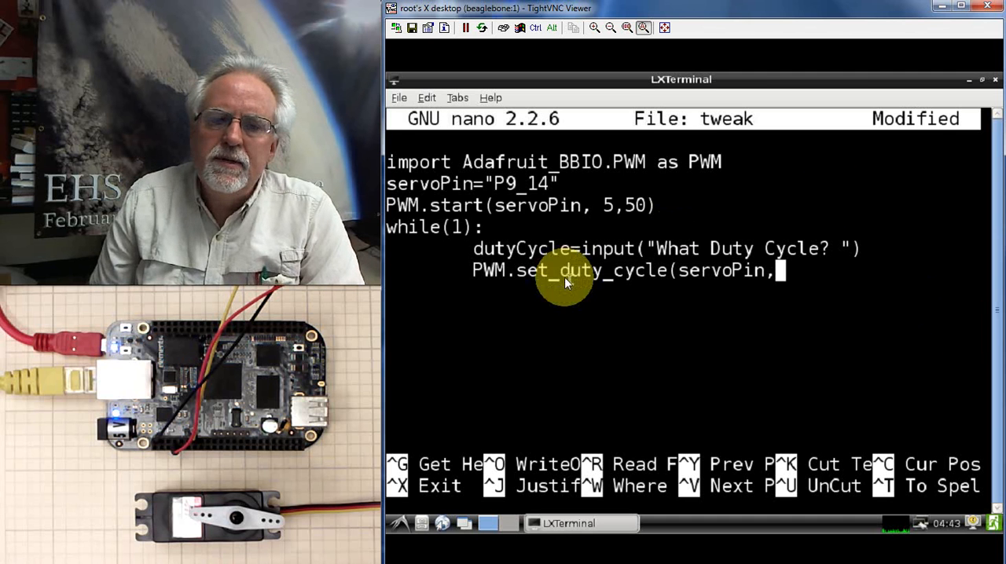
{"action": "type", "text": "duty"}
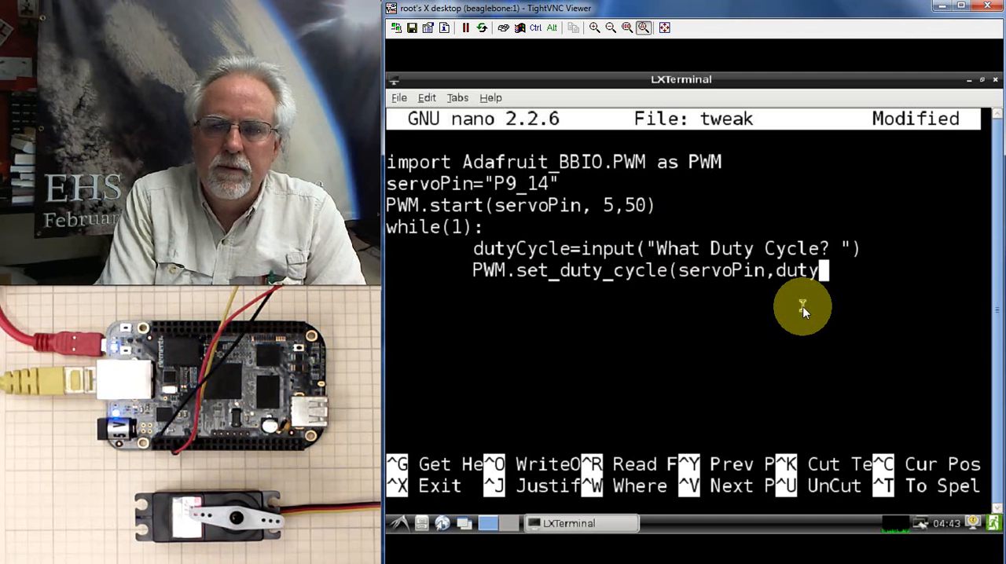
{"action": "type", "text": "Cycle"}
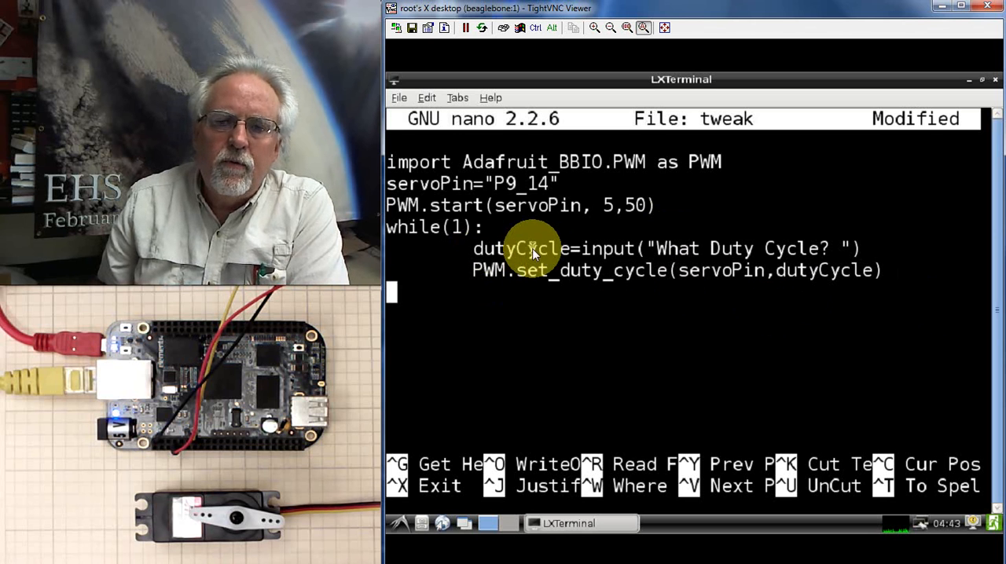
{"action": "mouse_move", "coordinate": [673, 283]}
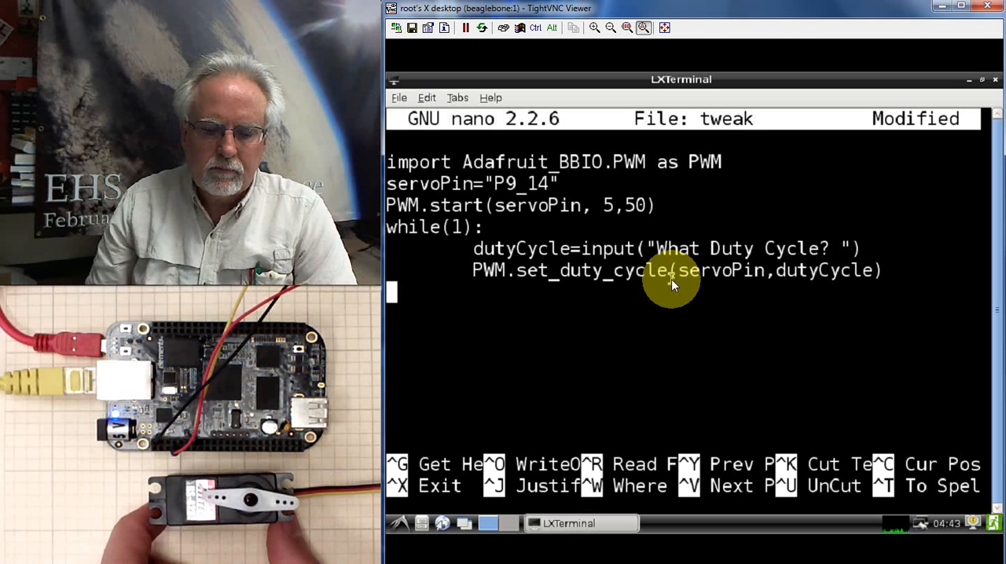
Save the script under the name tweak with Ctrl+O
{"action": "key", "text": "ctrl+o"}
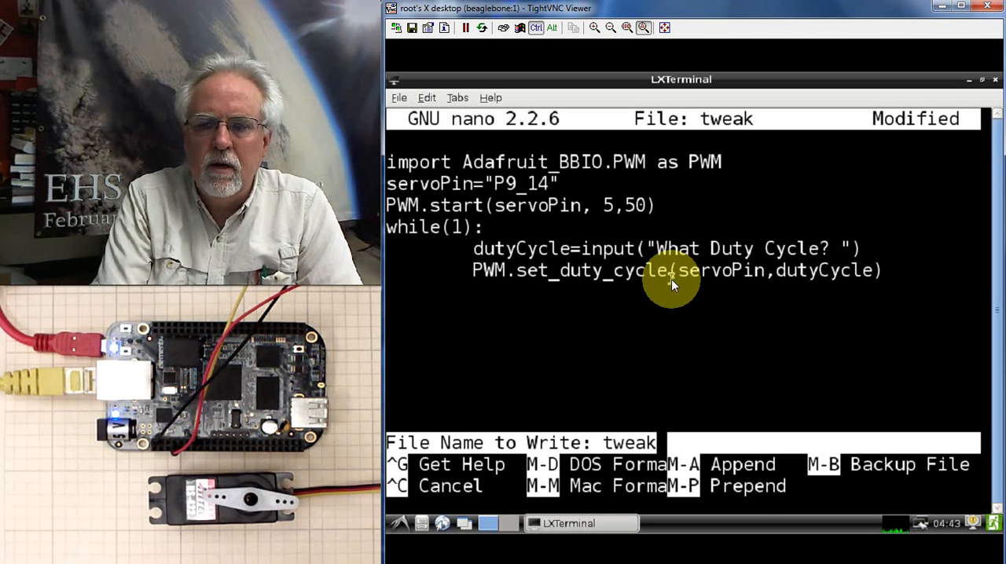
{"action": "key", "text": "Return"}
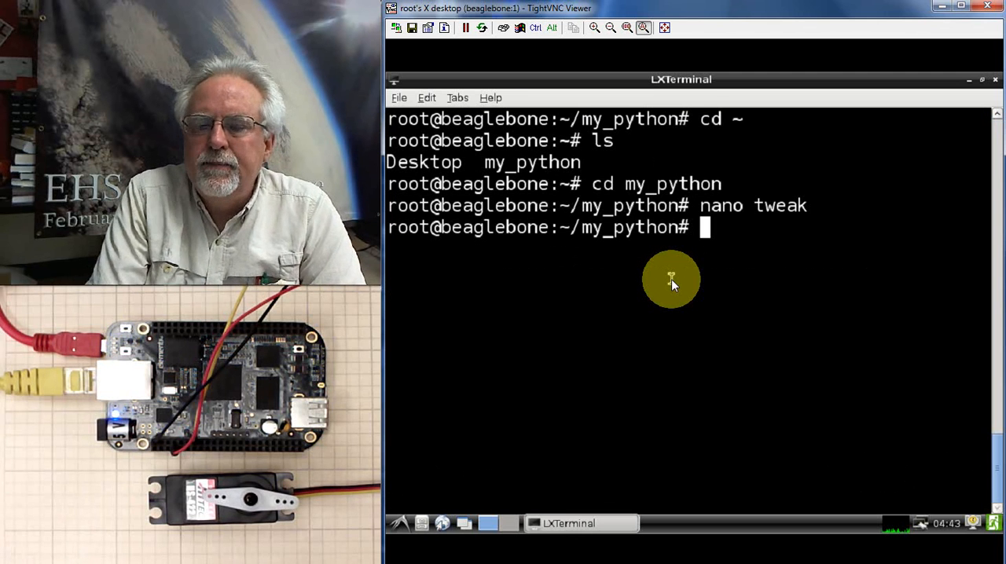
Run python tweak so the script shows its "What Duty Cycle?" prompt
{"action": "type", "text": "python"}
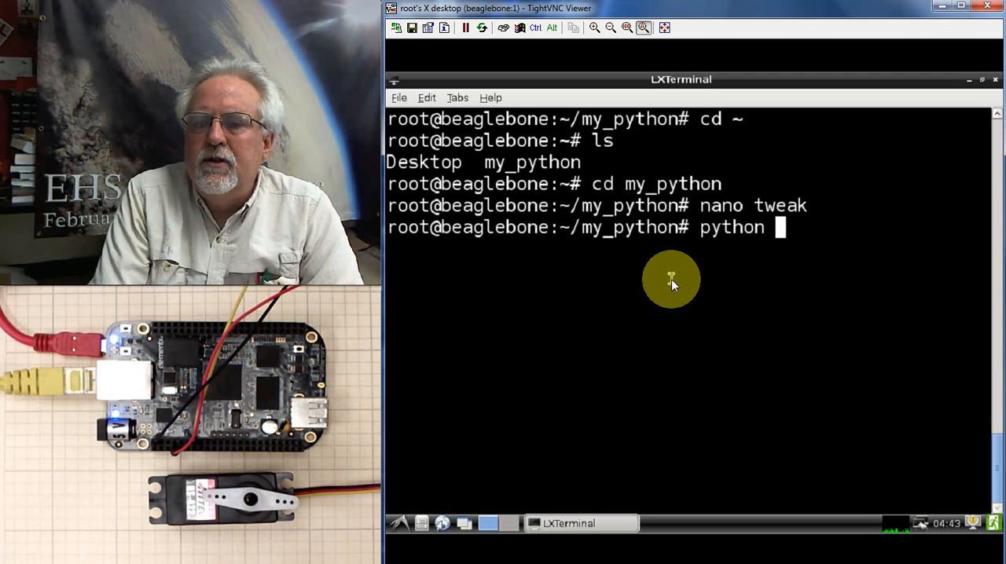
{"action": "type", "text": "twea"}
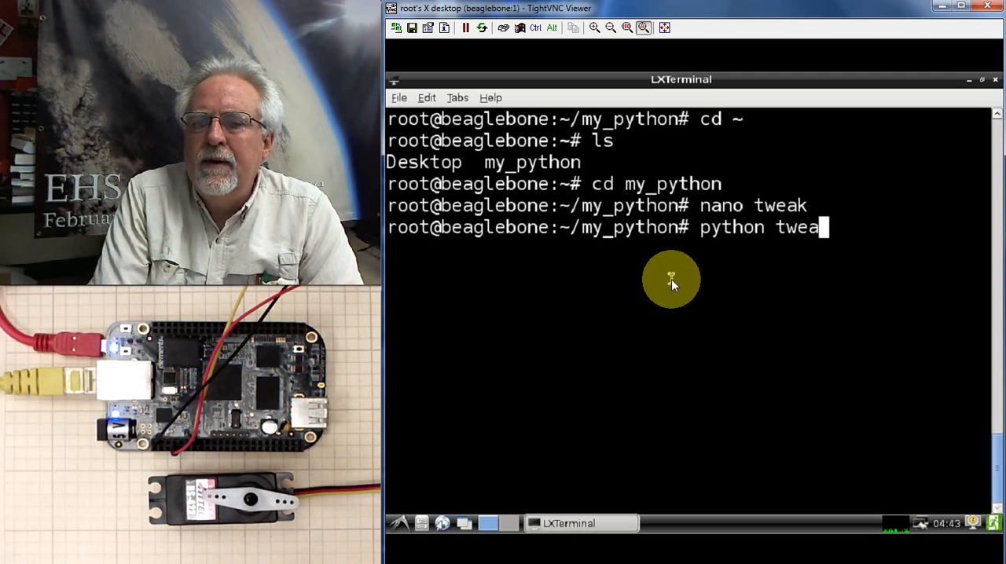
{"action": "type", "text": "k"}
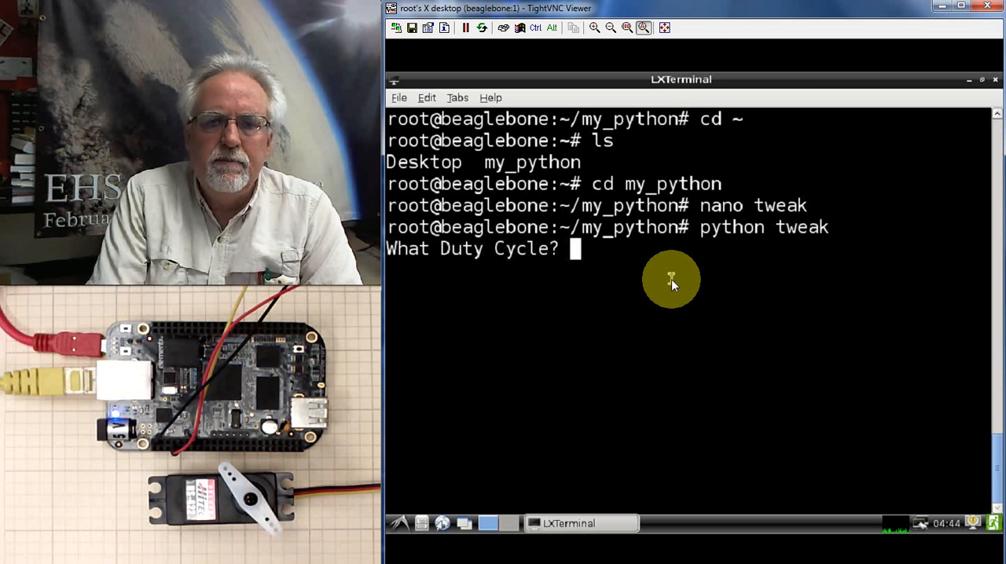
Enter duty cycle values 11, 12, 22, 22, 11 and 12 at the repeating prompt to move the servo
{"action": "type", "text": "10"}
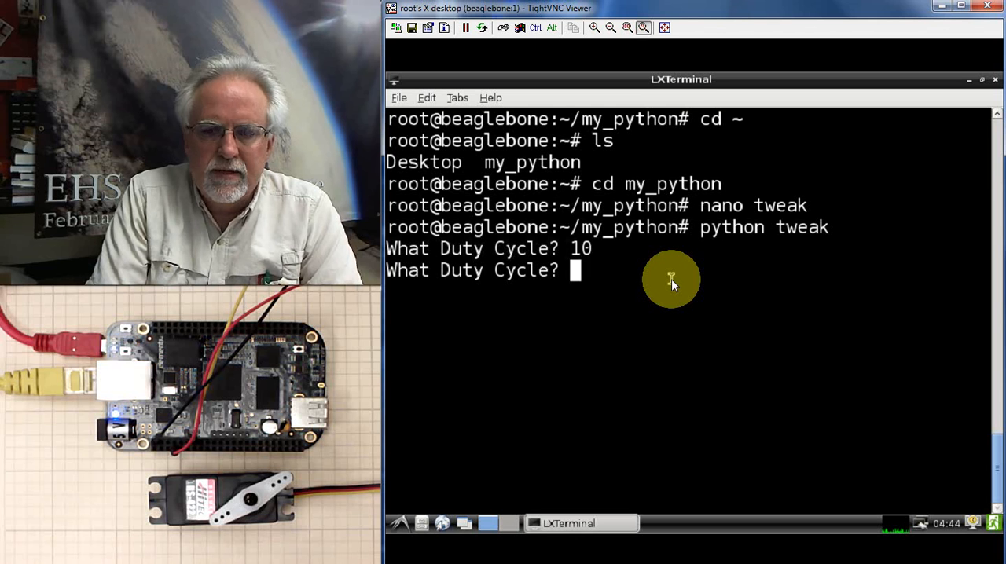
{"action": "type", "text": "11"}
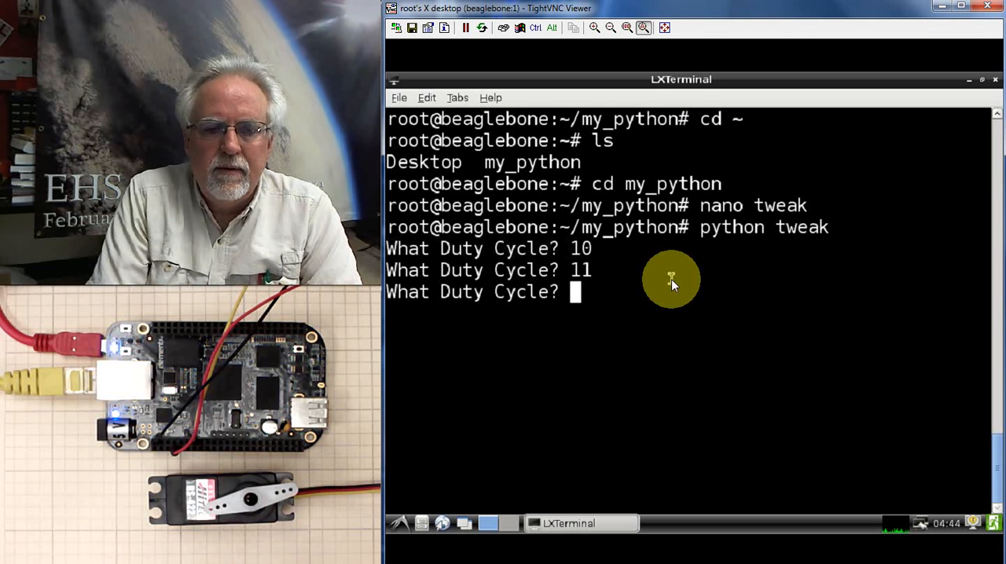
{"action": "type", "text": "12"}
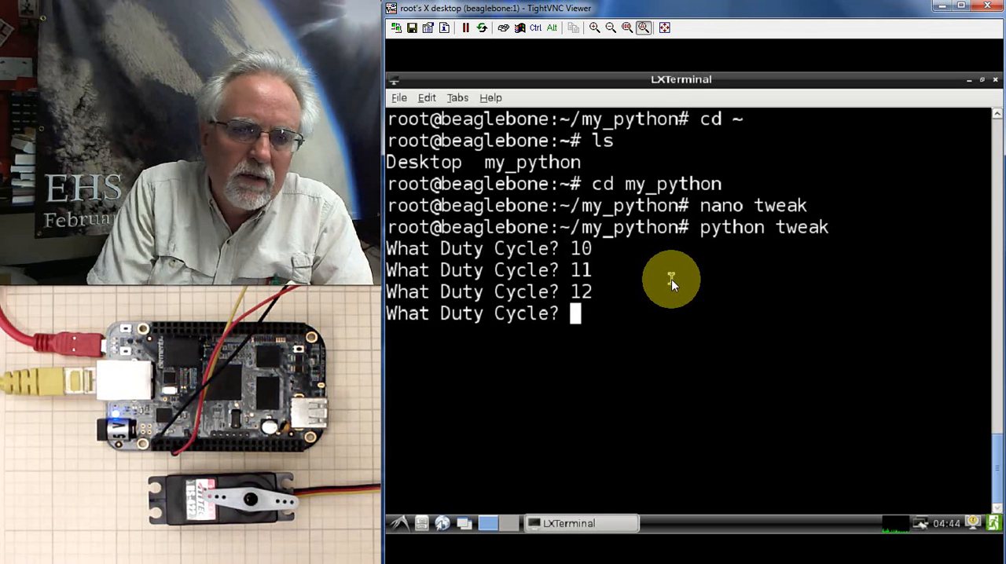
{"action": "type", "text": "22"}
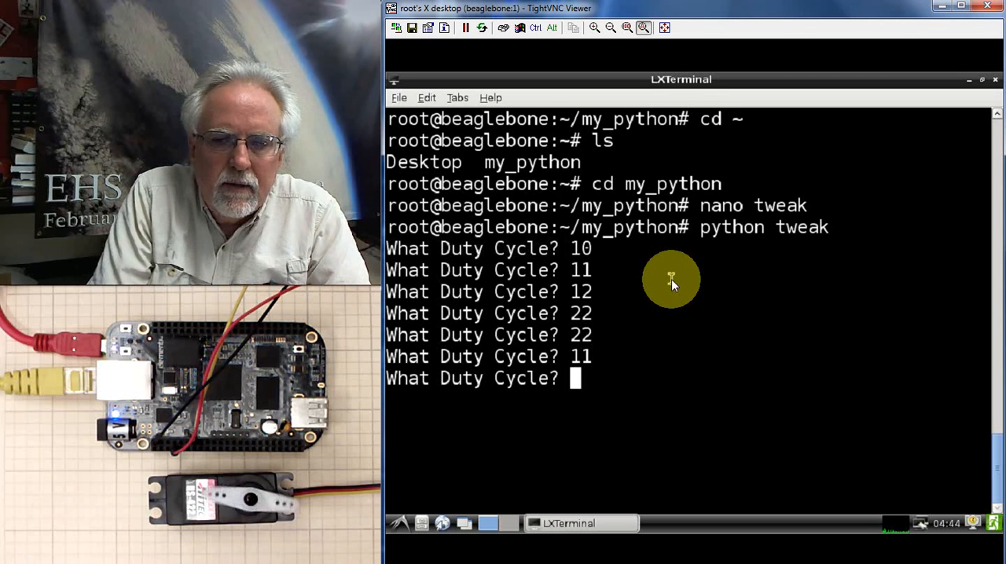
{"action": "type", "text": "12"}
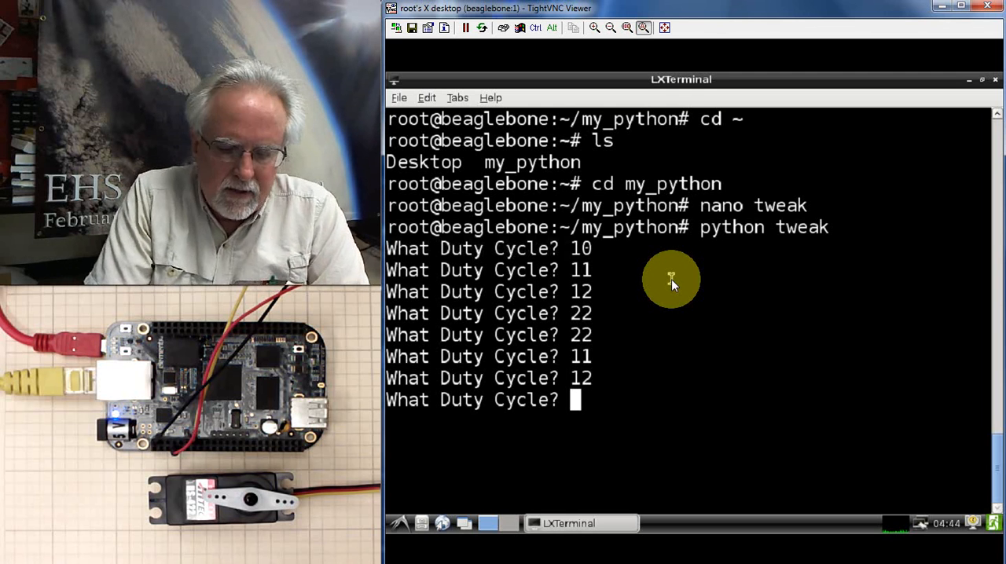
Enter duty cycles 5, 4, 3, 2 and then 12, confirming roughly 2 to 12 as the servo's range, then stop the script with Ctrl+C
{"action": "type", "text": "5"}
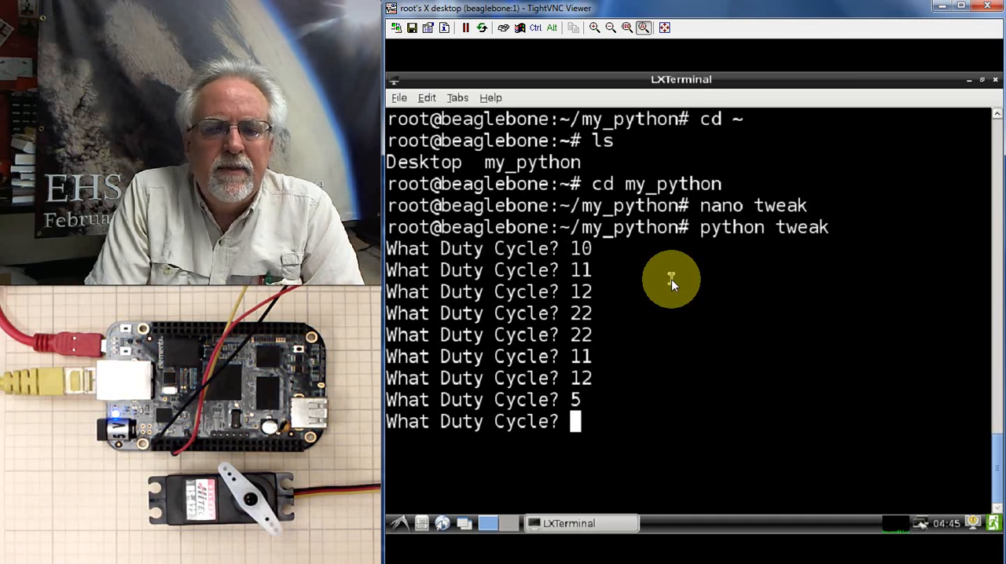
{"action": "type", "text": "4"}
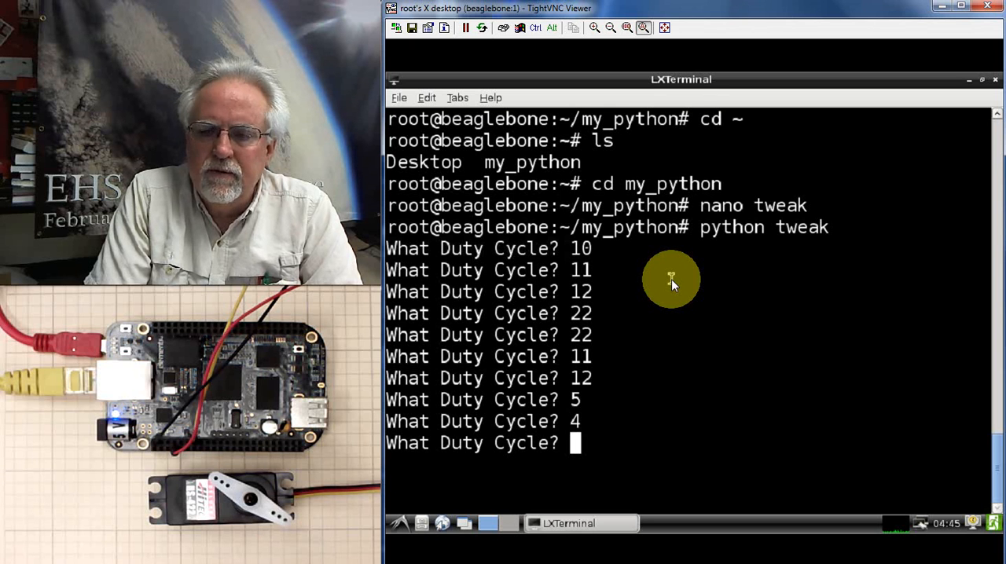
{"action": "type", "text": "3"}
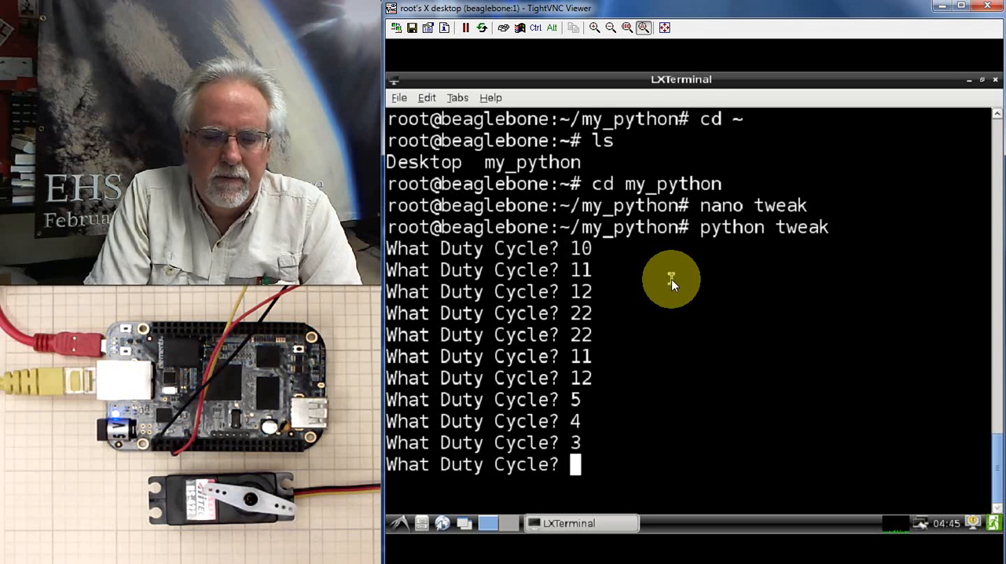
{"action": "type", "text": "2"}
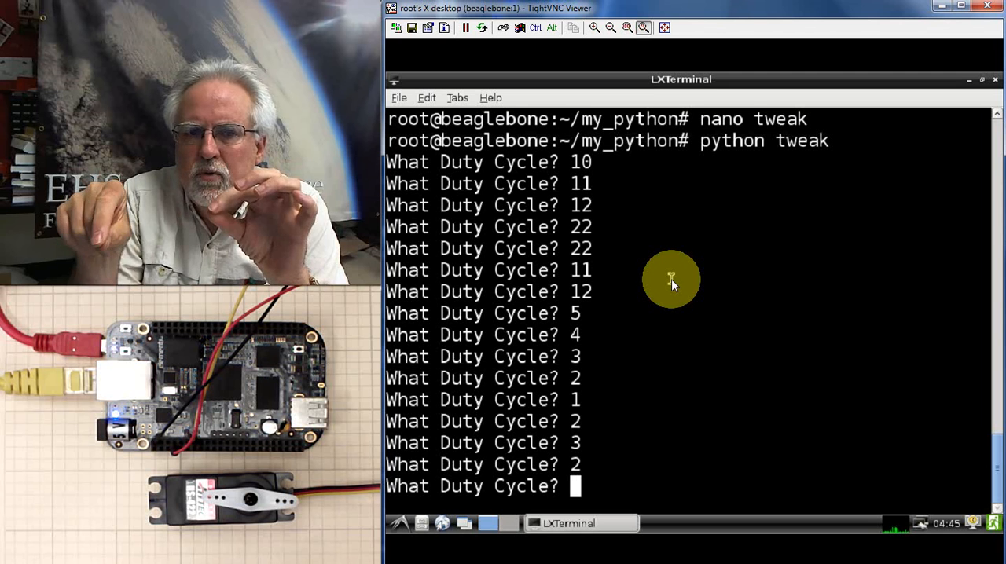
{"action": "type", "text": "12"}
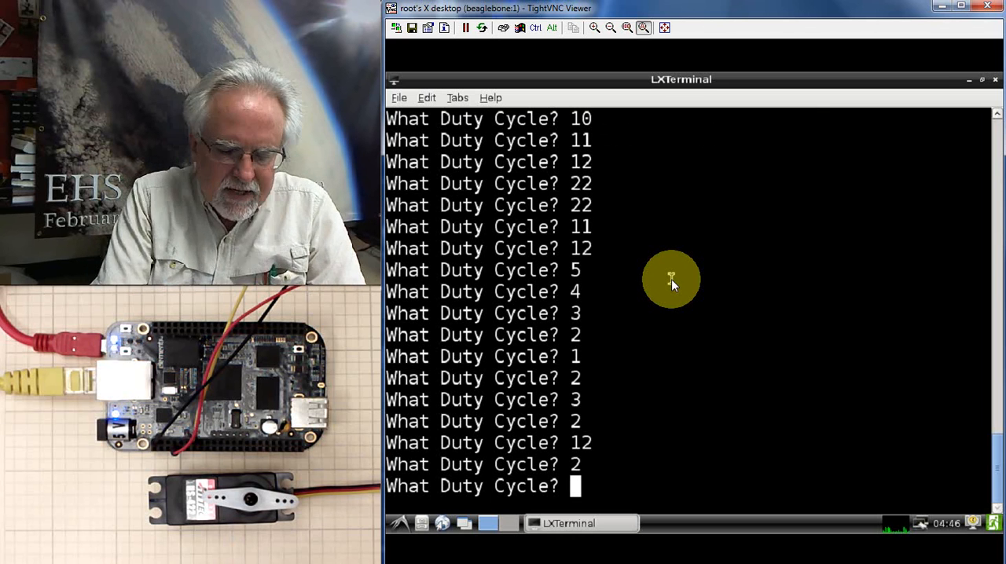
{"action": "key", "text": "ctrl+c"}
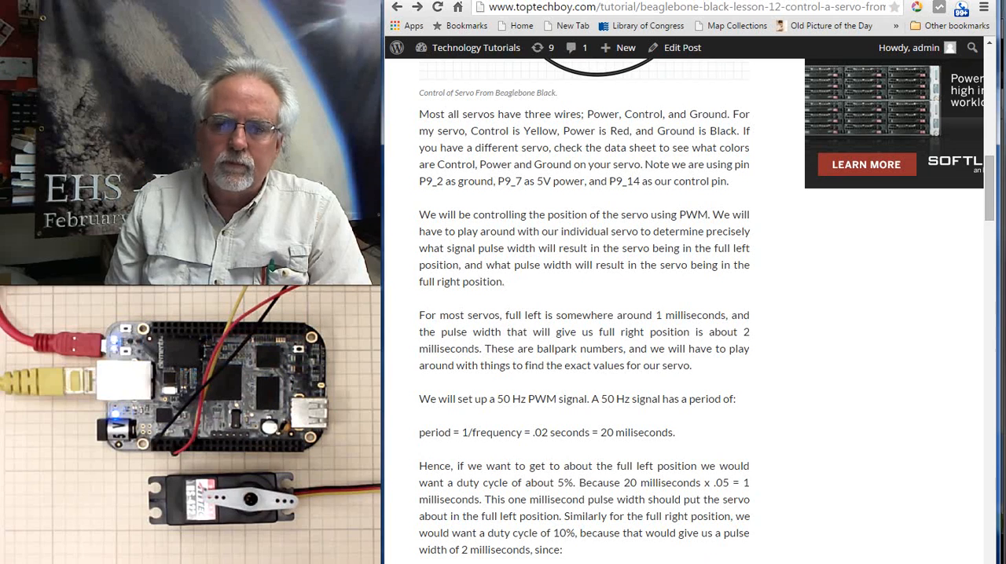
Scroll the toptechboy tutorial down to the finding that duty cycles 2 and 12 give full left and right
{"action": "scroll", "scroll_direction": "down", "scroll_amount": 3}
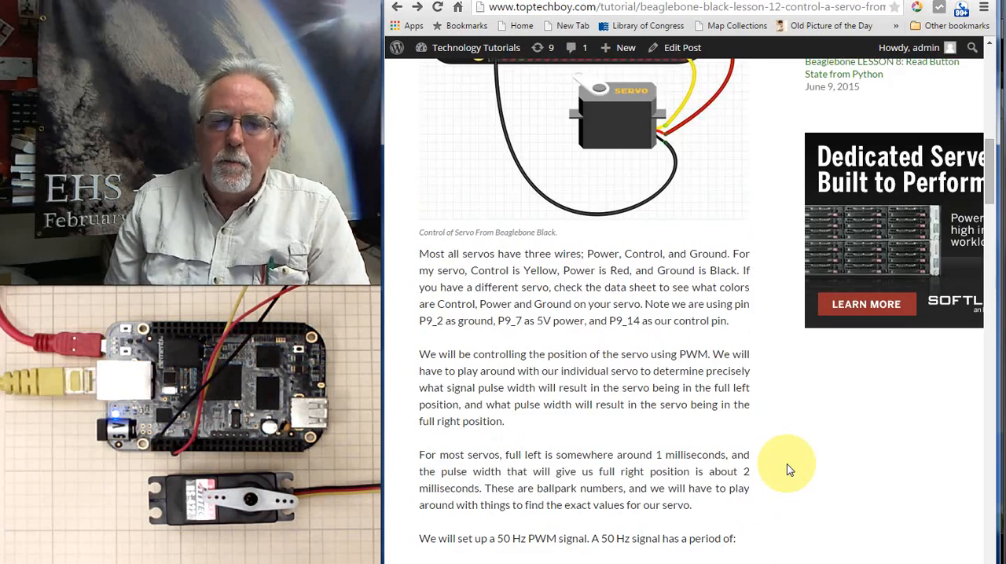
{"action": "scroll", "scroll_direction": "down", "scroll_amount": 3}
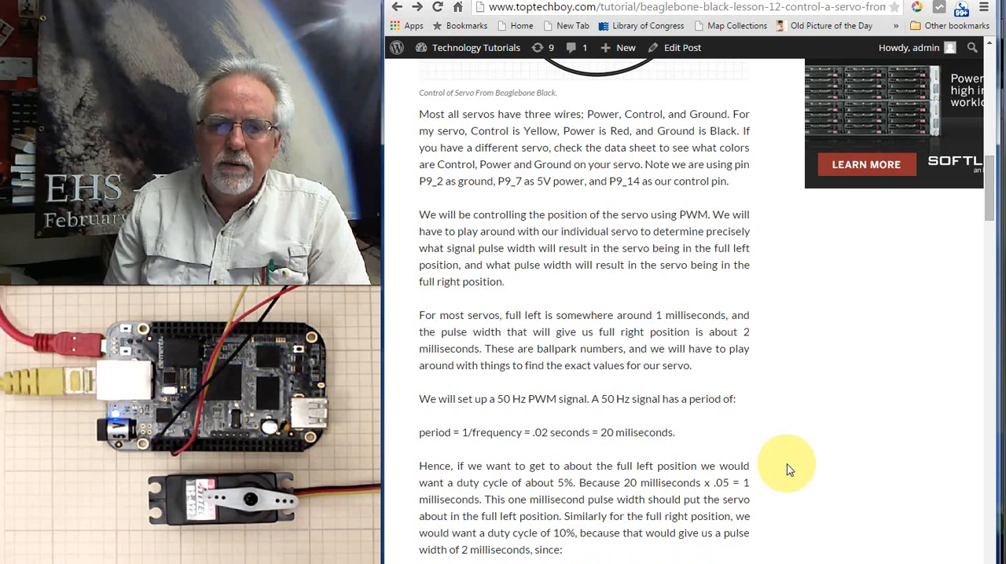
{"action": "scroll", "scroll_direction": "down", "scroll_amount": 3}
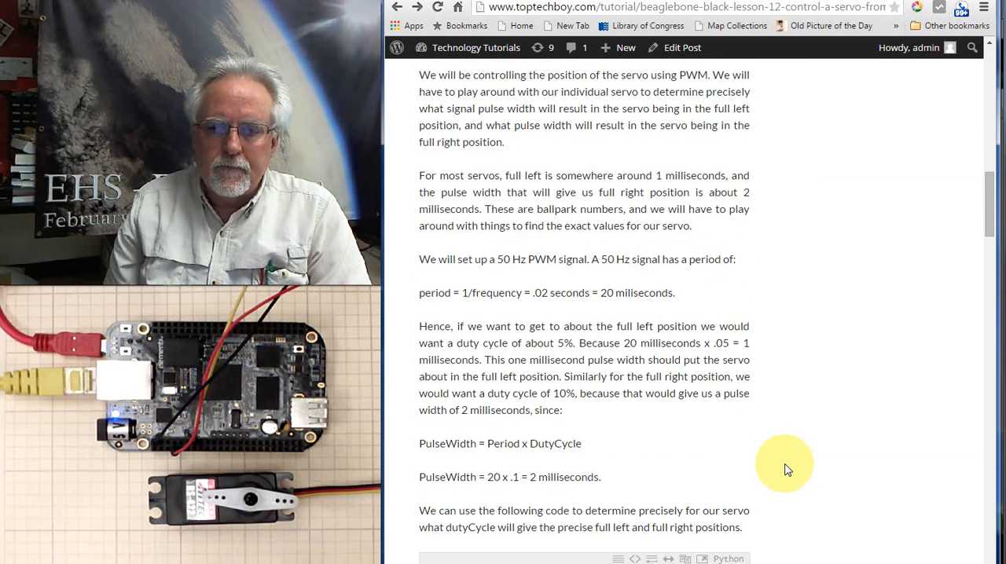
{"action": "scroll", "scroll_direction": "down", "scroll_amount": 3}
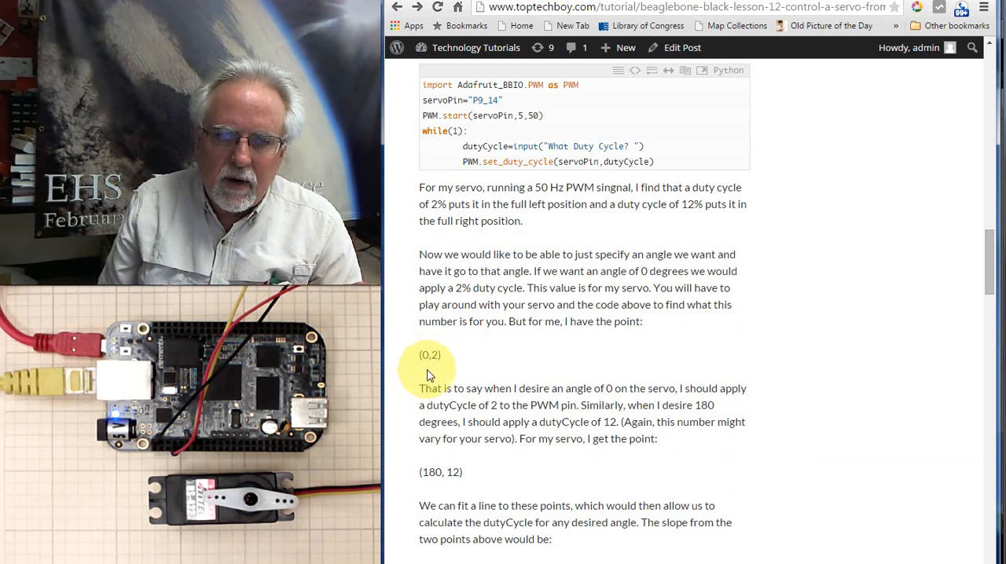
{"action": "mouse_move", "coordinate": [434, 370]}
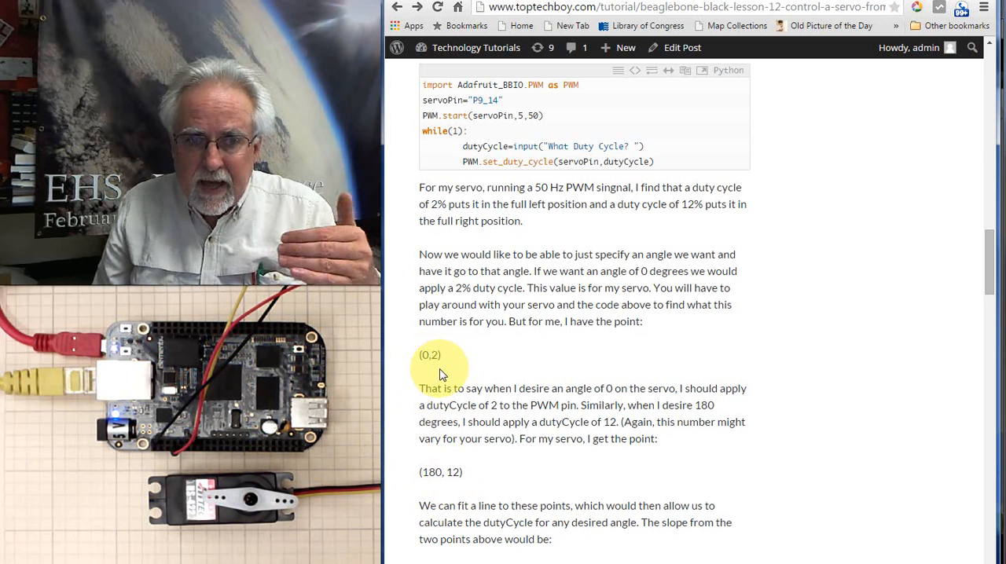
{"action": "mouse_move", "coordinate": [417, 524]}
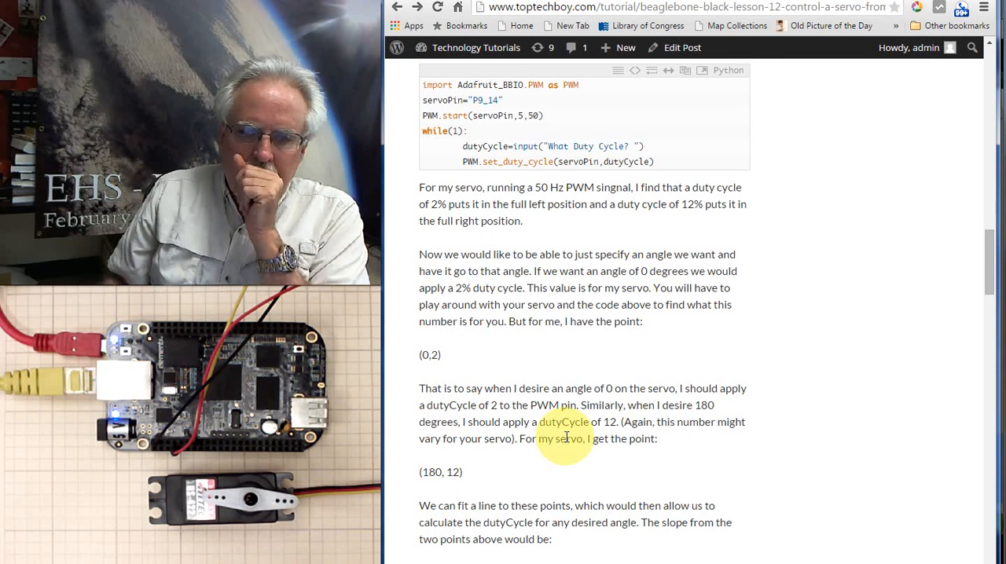
Scroll to the (180,12) point, slope 1/18 and the line equation dutyCycle = 1/18*angle + 2
{"action": "scroll", "scroll_direction": "down", "scroll_amount": 3}
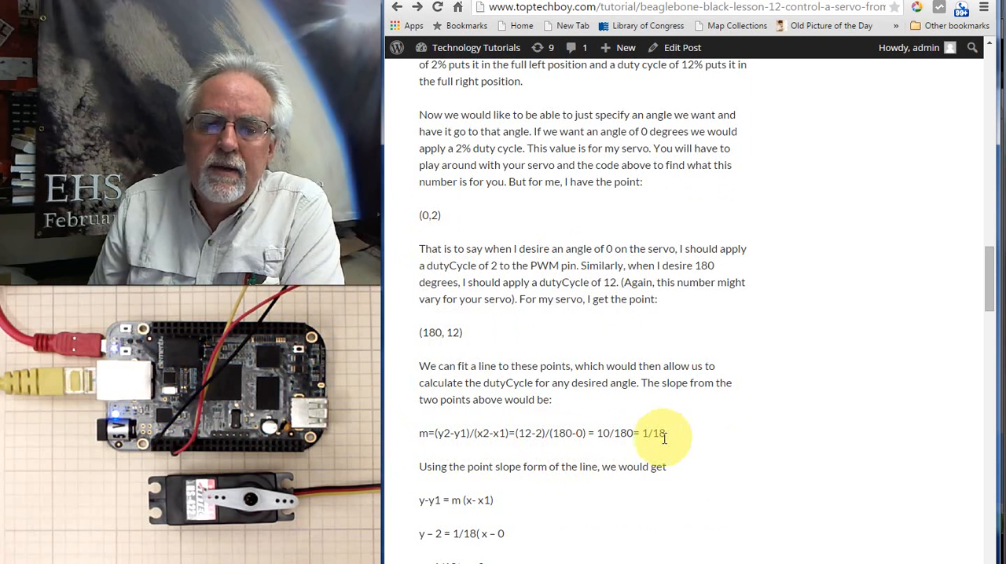
{"action": "scroll", "scroll_direction": "down", "scroll_amount": 3}
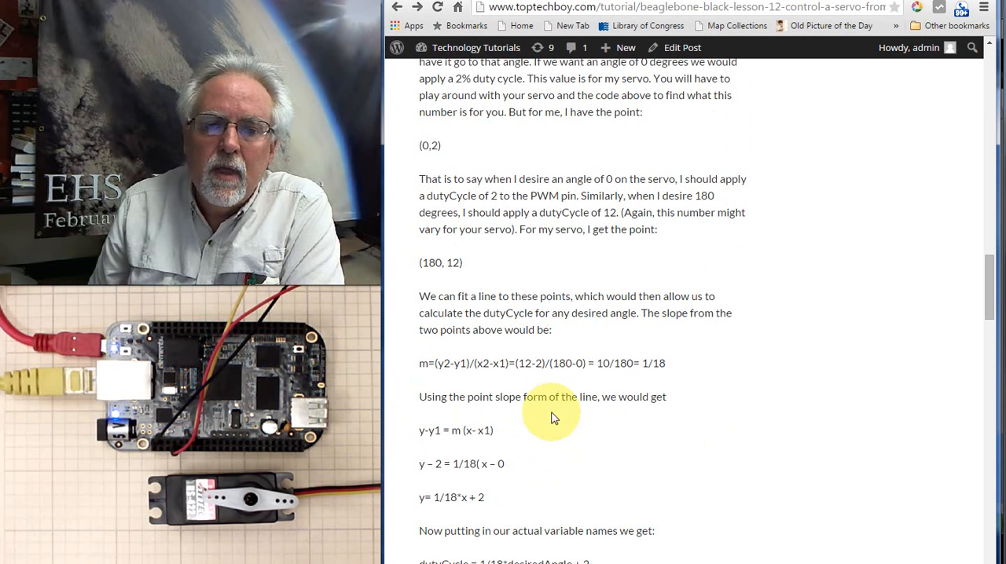
{"action": "mouse_move", "coordinate": [673, 436]}
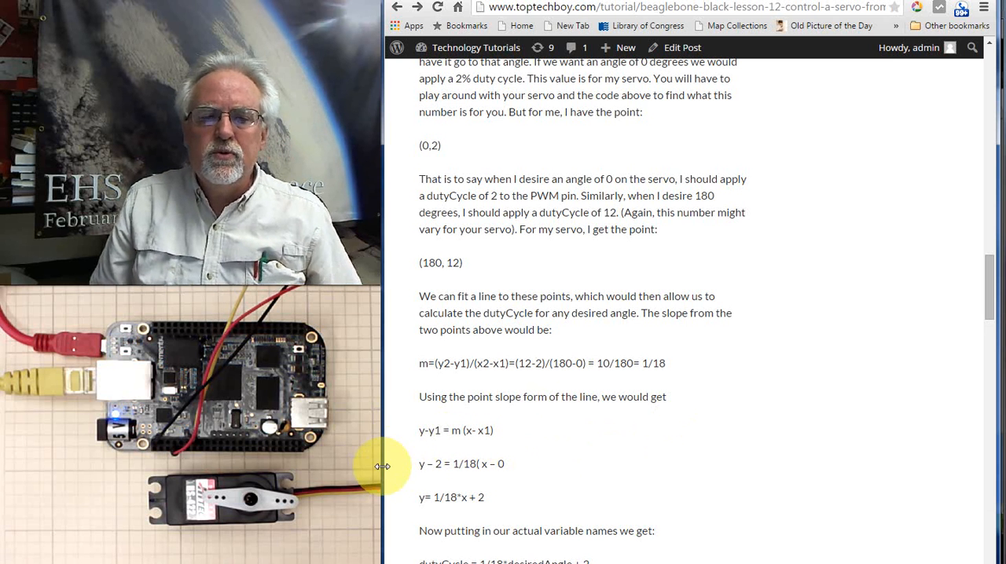
{"action": "mouse_move", "coordinate": [443, 261]}
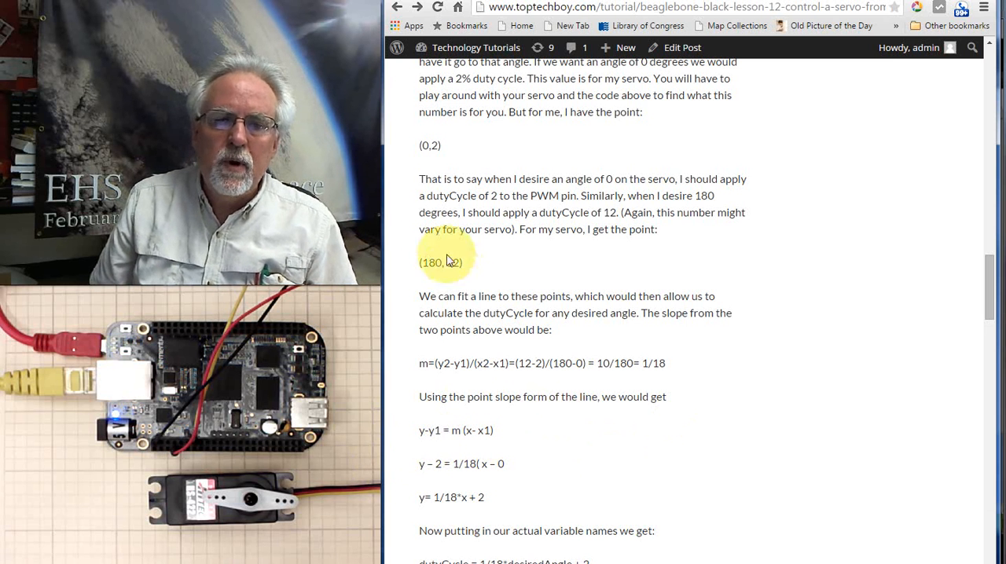
{"action": "mouse_move", "coordinate": [454, 430]}
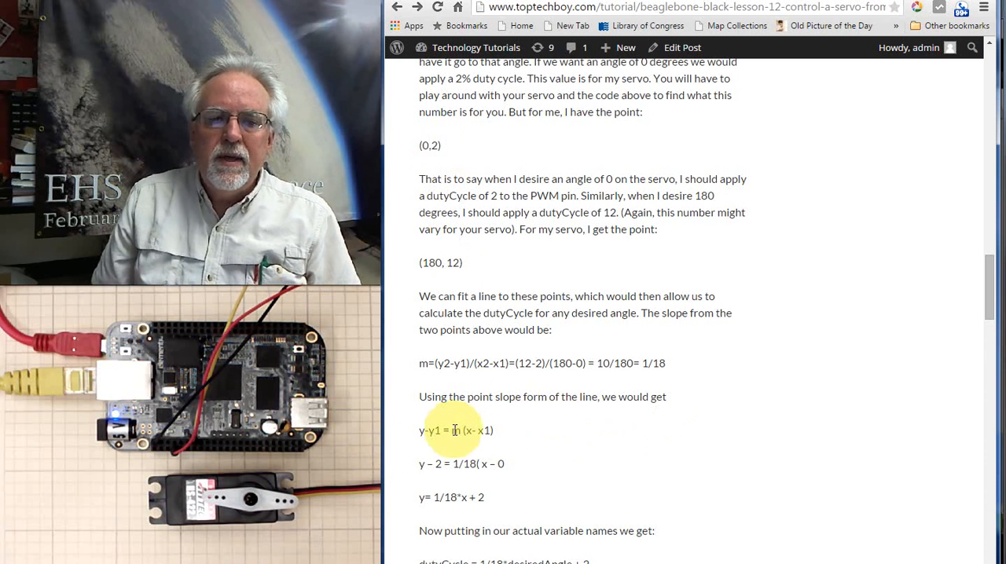
{"action": "mouse_move", "coordinate": [619, 393]}
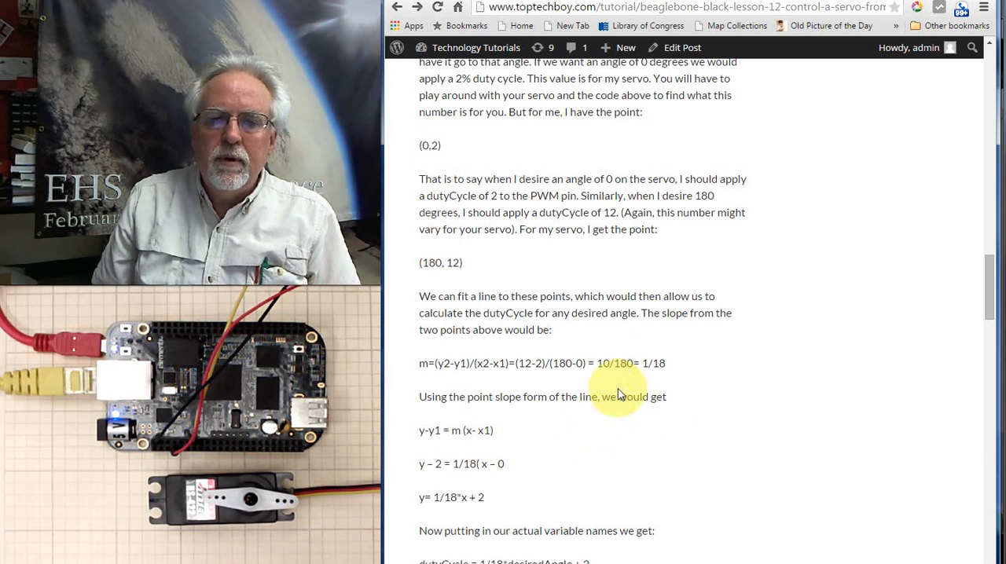
{"action": "mouse_move", "coordinate": [506, 469]}
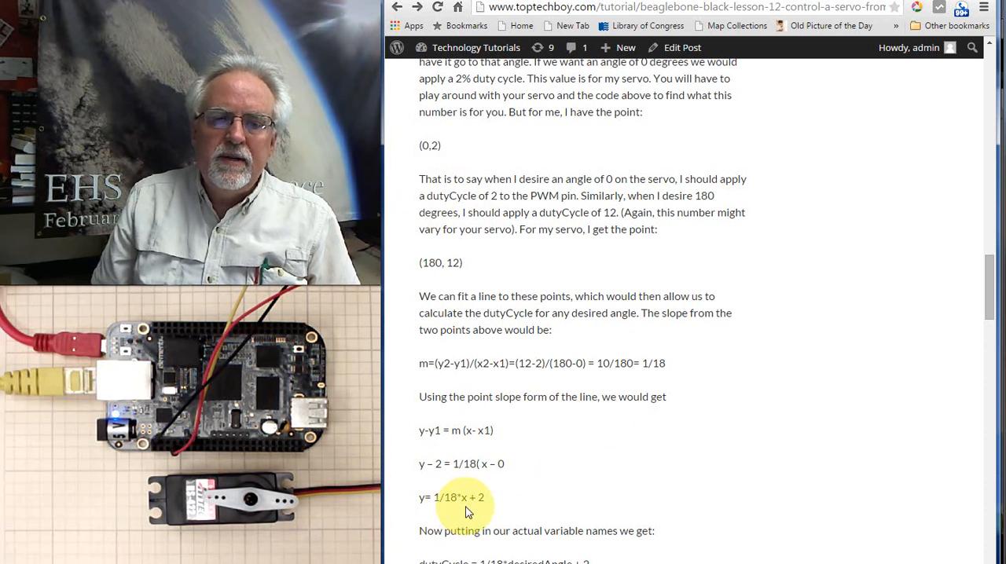
{"action": "mouse_move", "coordinate": [502, 501]}
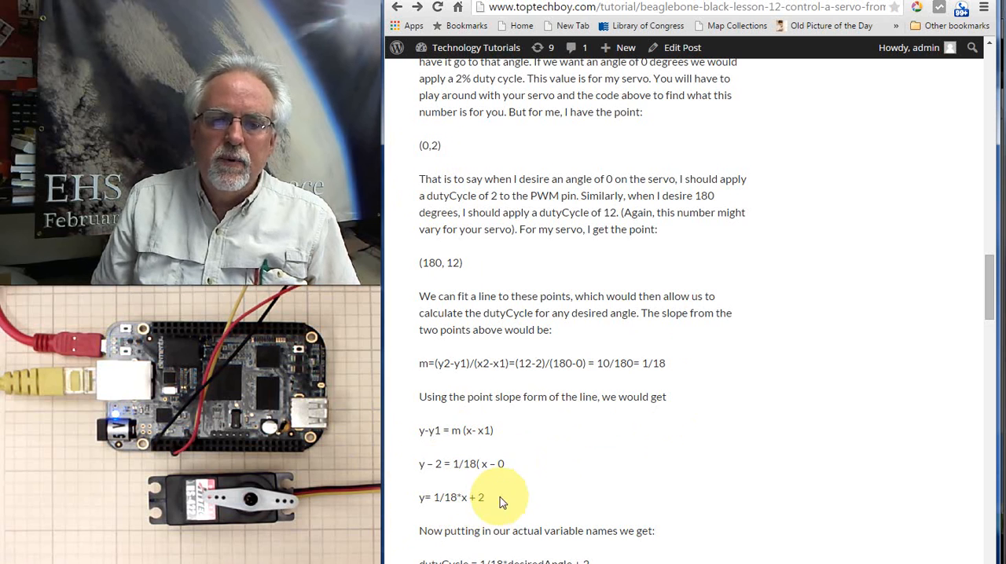
Scroll to the variable-name form dutyCycle = 1/18*desiredAngle + 2 and its lead-in to the servo code
{"action": "scroll", "scroll_direction": "down", "scroll_amount": 3}
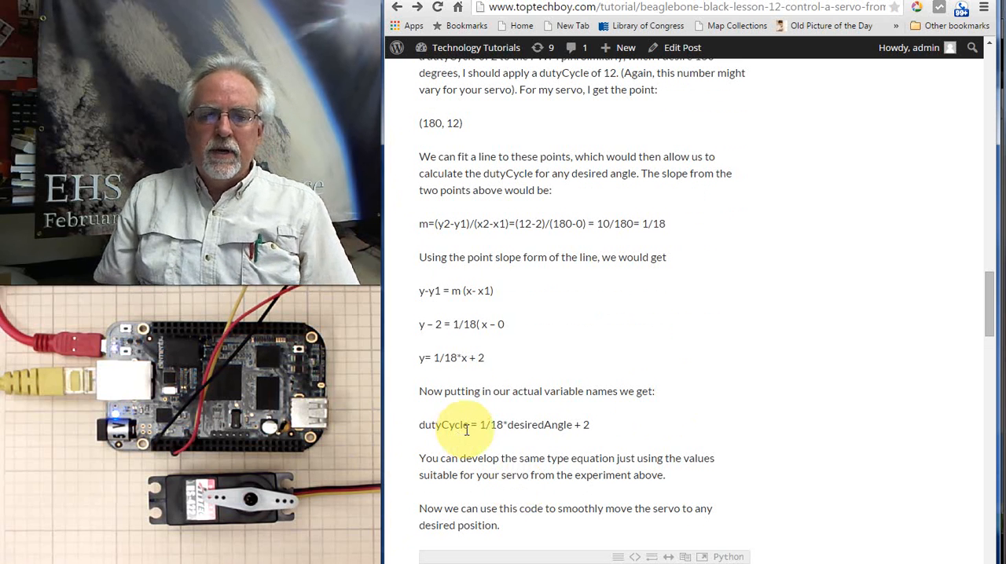
{"action": "mouse_move", "coordinate": [432, 448]}
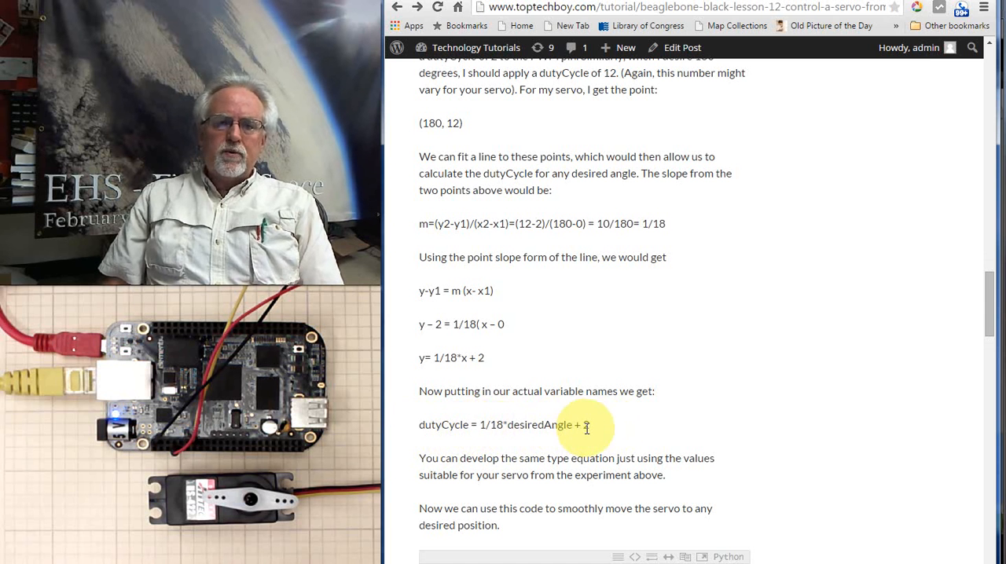
{"action": "mouse_move", "coordinate": [528, 238]}
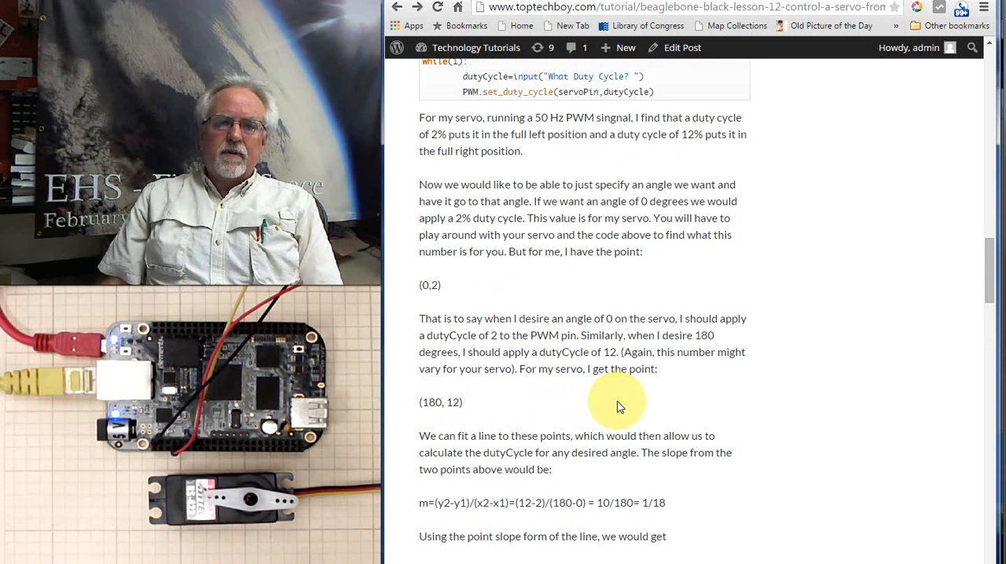
{"action": "scroll", "scroll_direction": "down", "scroll_amount": 3}
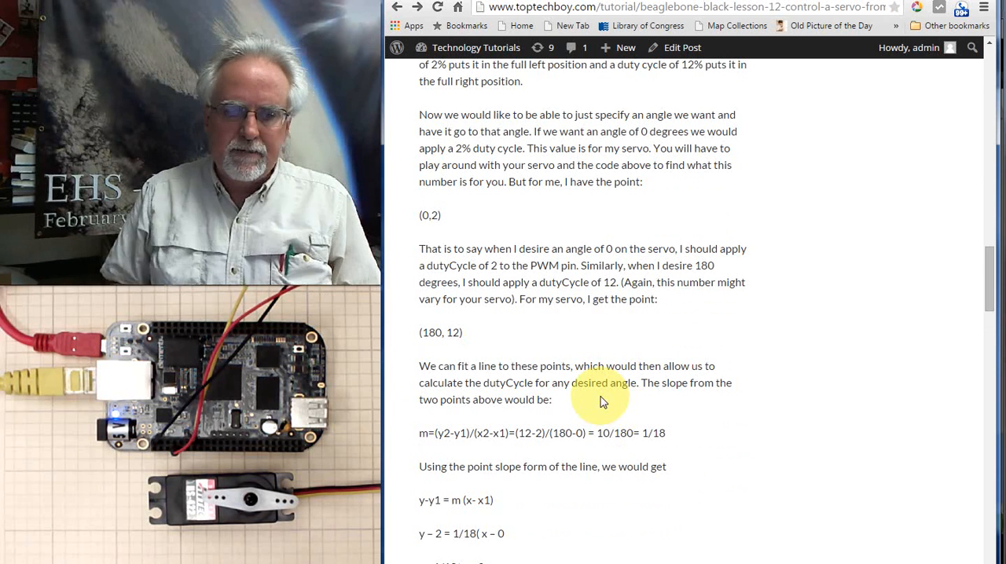
{"action": "scroll", "scroll_direction": "down", "scroll_amount": 3}
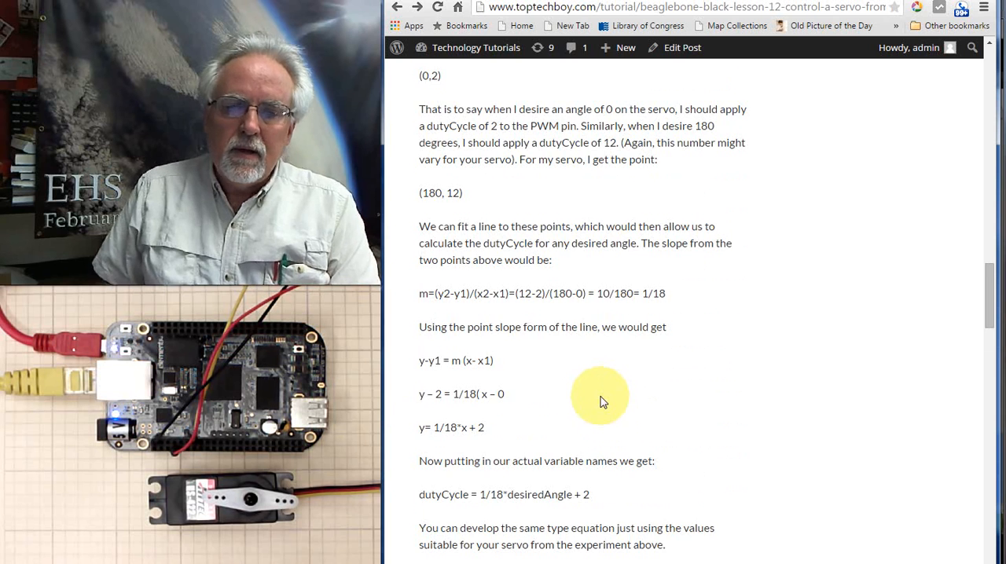
{"action": "scroll", "scroll_direction": "down", "scroll_amount": 3}
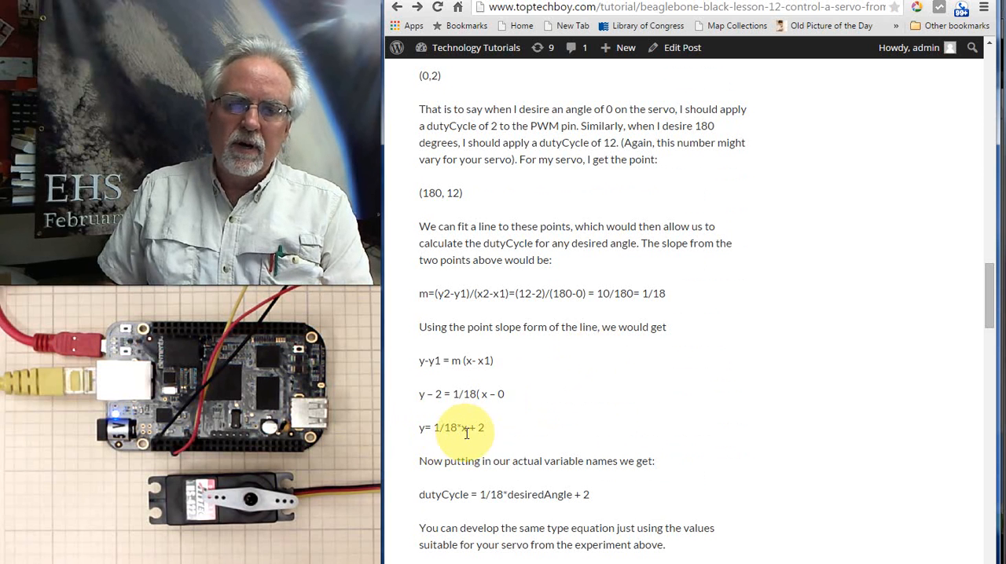
{"action": "scroll", "scroll_direction": "down", "scroll_amount": 3}
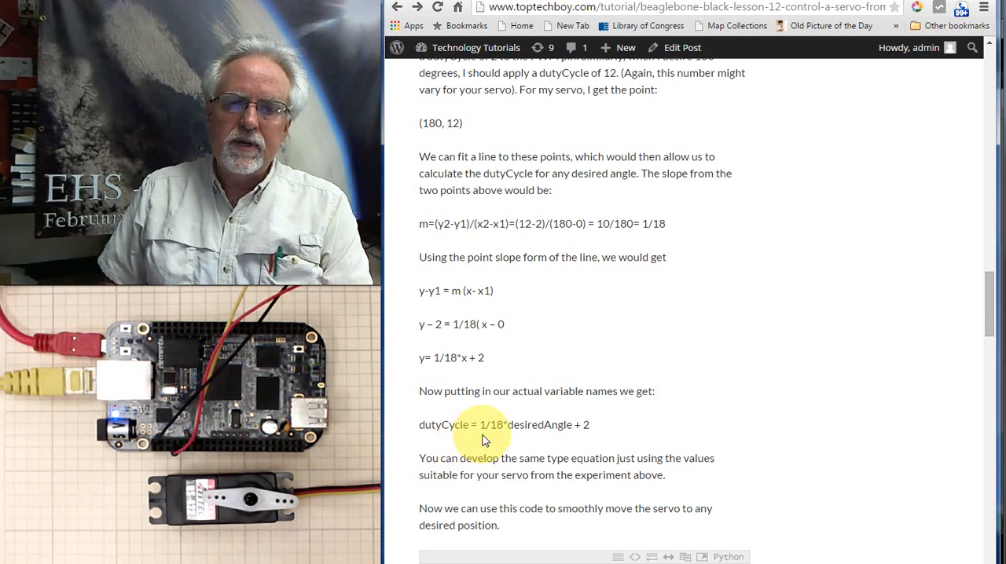
{"action": "mouse_move", "coordinate": [877, 196]}
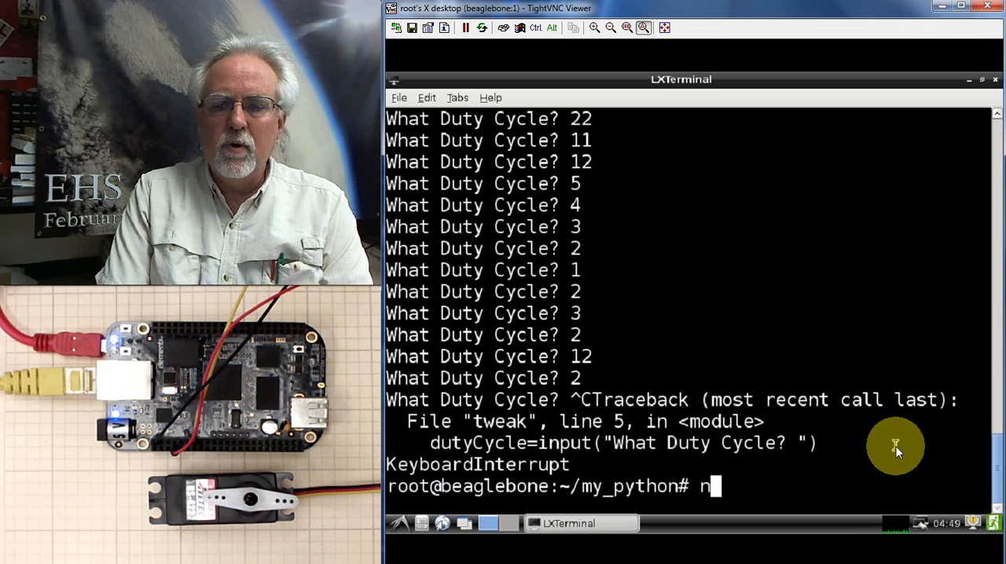
Start nano servo and write the Adafruit PWM import line on the first line
{"action": "type", "text": "ano servo"}
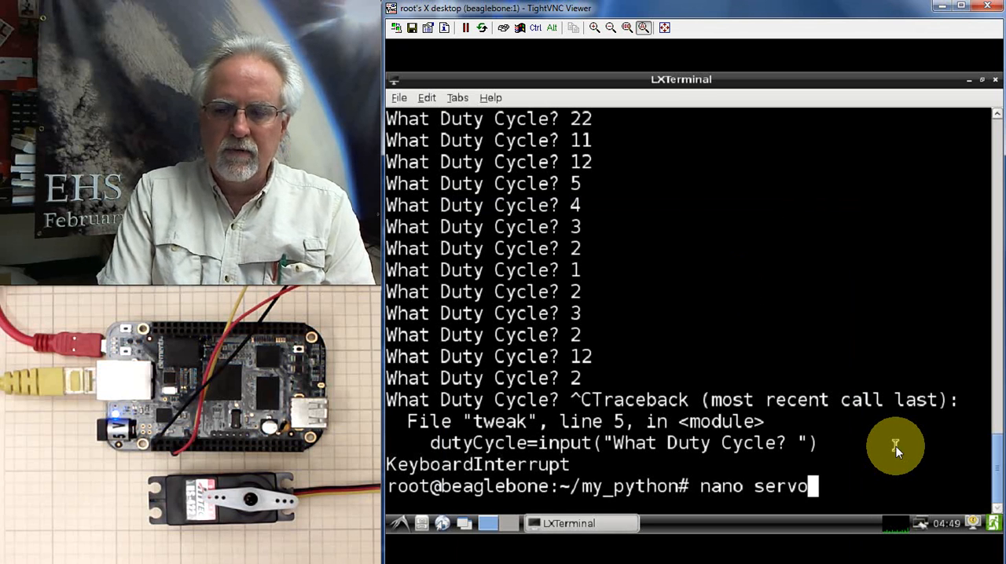
{"action": "key", "text": "Return"}
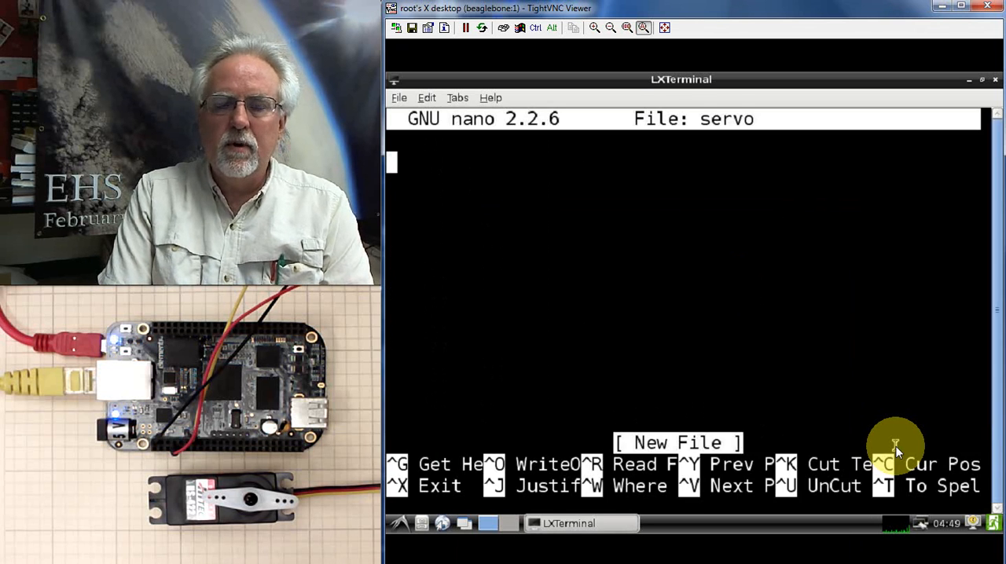
{"action": "type", "text": "input"}
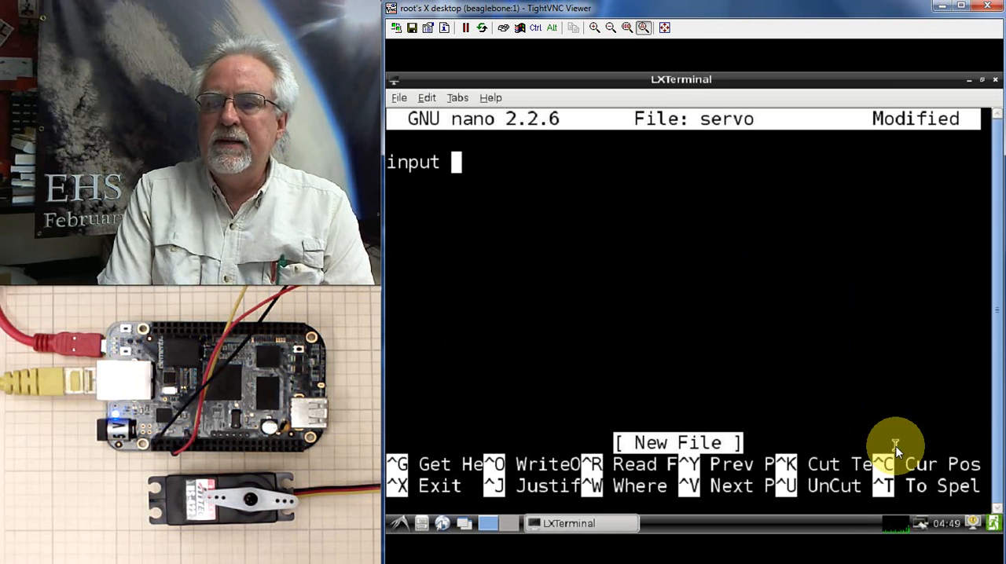
{"action": "type", "text": "A"}
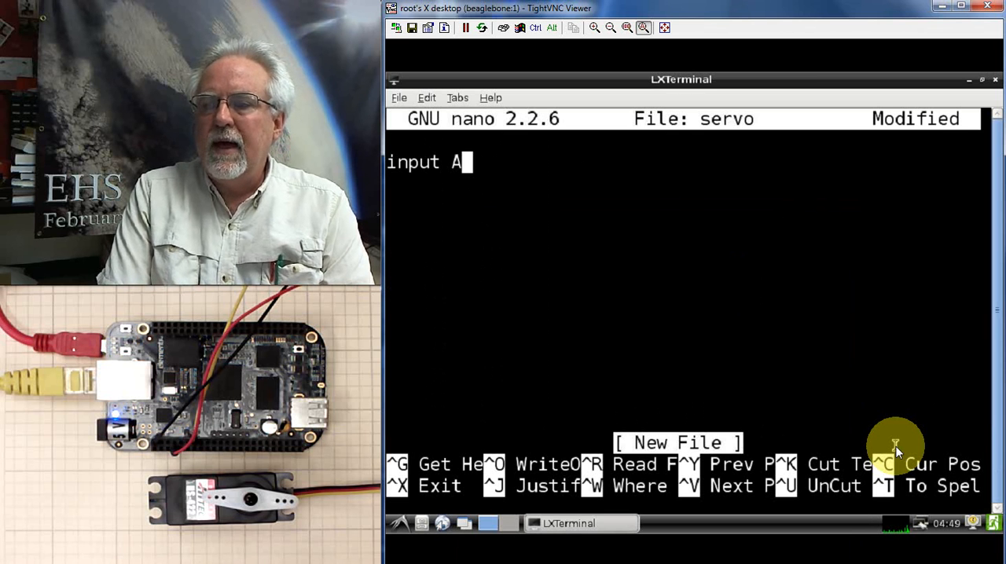
{"action": "type", "text": "dafruit_"}
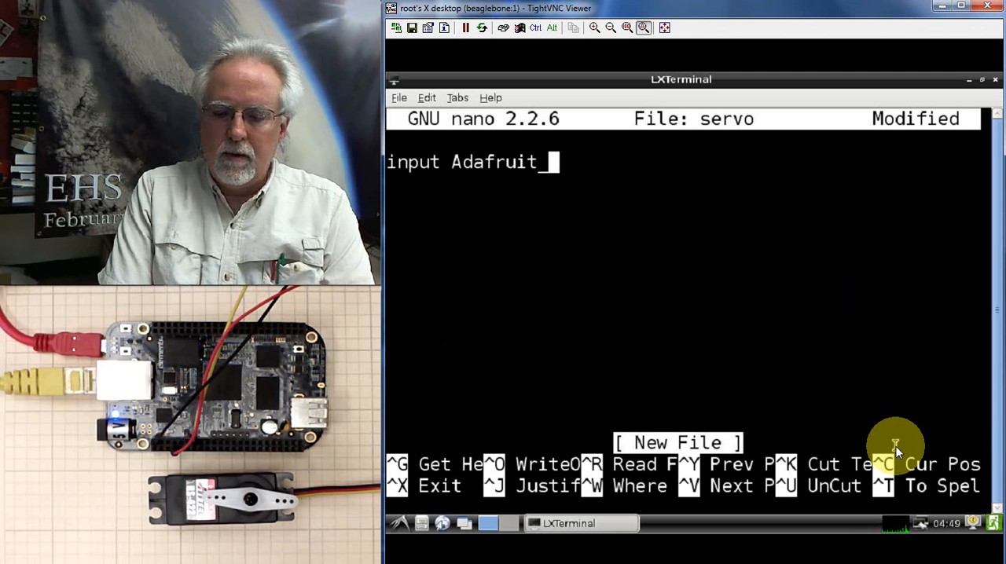
{"action": "type", "text": "GGIO.PWM"}
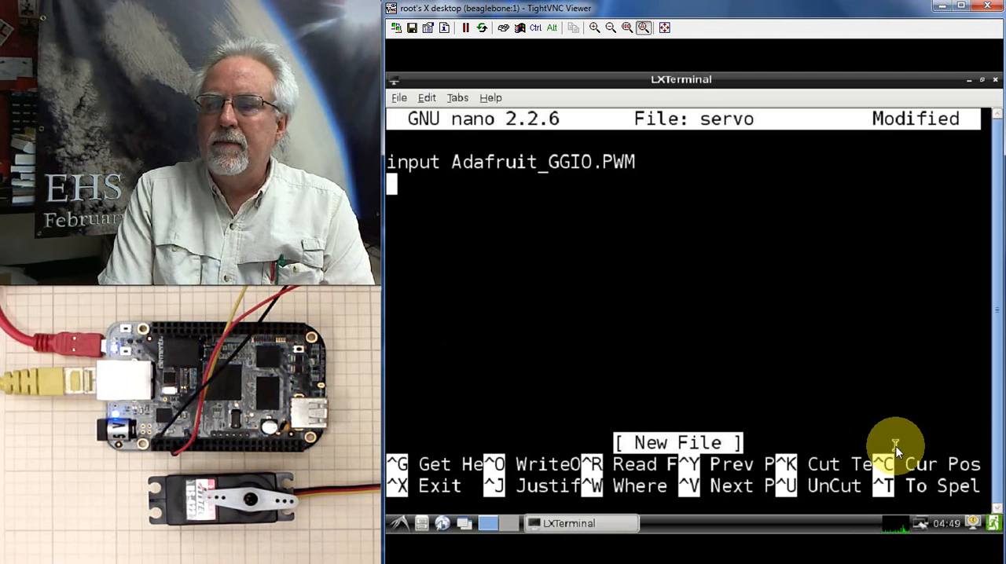
Add the line servoPin="P9_14" naming the servo's PWM pin
{"action": "type", "text": "ser"}
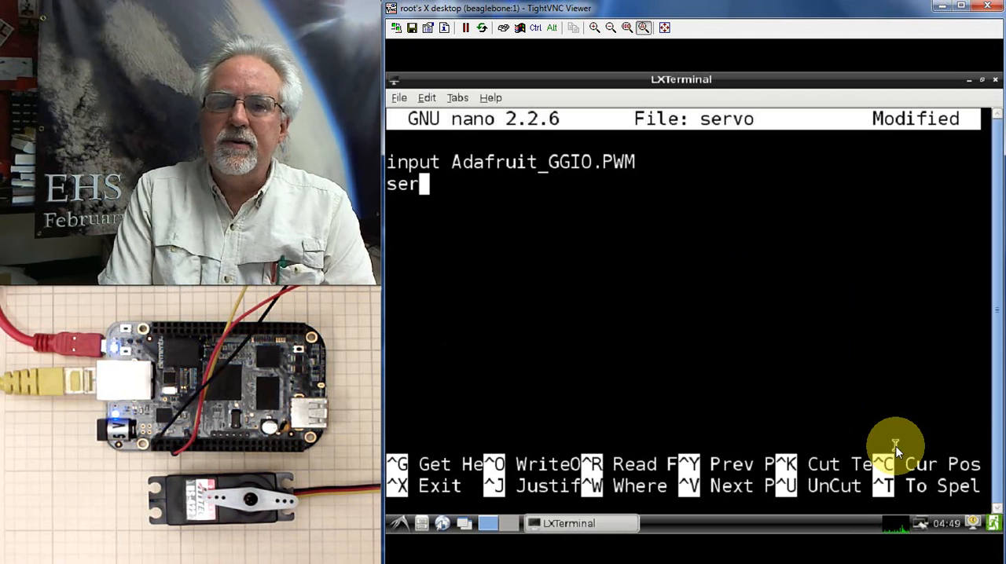
{"action": "type", "text": "voPin"}
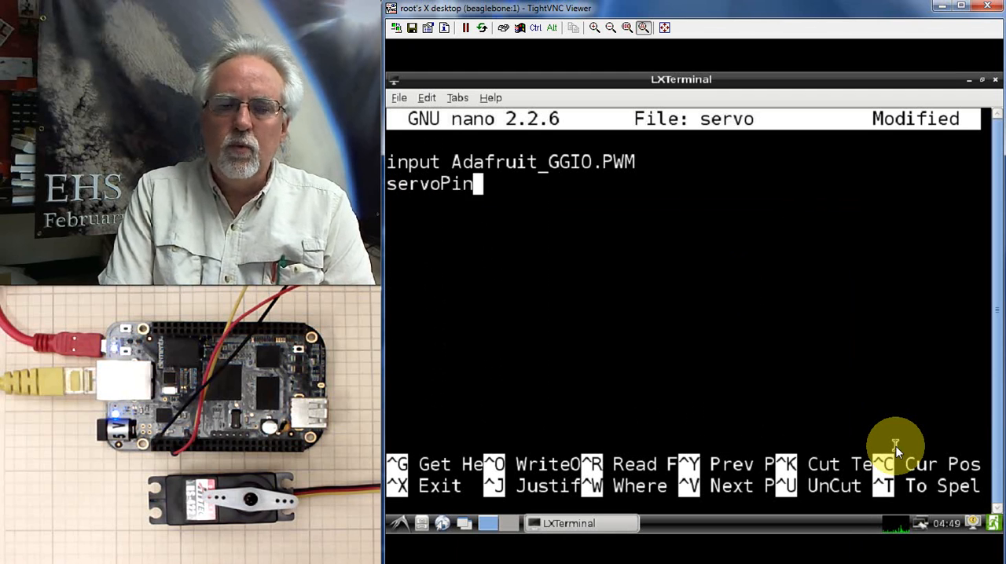
{"action": "type", "text": "="}
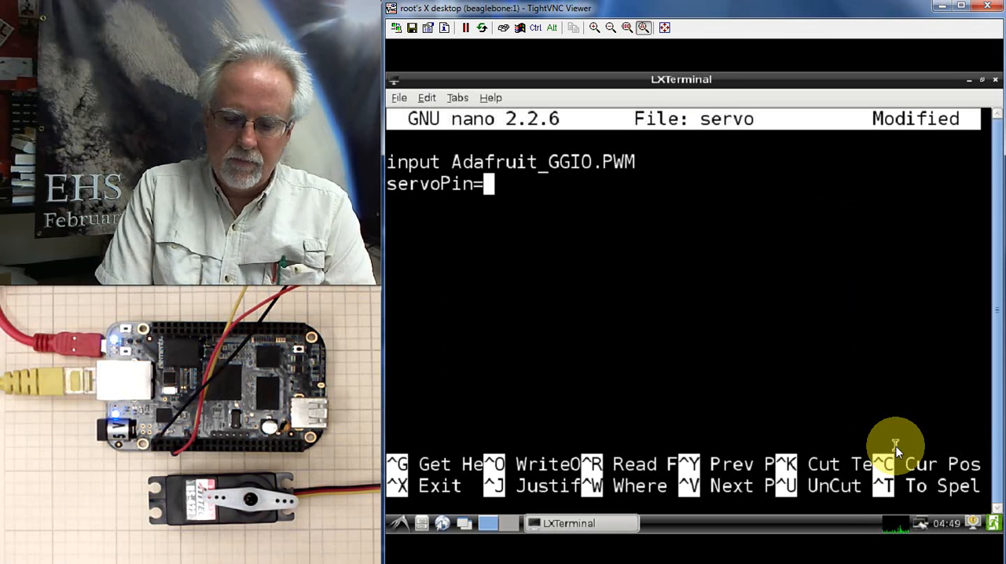
{"action": "type", "text": "\"P"}
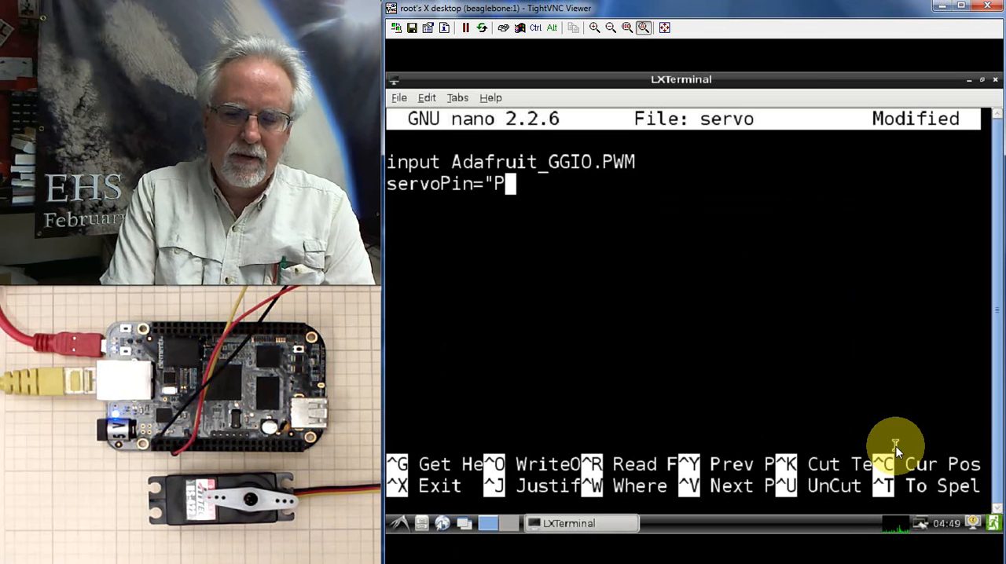
{"action": "type", "text": "9_"}
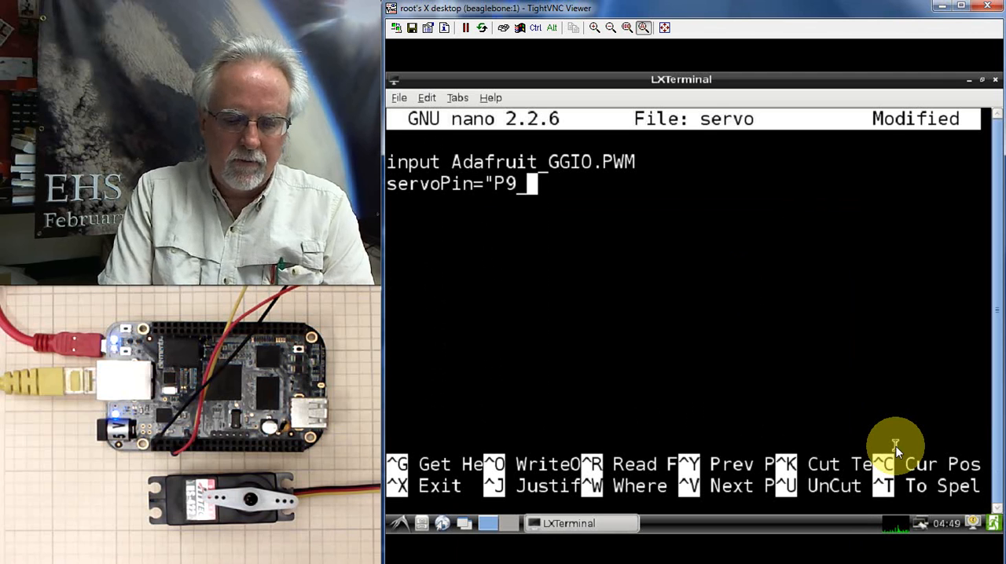
{"action": "type", "text": "14"}
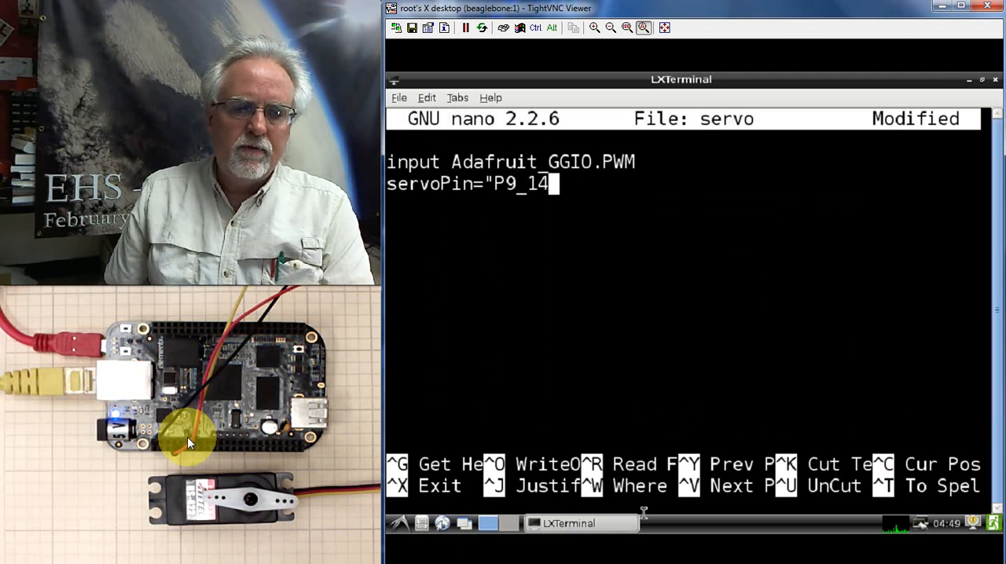
{"action": "mouse_move", "coordinate": [275, 468]}
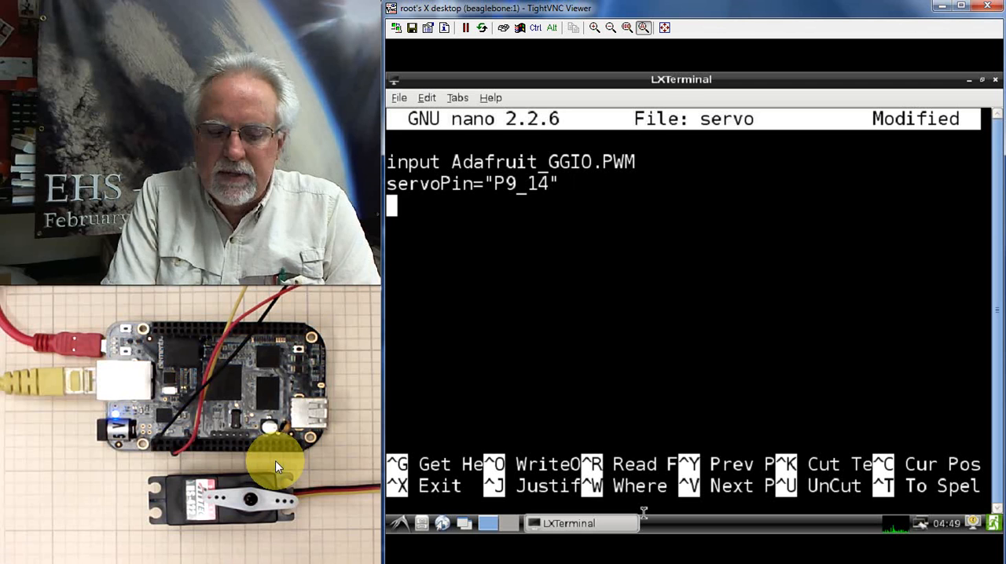
Write the third line PWM.start(servoPin,2,50) to start PWM at duty cycle 2 and 50 Hz
{"action": "type", "text": "PWM.st"}
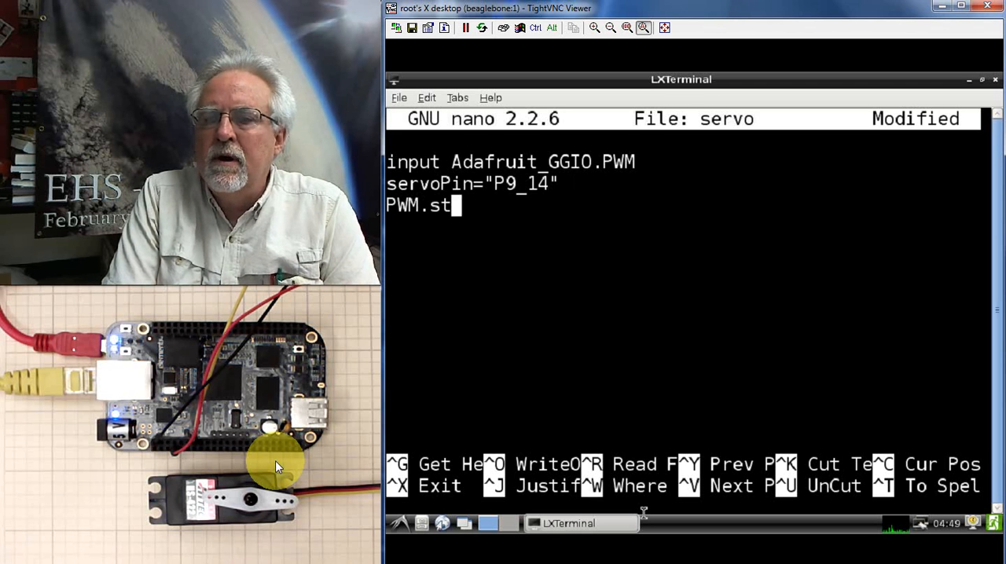
{"action": "type", "text": "art("}
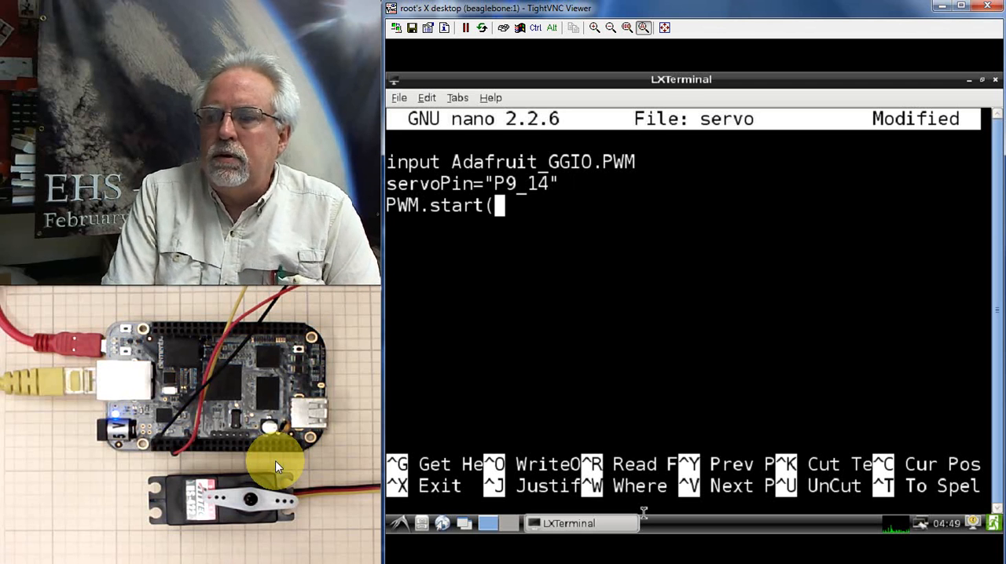
{"action": "type", "text": "s"}
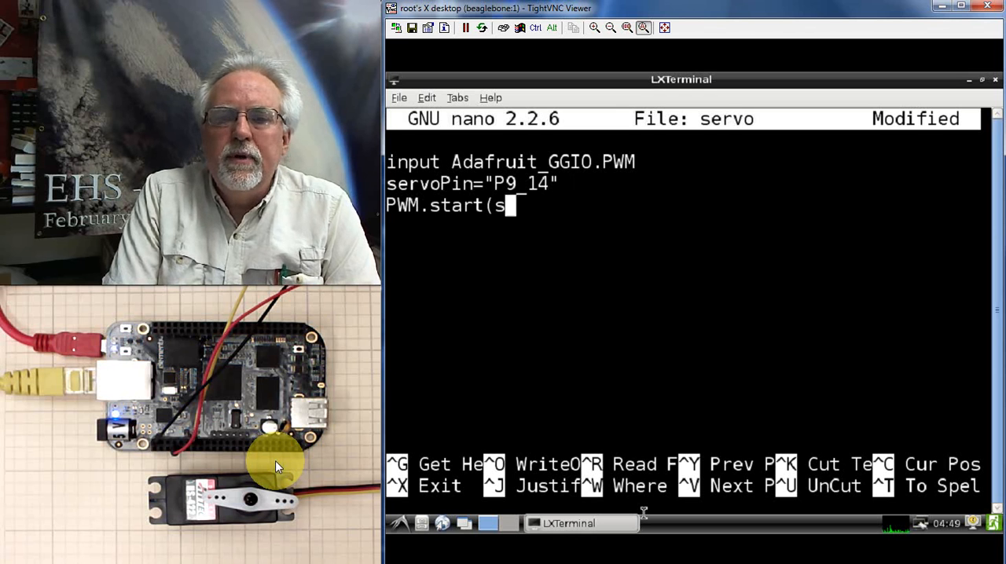
{"action": "type", "text": "ervoPin"}
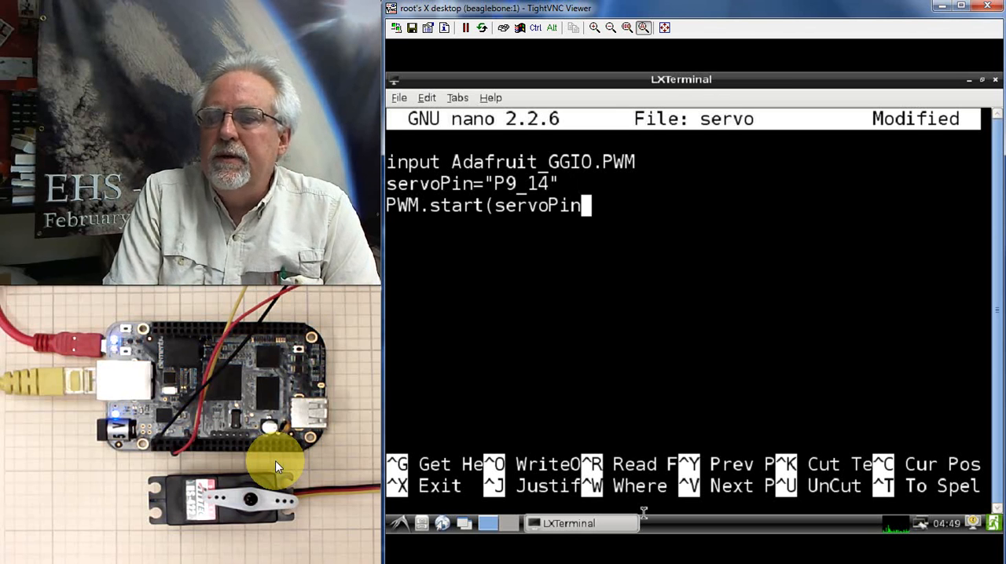
{"action": "type", "text": ","}
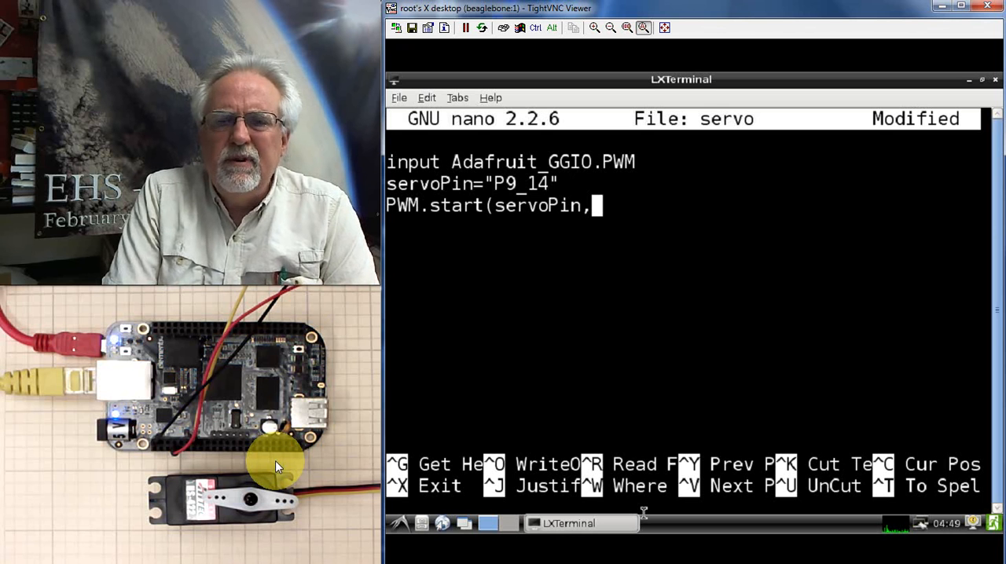
{"action": "type", "text": "2"}
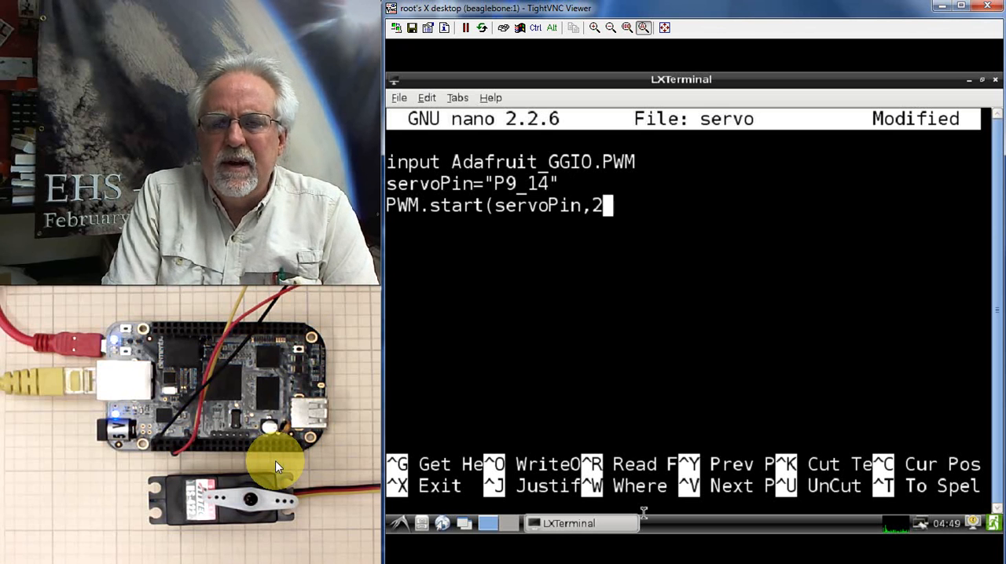
{"action": "type", "text": ","}
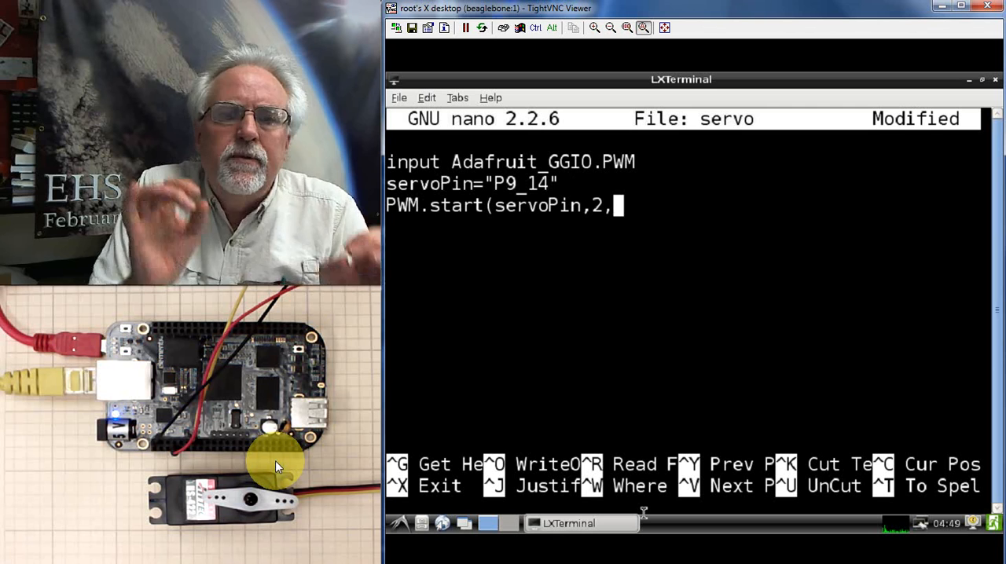
{"action": "type", "text": "50"}
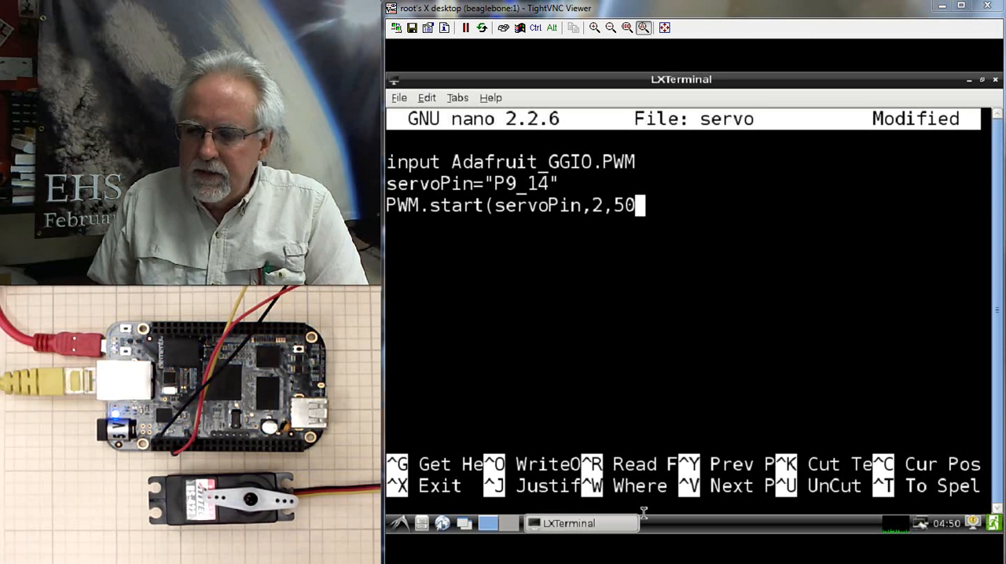
{"action": "mouse_move", "coordinate": [678, 254]}
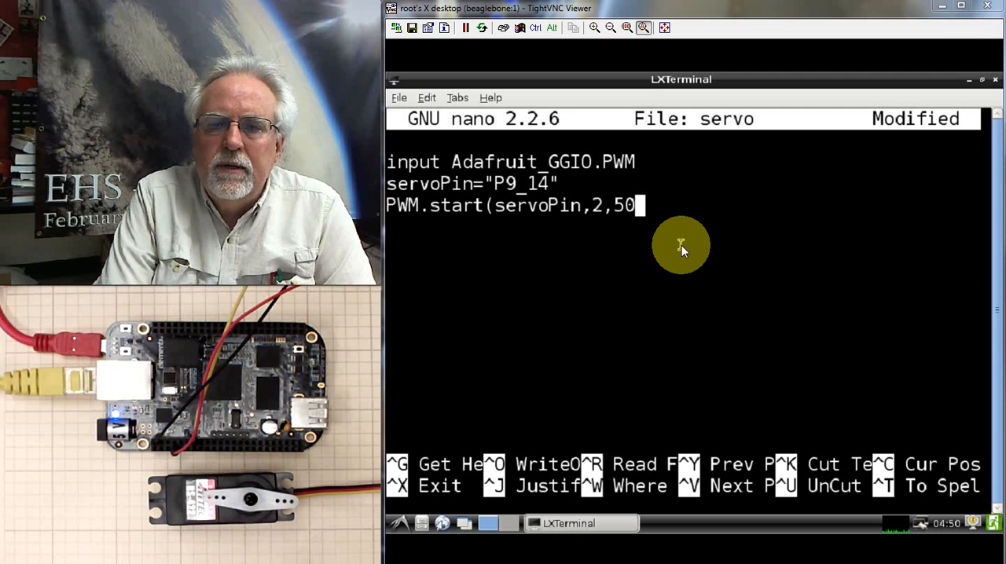
{"action": "type", "text": ")"}
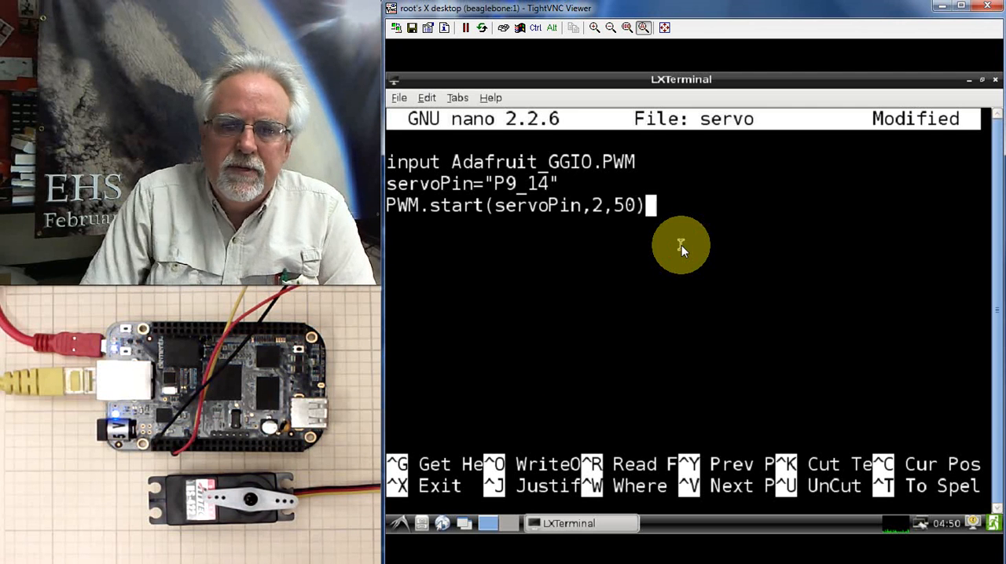
{"action": "mouse_move", "coordinate": [479, 217]}
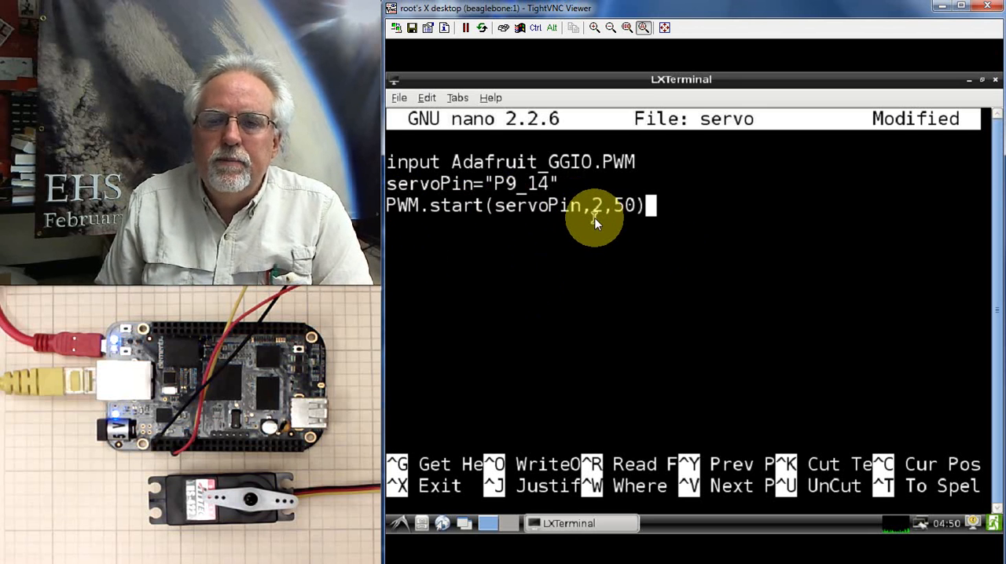
{"action": "mouse_move", "coordinate": [621, 223]}
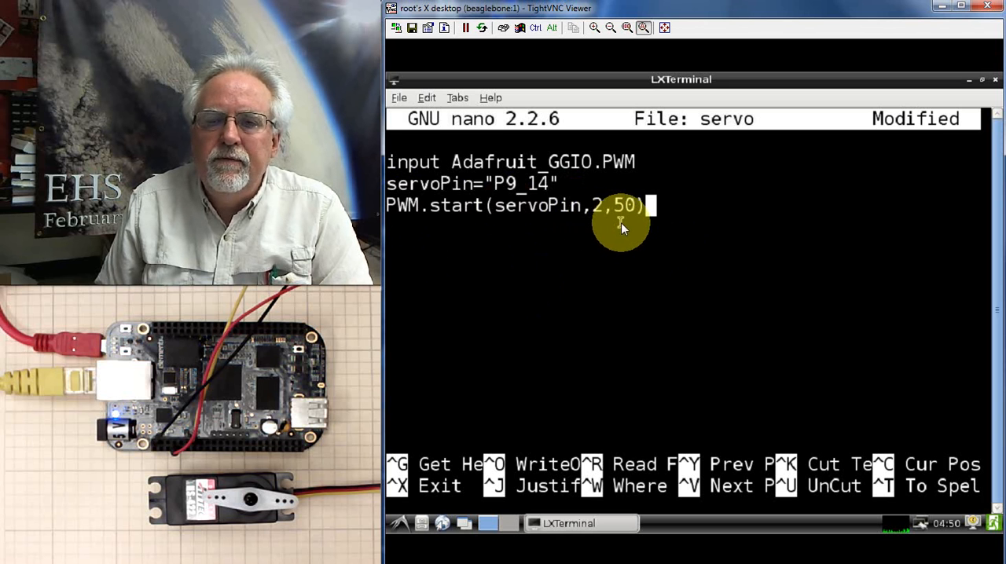
{"action": "mouse_move", "coordinate": [851, 322]}
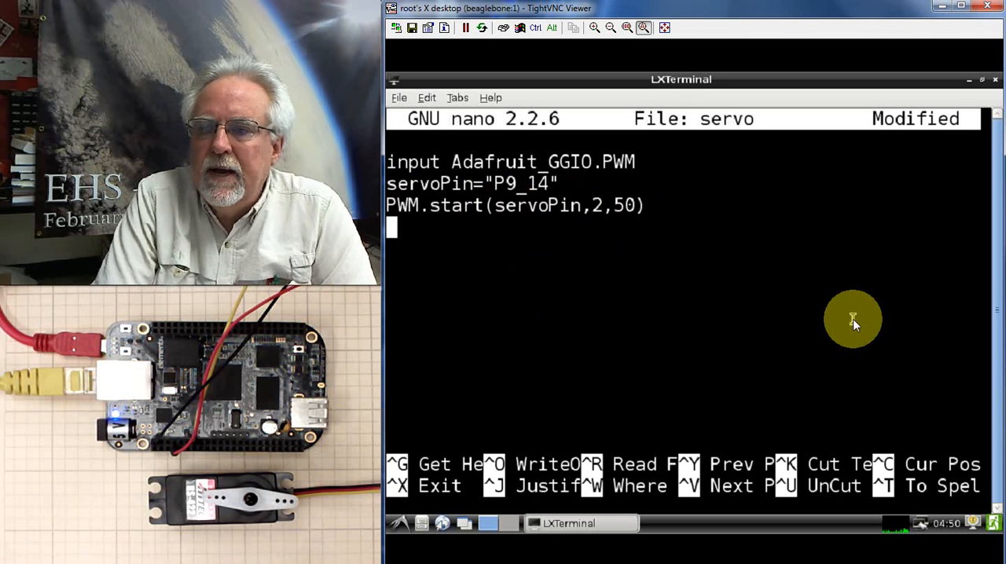
Begin an endless loop with the line while(1):
{"action": "type", "text": "while"}
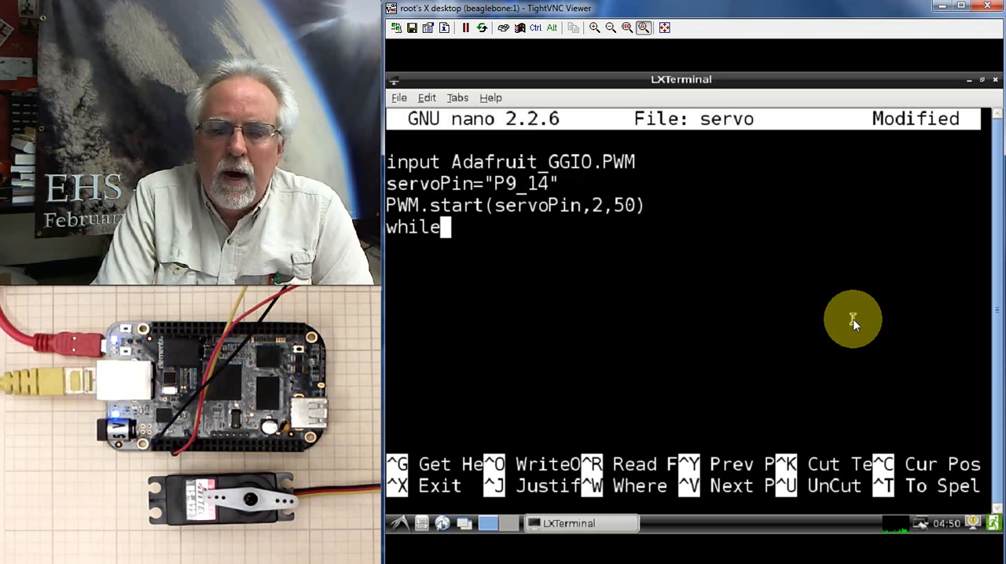
{"action": "type", "text": "(1)"}
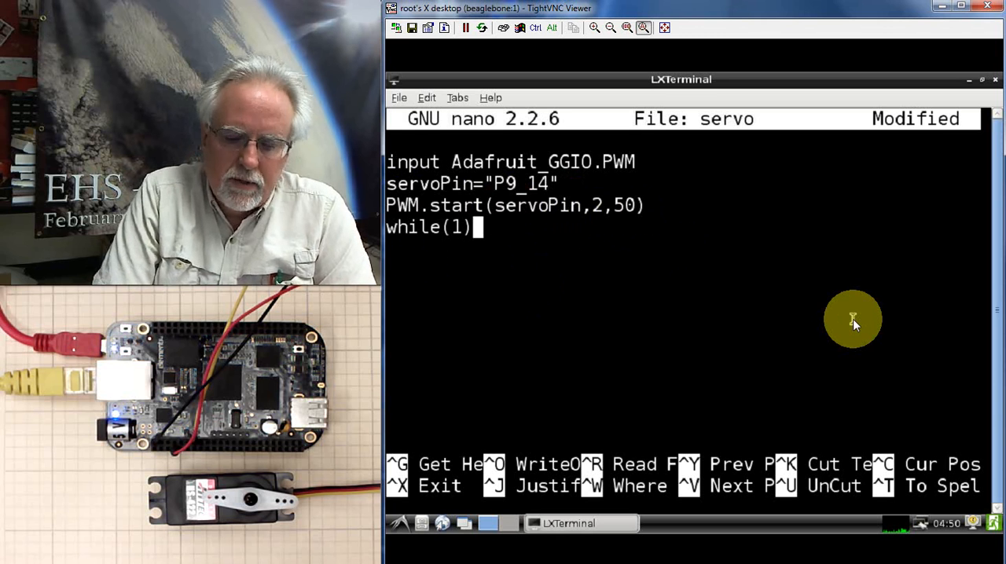
{"action": "type", "text": ":"}
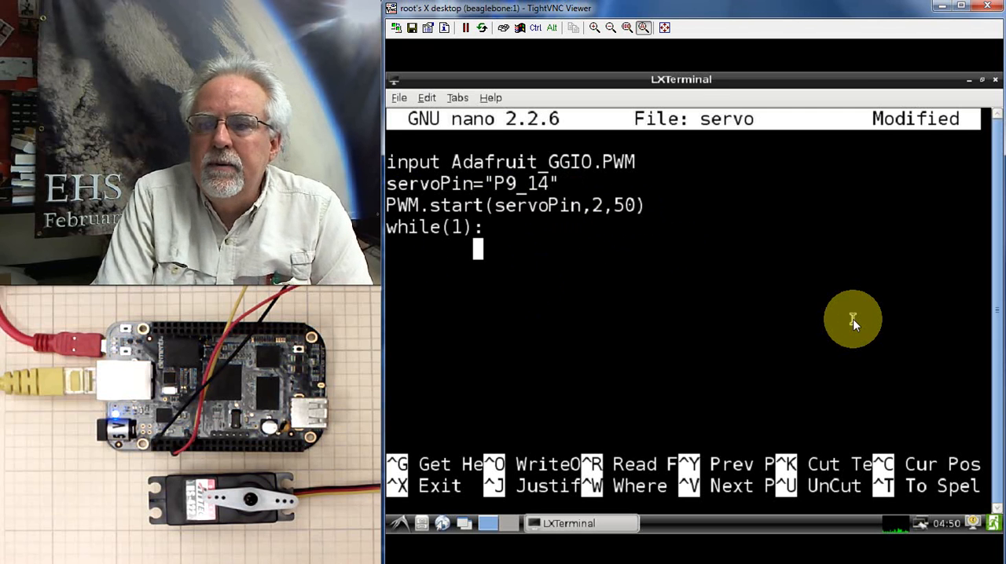
Inside the loop, write desiredAngle=input("What Angle do you Want? "), fixing a misspelled variable name
{"action": "type", "text": "desrie"}
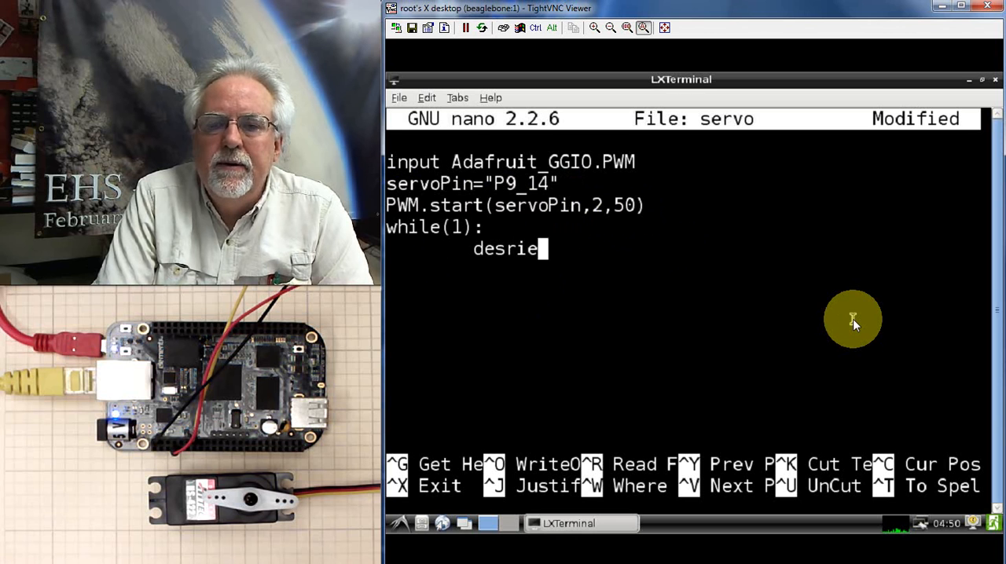
{"action": "key", "text": "BackSpace"}
{"action": "type", "text": "ired"}
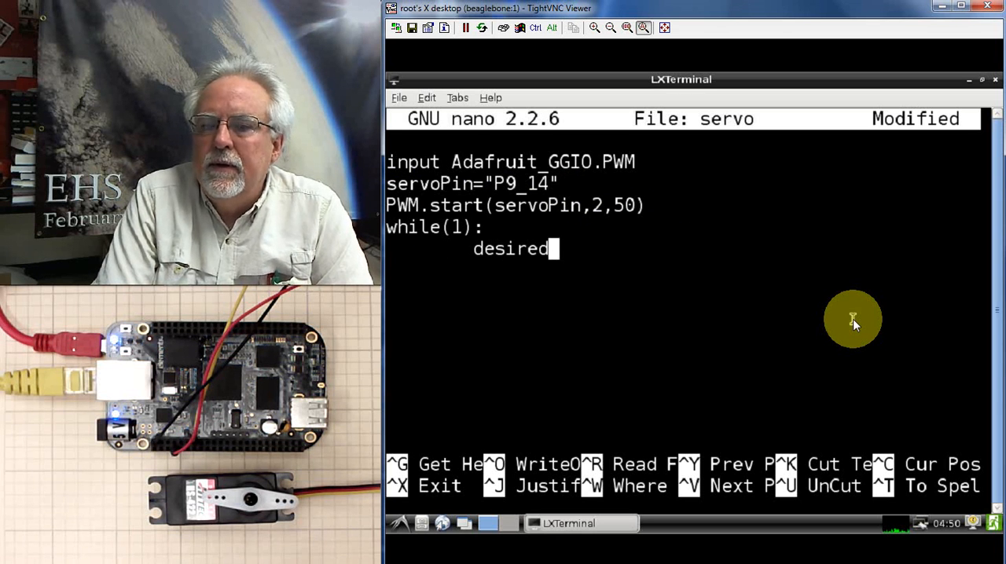
{"action": "type", "text": "Angle"}
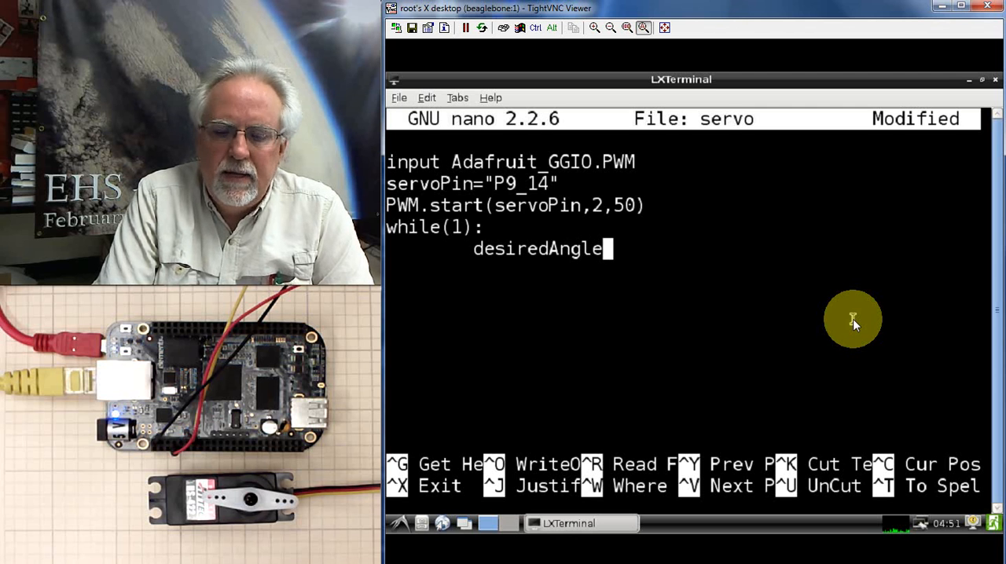
{"action": "type", "text": "=i"}
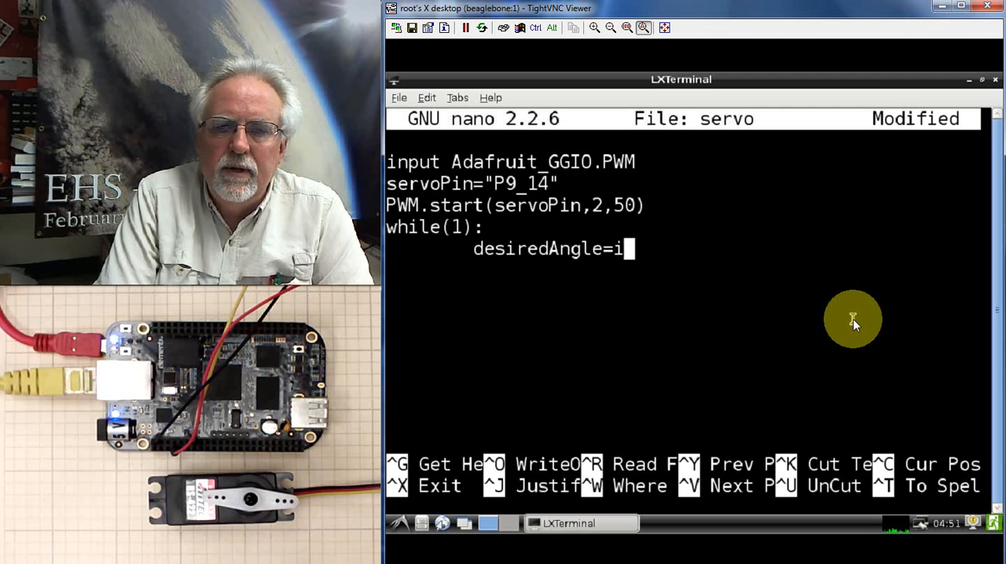
{"action": "type", "text": "nput("}
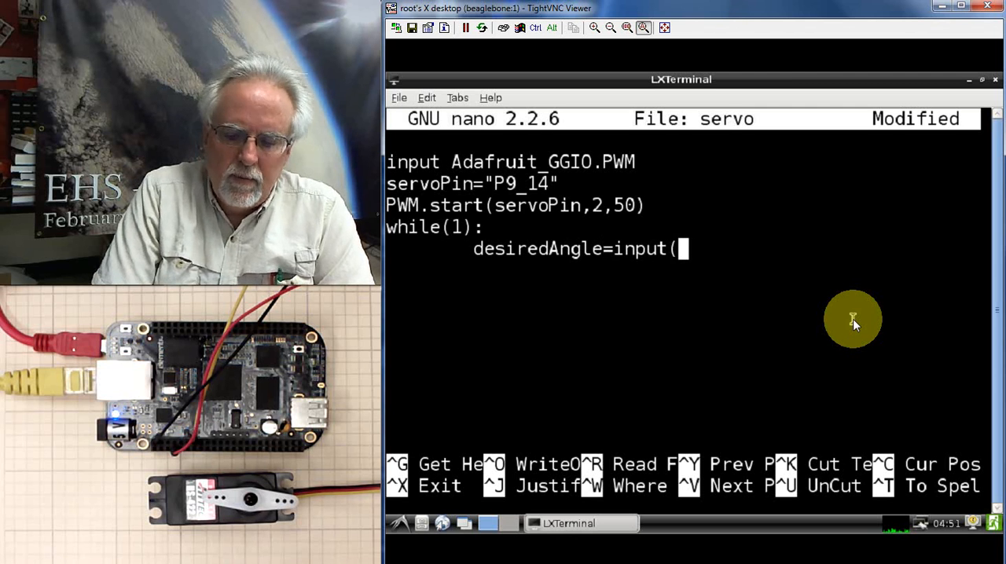
{"action": "type", "text": "\"What Angle do"}
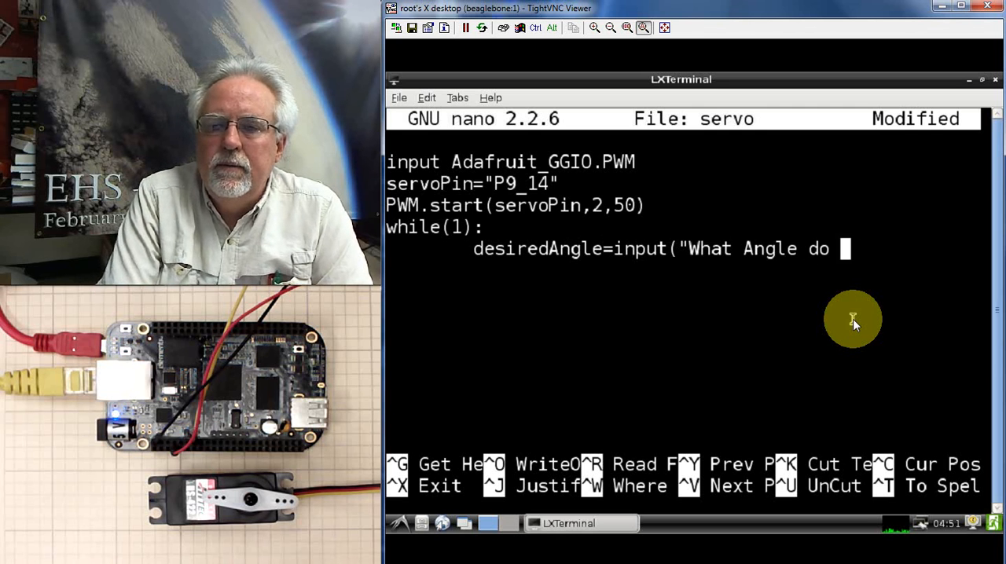
{"action": "type", "text": "you Want"}
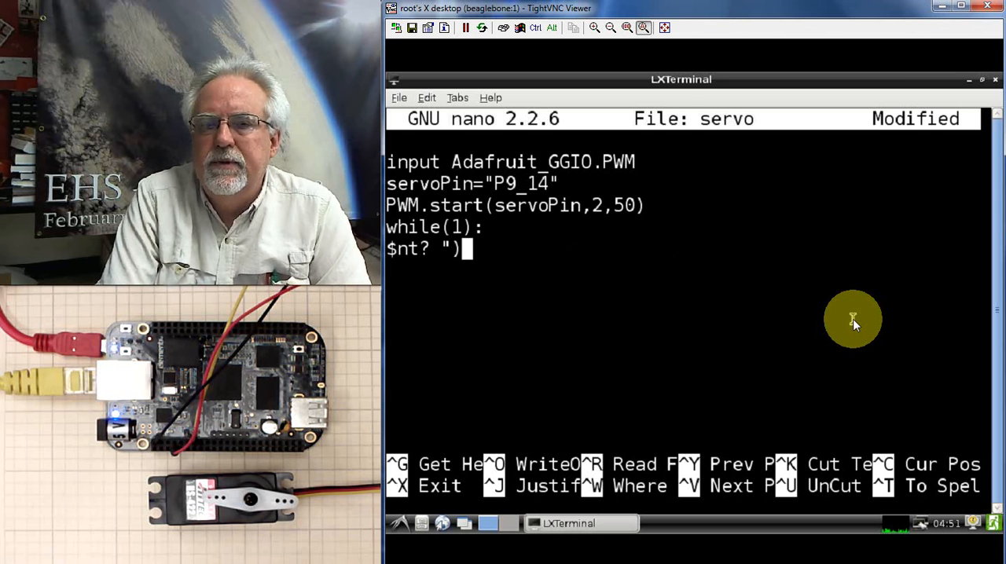
{"action": "type", "text": "desiredAngle=input(\"What Angle do you Want? \")"}
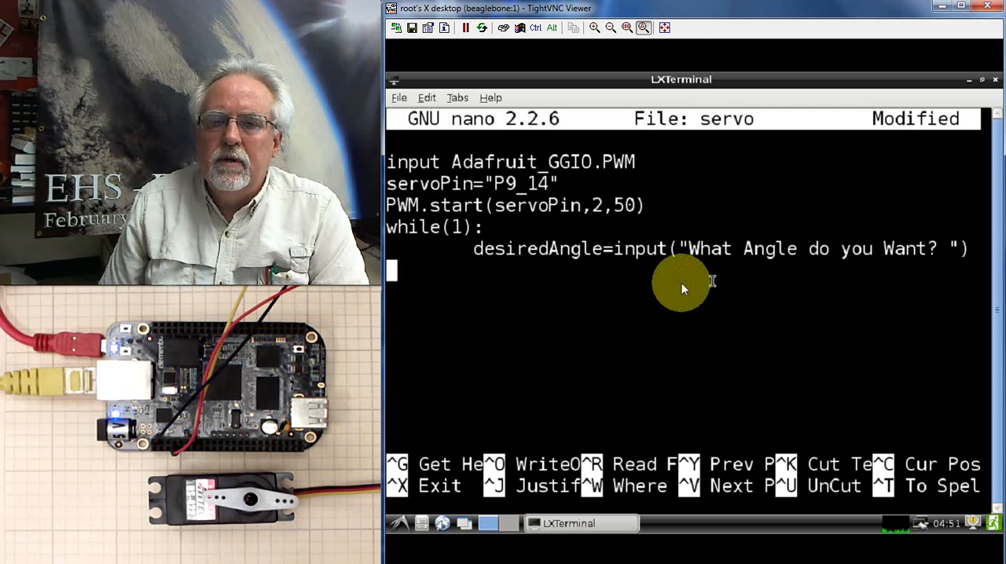
{"action": "mouse_move", "coordinate": [754, 239]}
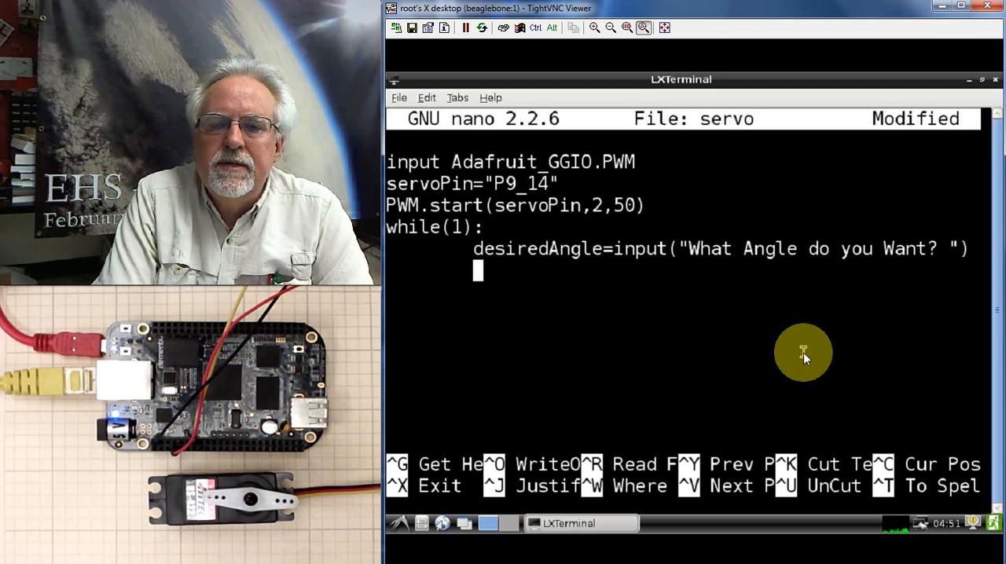
Write dutyCycle=1./18.*desiredAngle+2, inserting decimal points so the division is floating point
{"action": "type", "text": "dutyCy"}
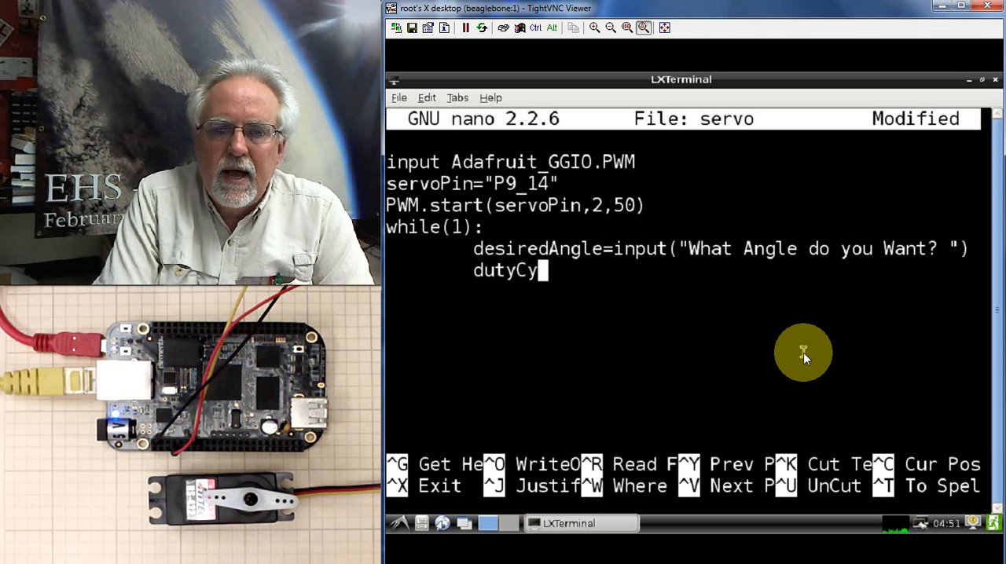
{"action": "type", "text": "cle="}
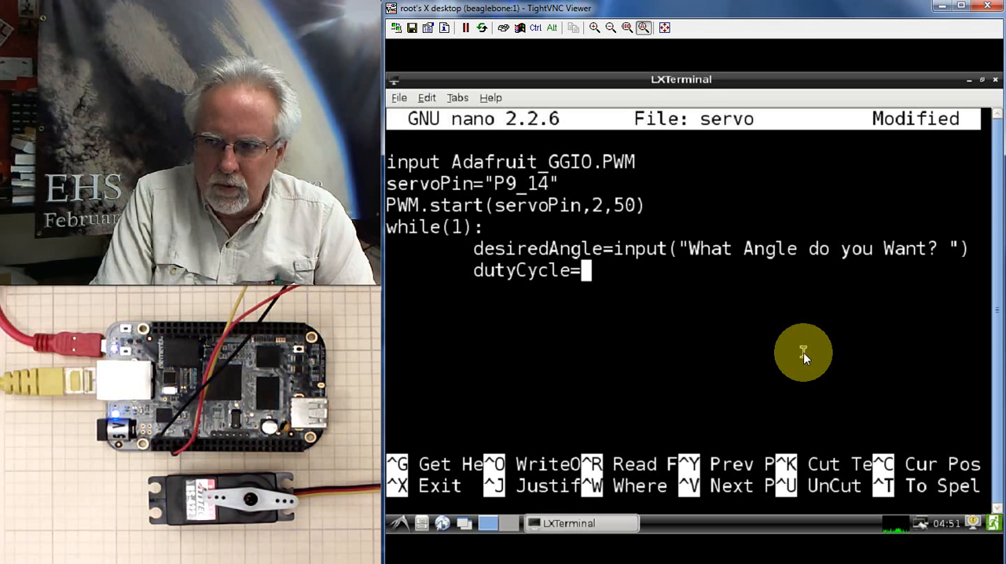
{"action": "type", "text": "1"}
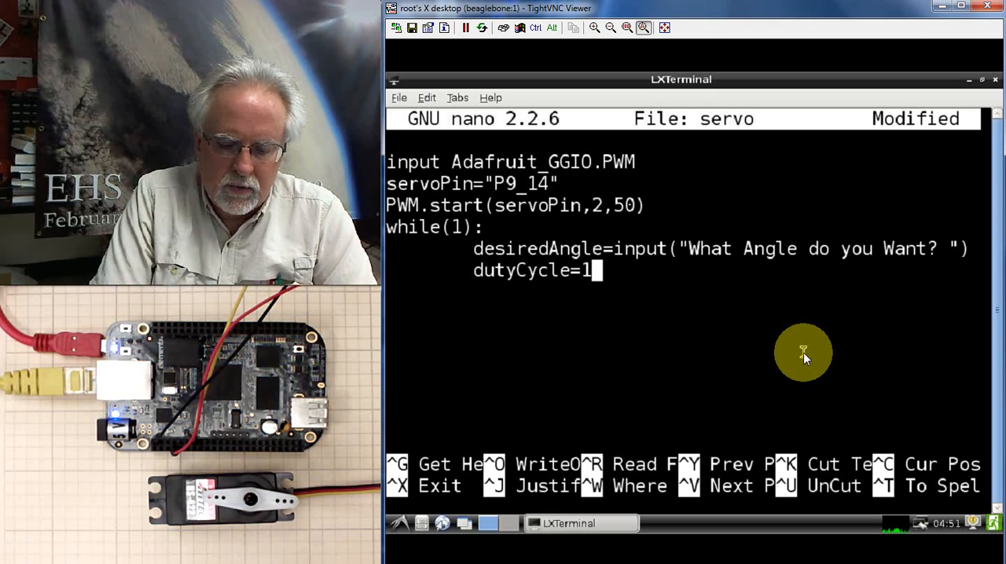
{"action": "type", "text": "/18"}
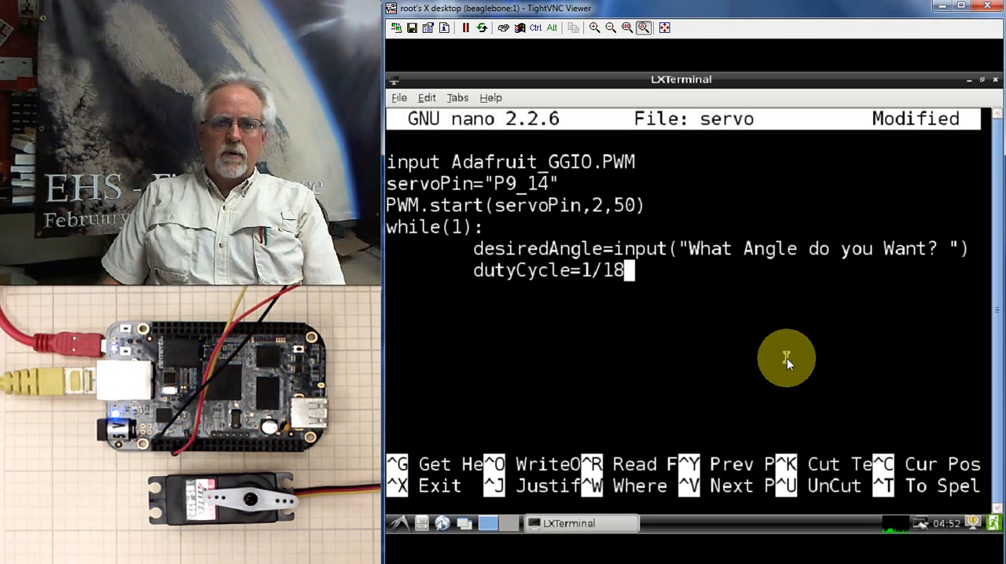
{"action": "mouse_move", "coordinate": [584, 271]}
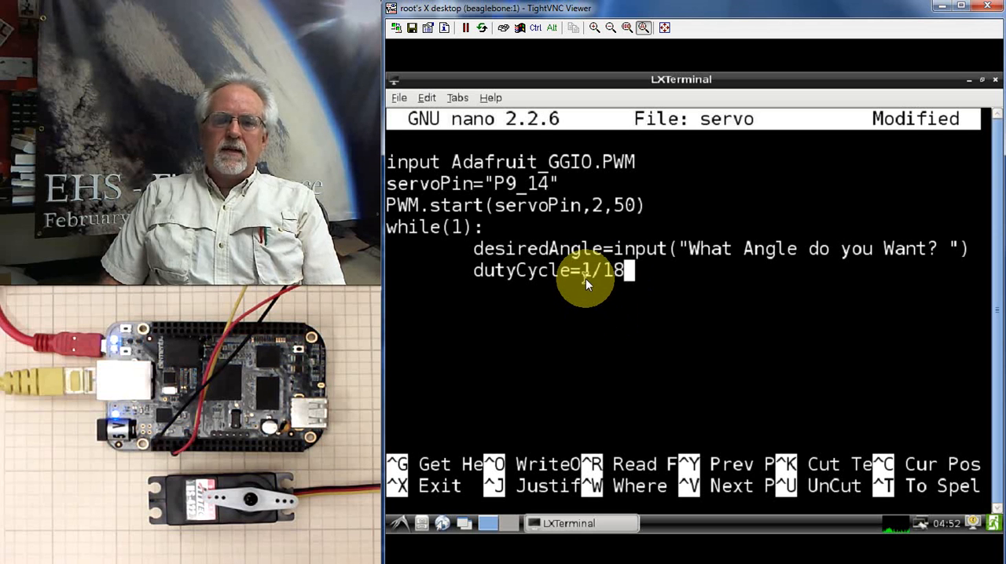
{"action": "mouse_move", "coordinate": [657, 346]}
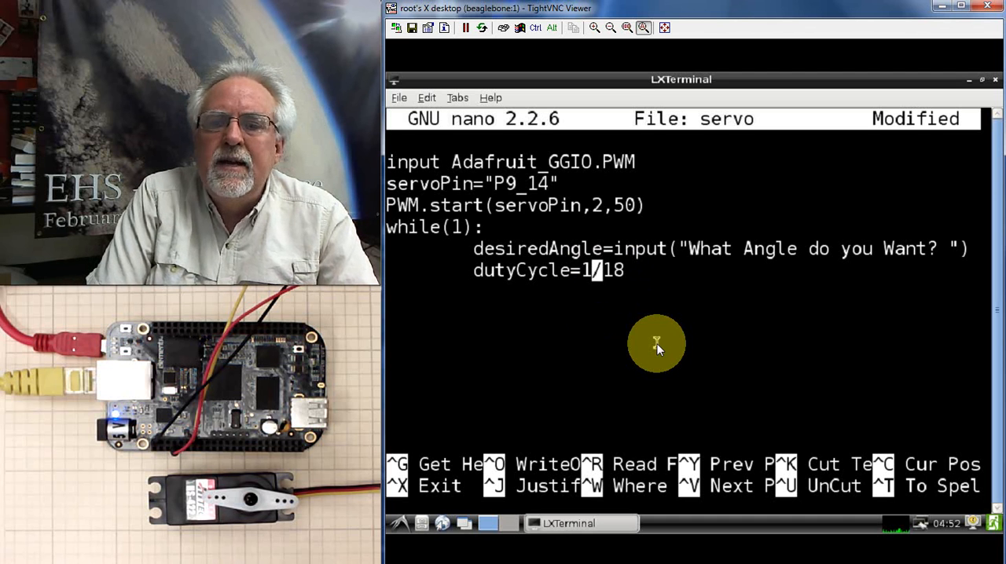
{"action": "type", "text": "."}
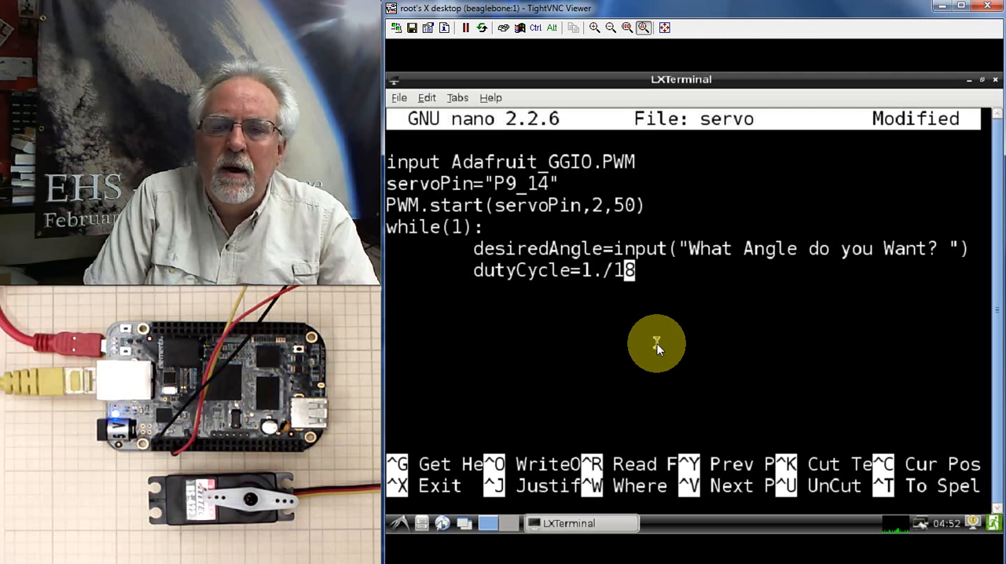
{"action": "type", "text": "."}
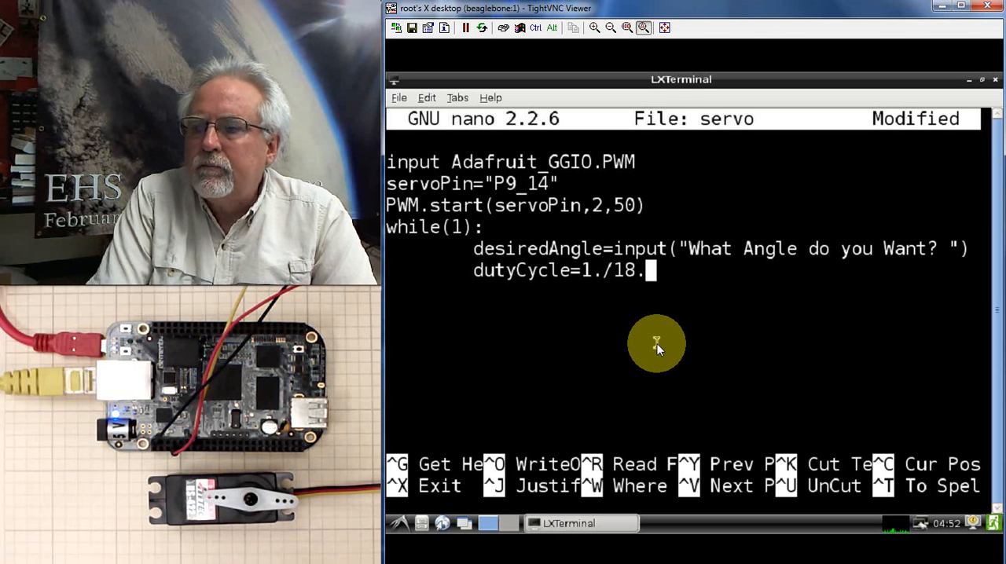
{"action": "type", "text": "*d"}
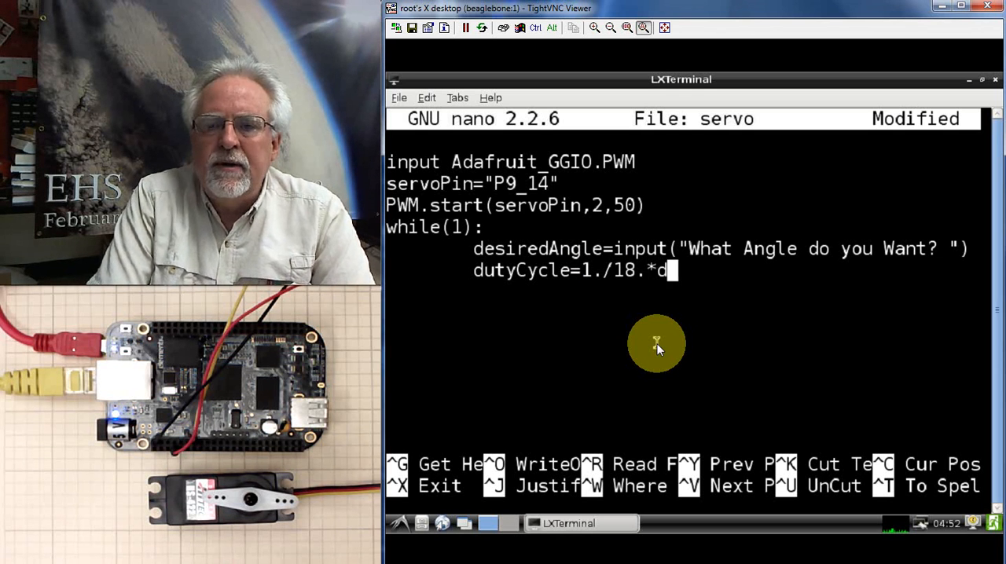
{"action": "type", "text": "esire"}
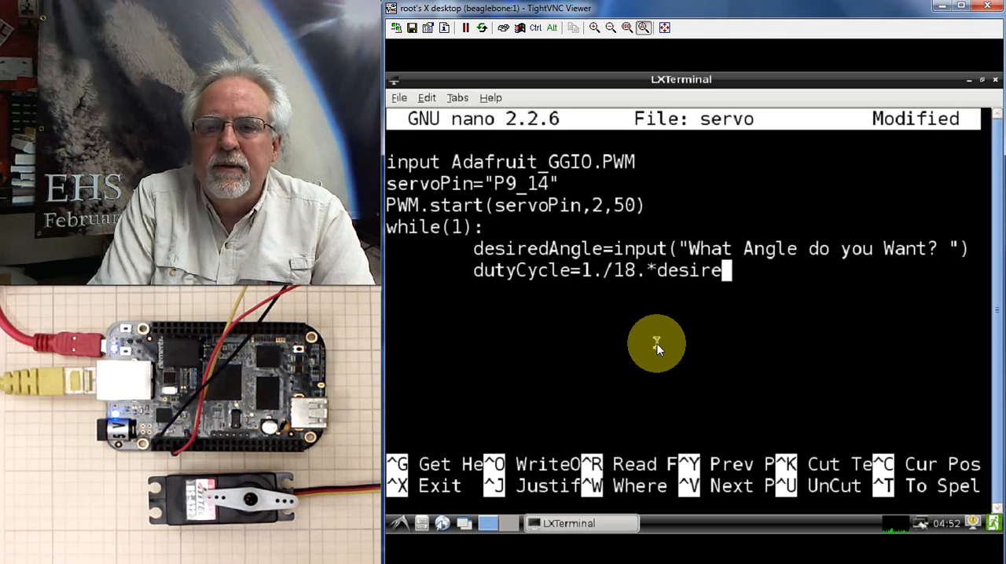
{"action": "type", "text": "dAngle"}
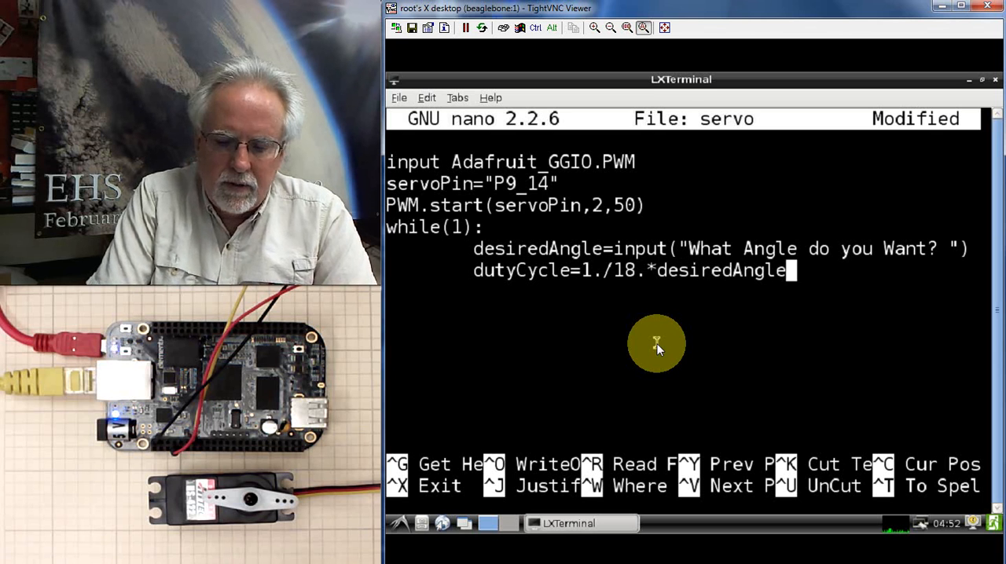
{"action": "type", "text": "+2"}
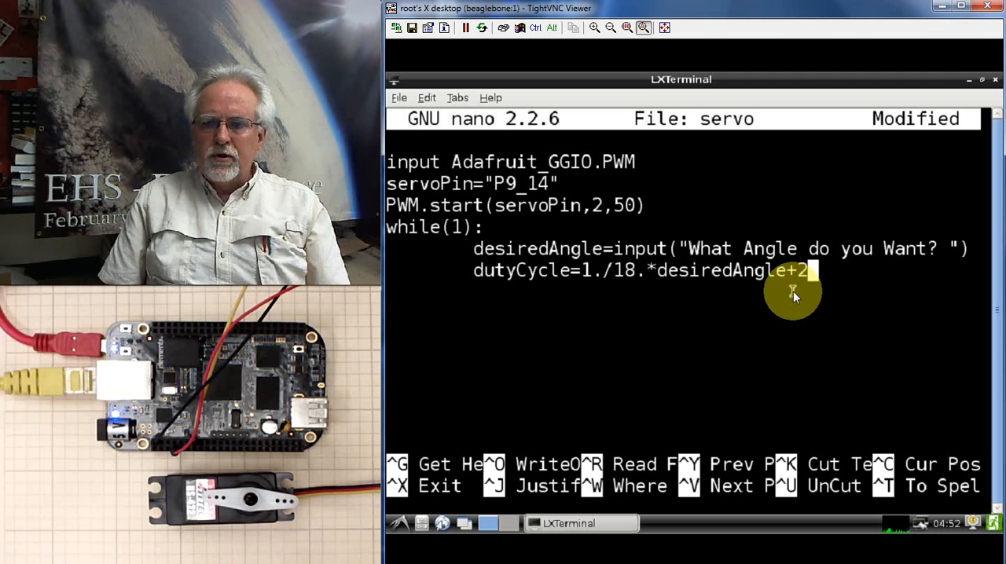
{"action": "mouse_move", "coordinate": [721, 345]}
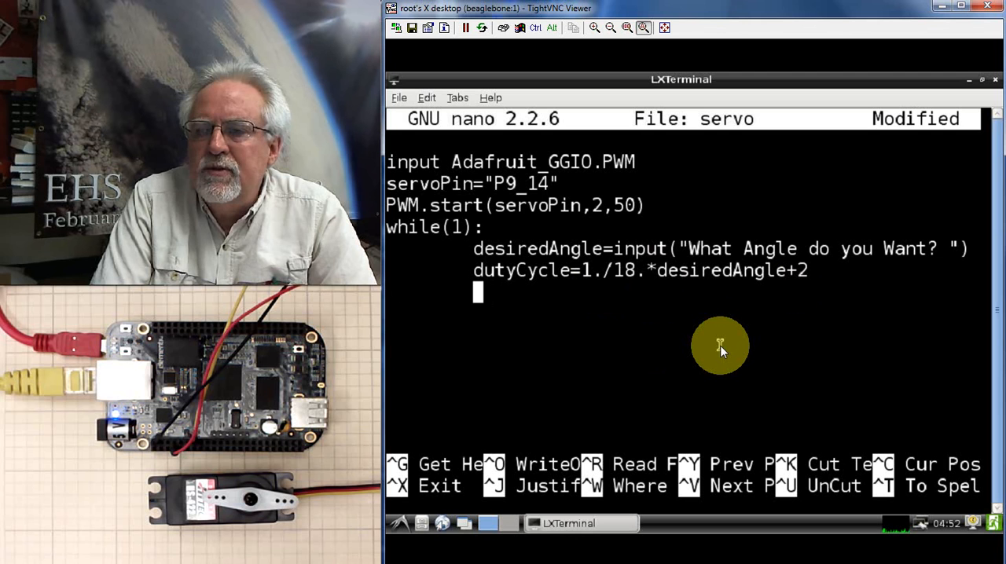
Write the loop's last line PWM.set_duty_cycle(servoPin,dutyCycle)
{"action": "type", "text": "PWM."}
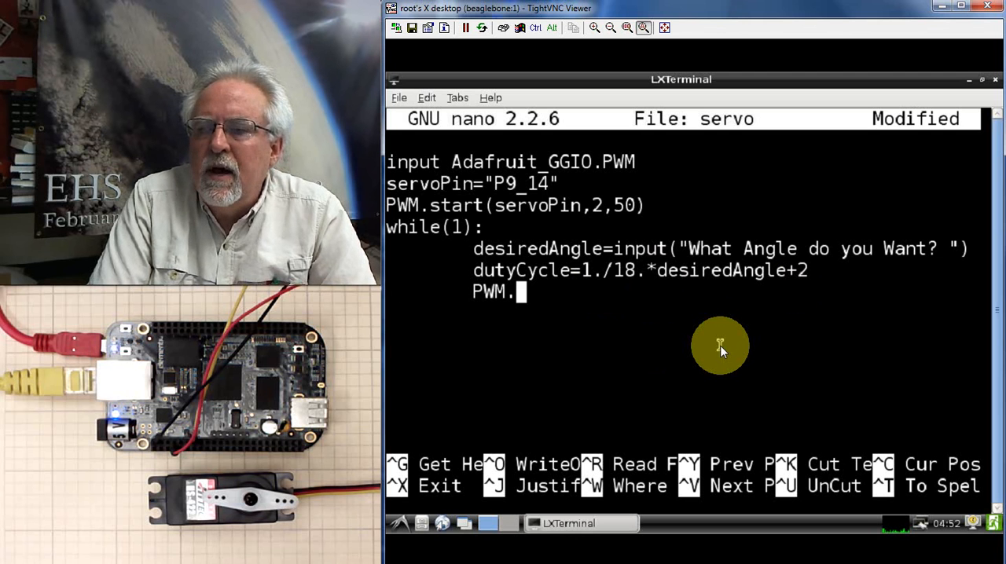
{"action": "type", "text": "set_d"}
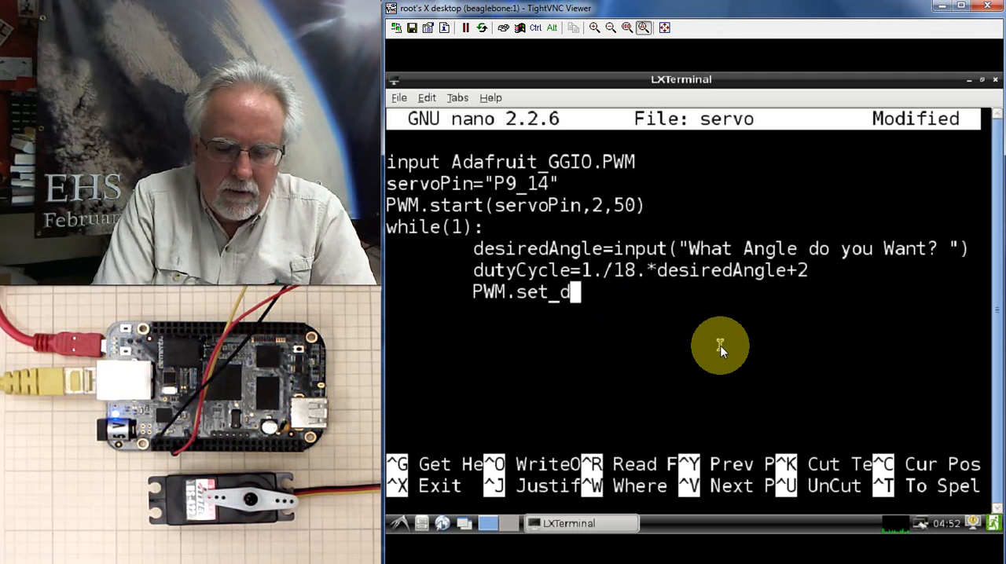
{"action": "type", "text": "uty_cyc"}
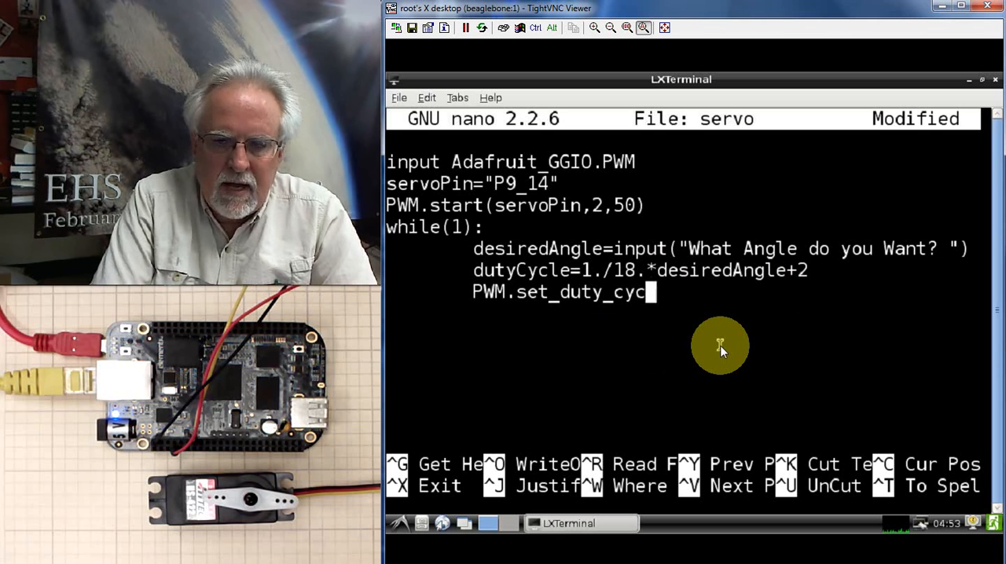
{"action": "type", "text": "le"}
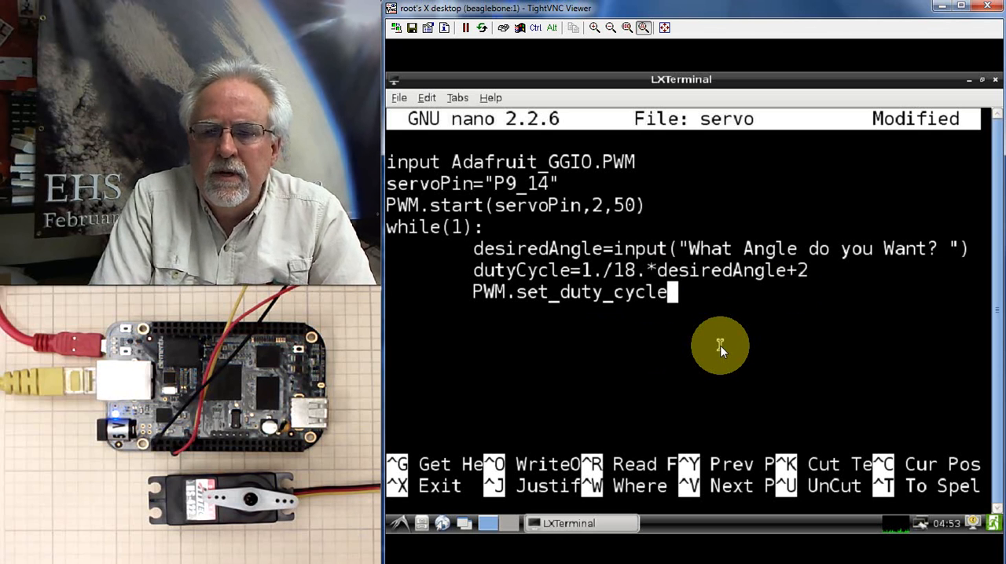
{"action": "type", "text": "("}
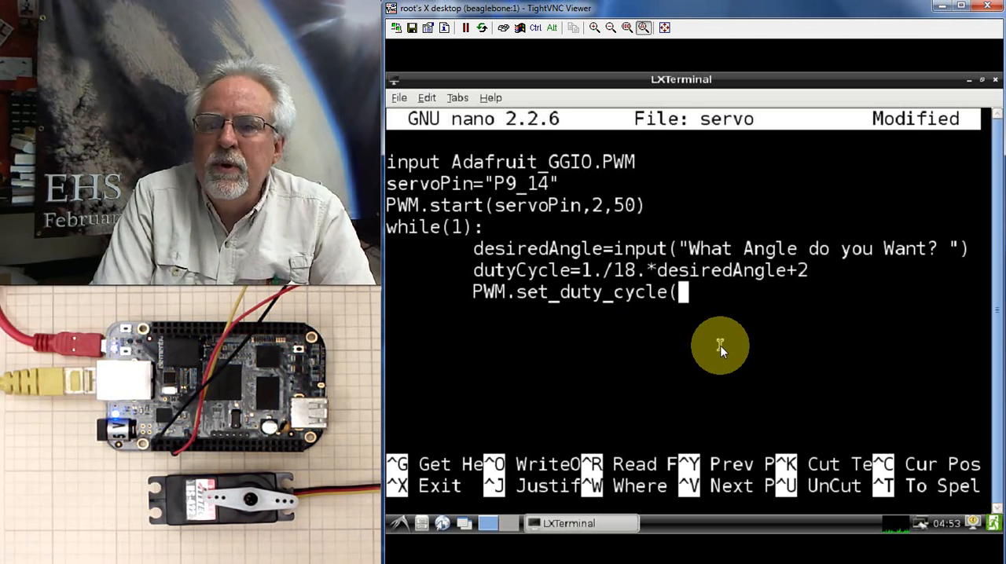
{"action": "type", "text": "servoPin,"}
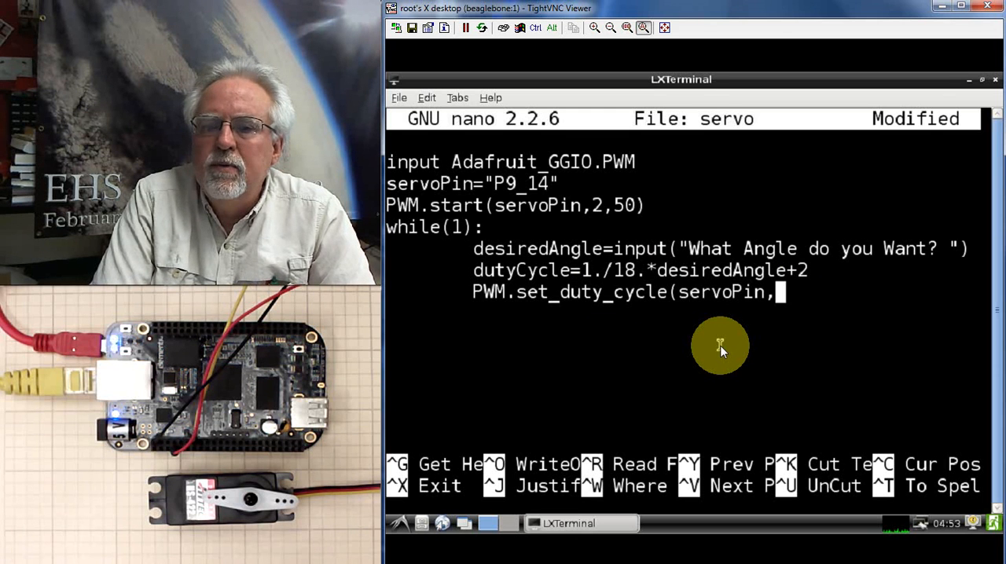
{"action": "type", "text": "dutyCy"}
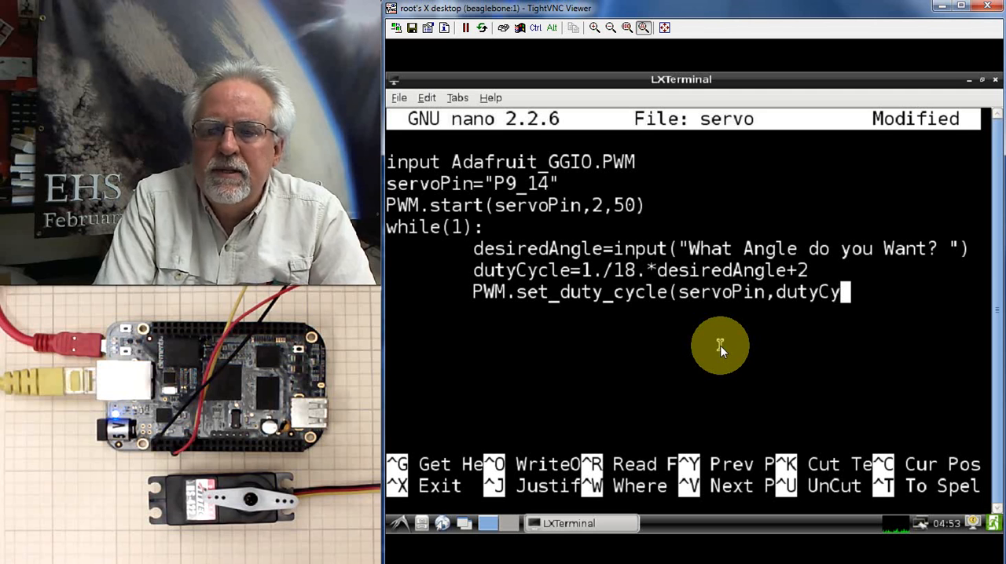
{"action": "type", "text": "cle)"}
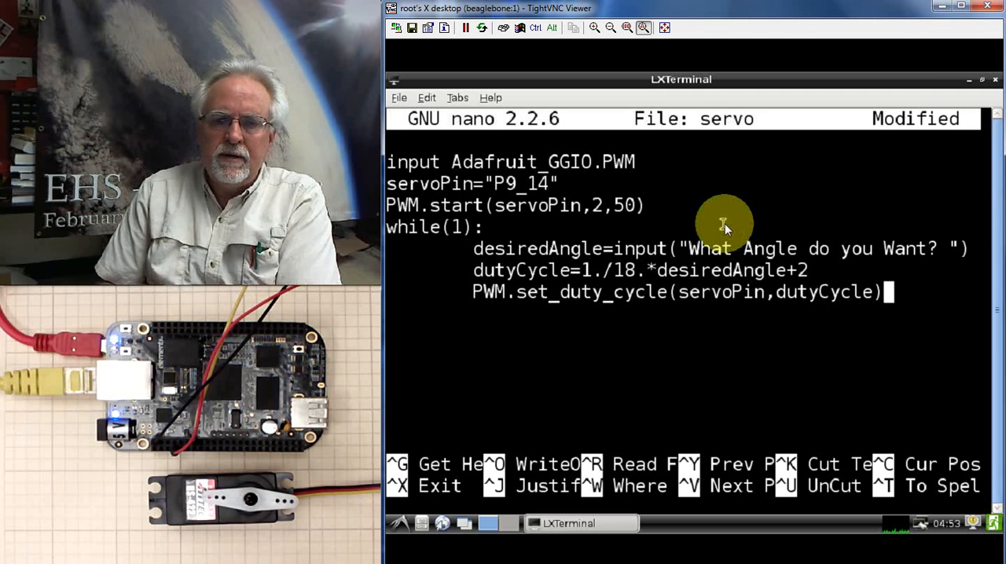
{"action": "mouse_move", "coordinate": [676, 322]}
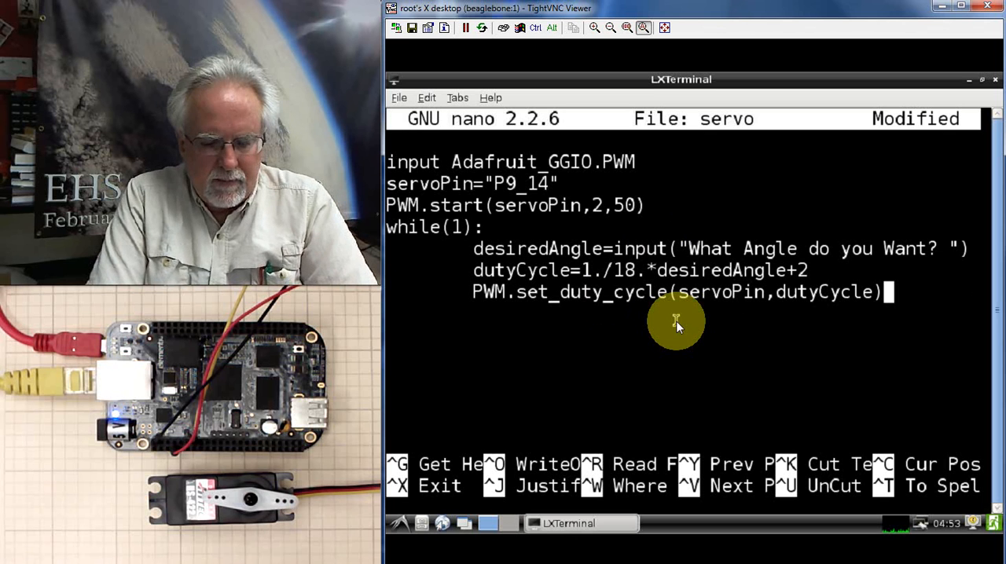
Save the script under the name servo and leave nano
{"action": "key", "text": "ctrl+o"}
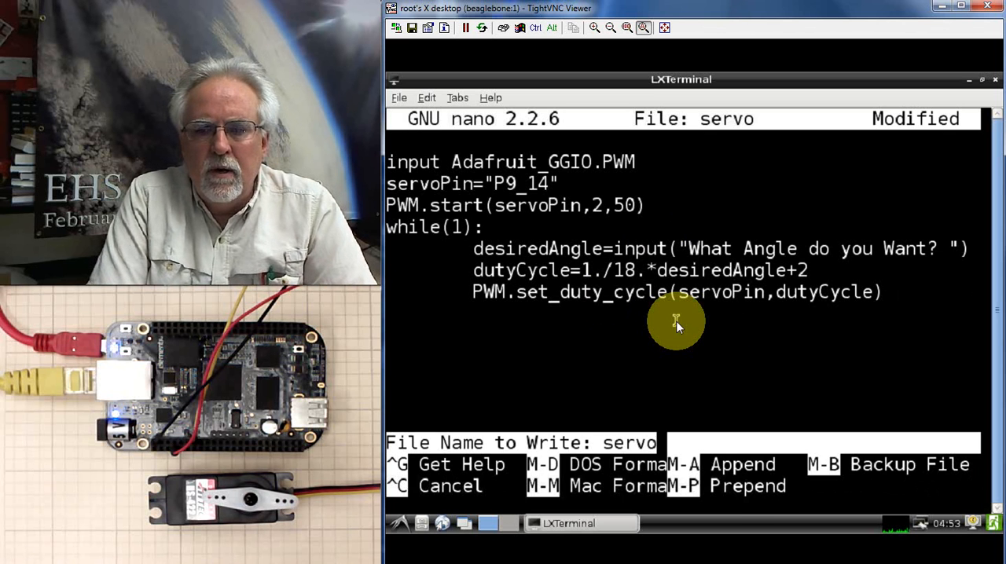
{"action": "key", "text": "Return"}
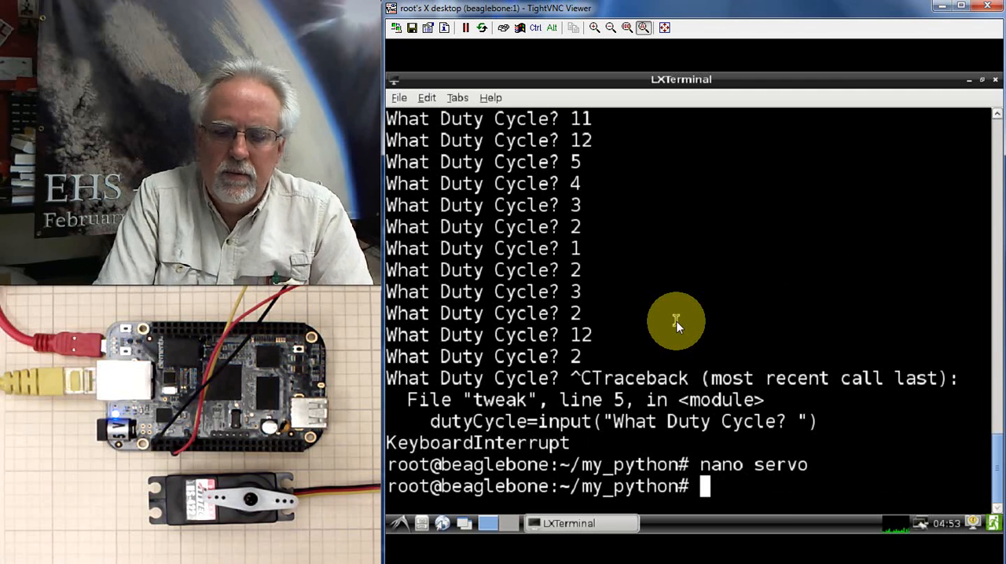
Run python servo, which fails with a SyntaxError on the import line, and reopen it with nano servo
{"action": "type", "text": "python"}
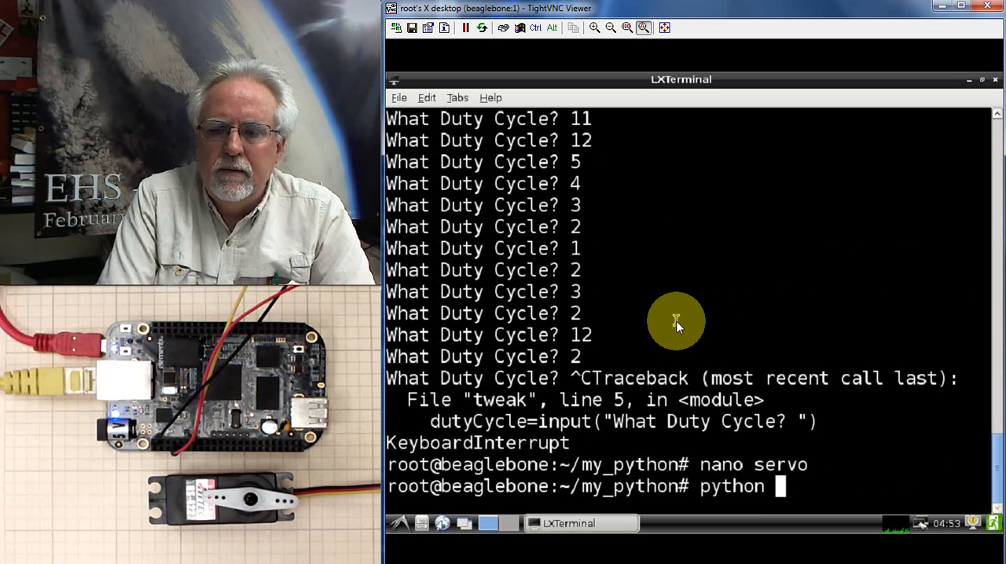
{"action": "type", "text": "servo"}
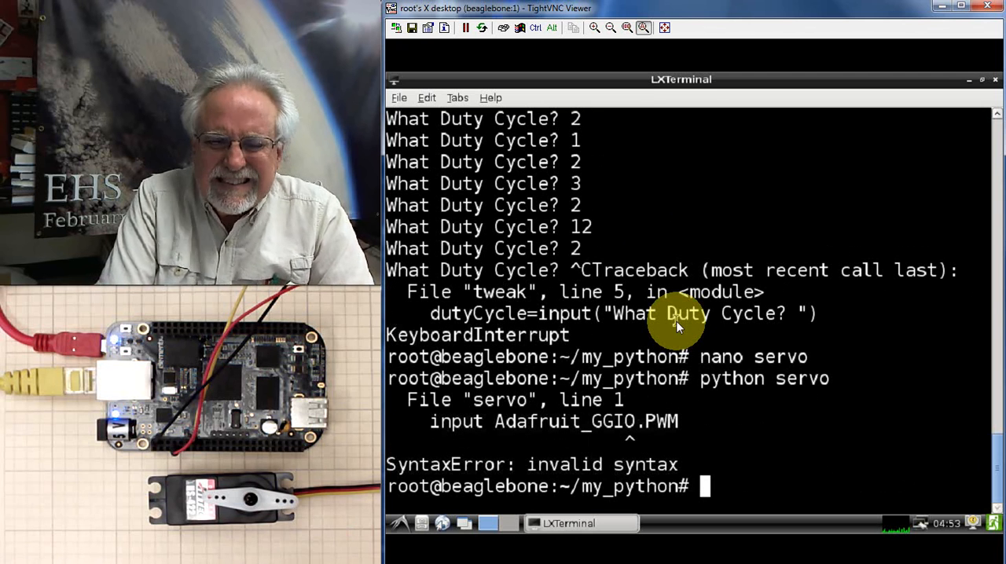
{"action": "type", "text": "python servo"}
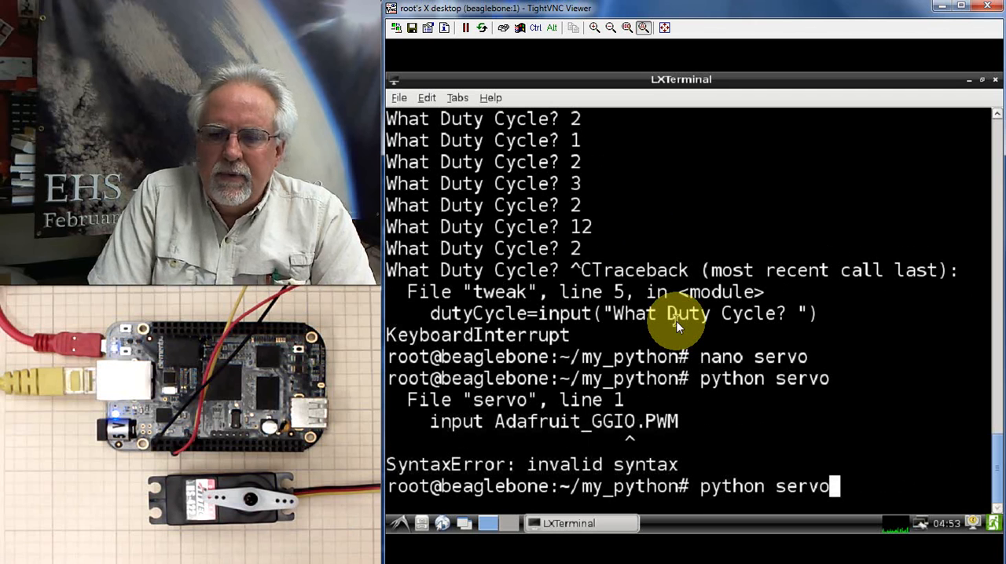
{"action": "type", "text": "nano servo"}
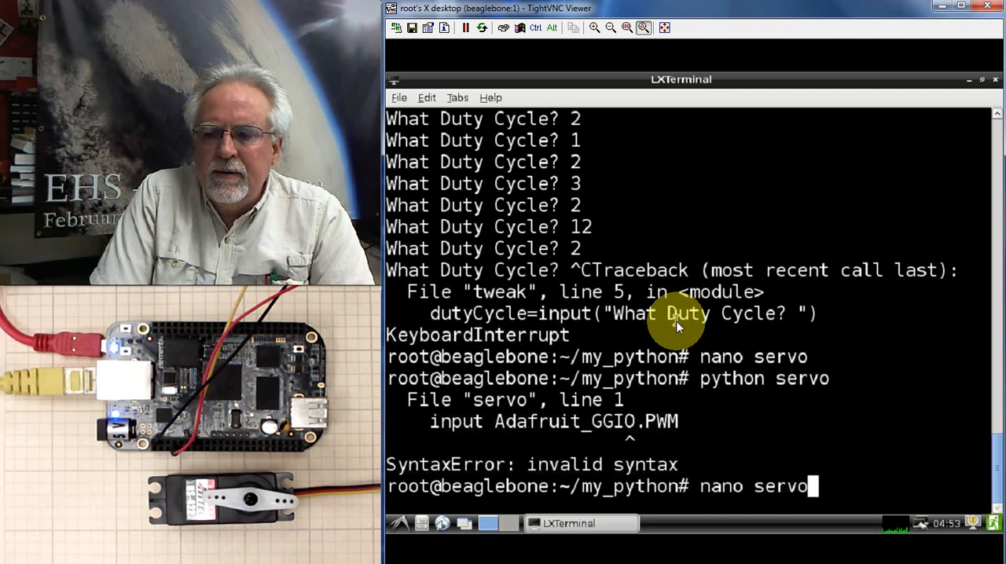
Correct the import line in nano so it reads import Adafruit_BBIO.PWM, then save
{"action": "key", "text": "Return"}
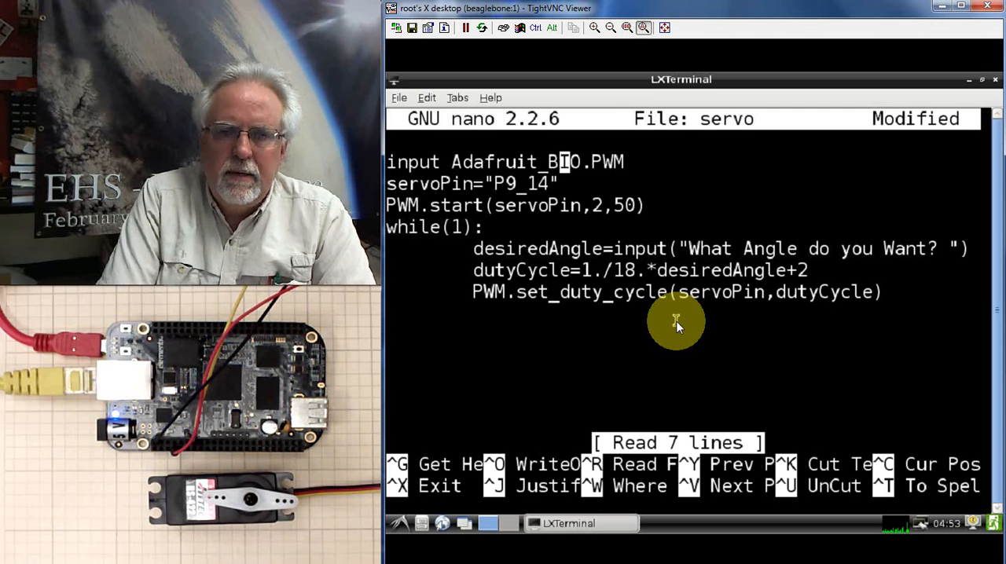
{"action": "type", "text": "B"}
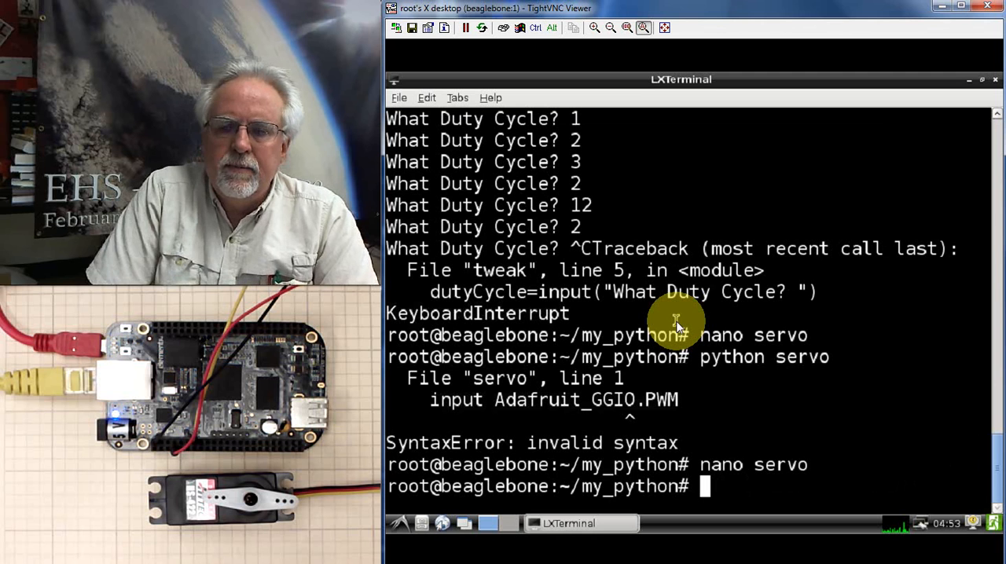
Run python servo again; it now fails with NameError 'PWM' not defined on line 3
{"action": "type", "text": "python servo"}
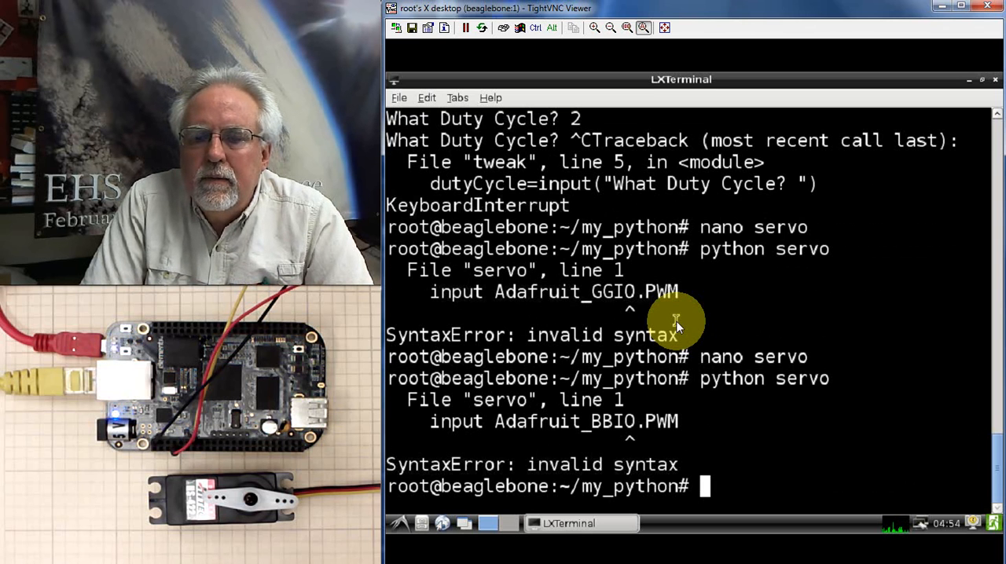
{"action": "type", "text": "python servo"}
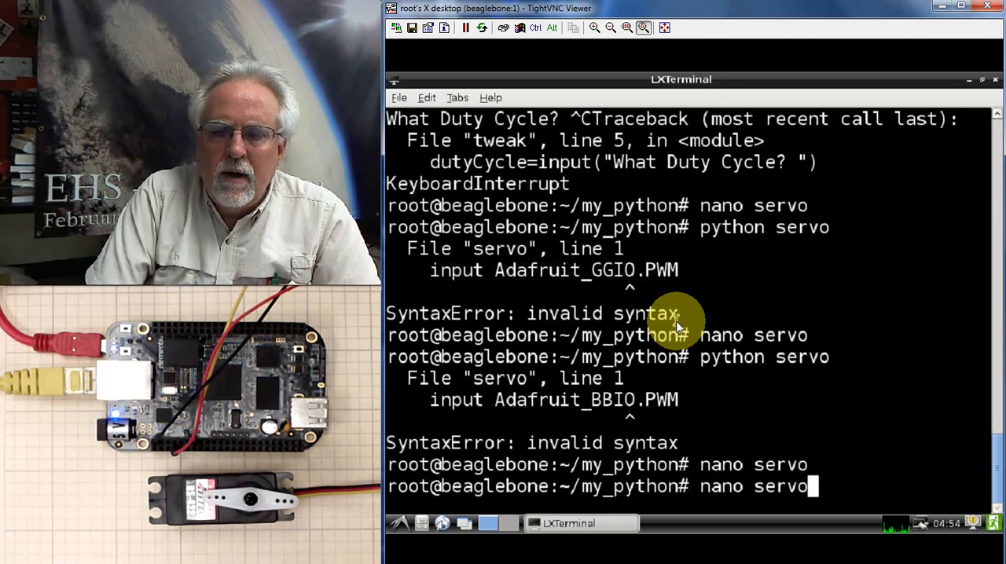
{"action": "type", "text": "python servo"}
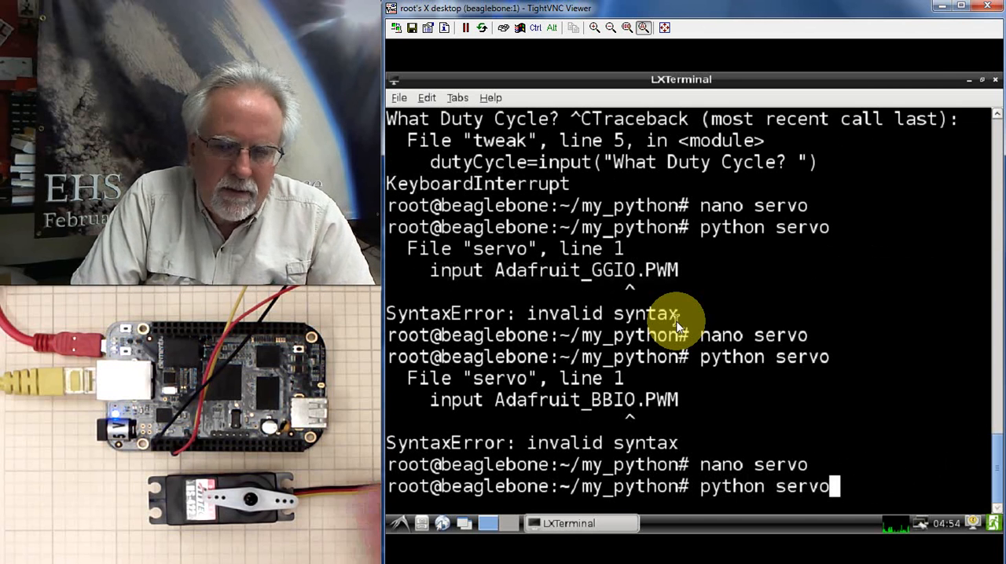
{"action": "key", "text": "Return"}
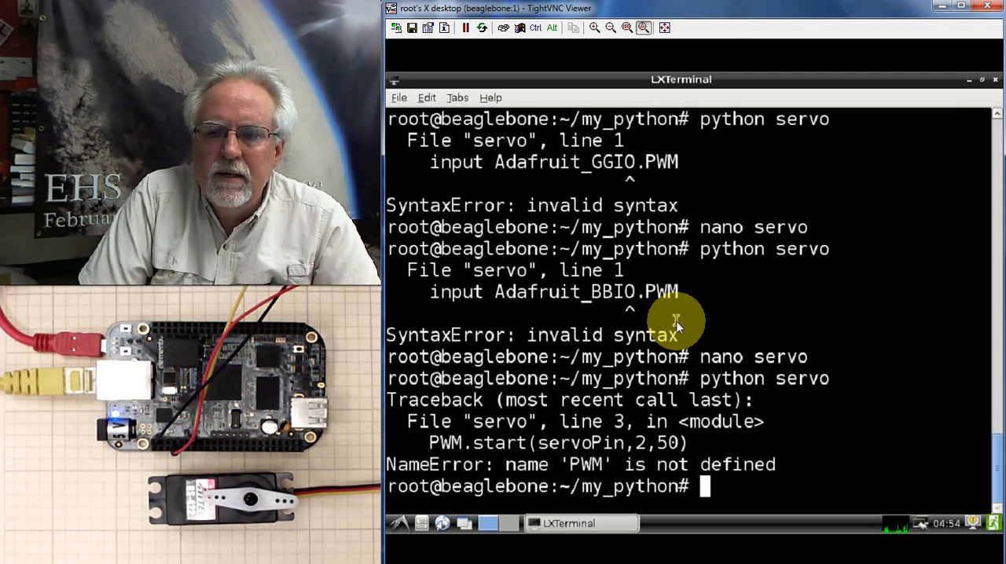
Append 'as PWM' so the first line reads import Adafruit_BBIO.PWM as PWM, and save
{"action": "type", "text": "python servo"}
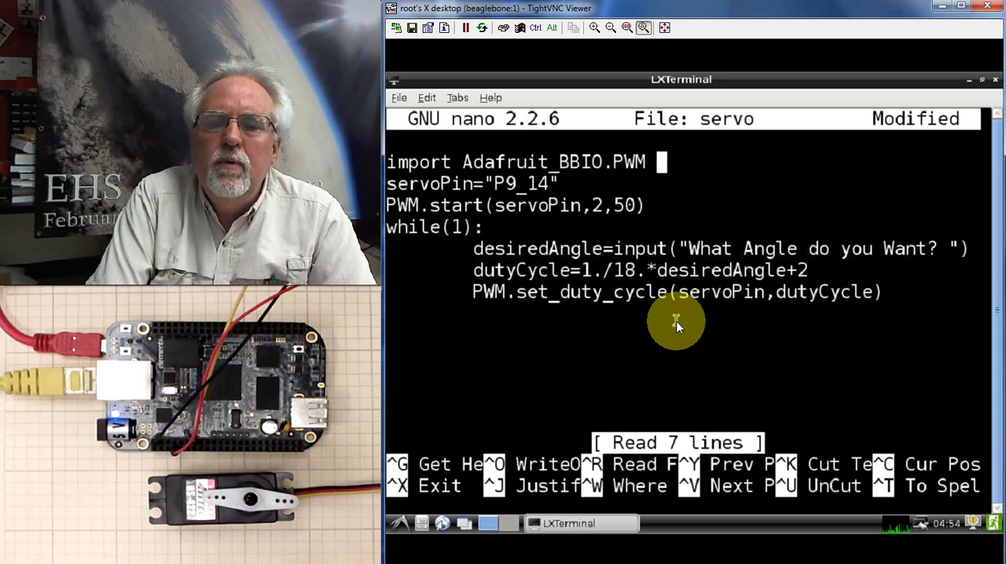
{"action": "type", "text": "as PWM"}
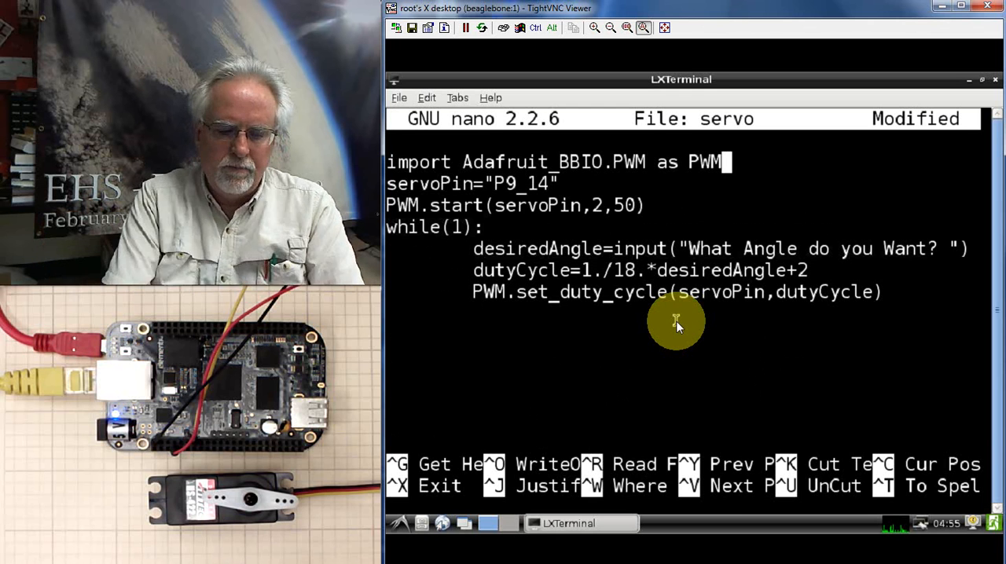
{"action": "key", "text": "ctrl+o"}
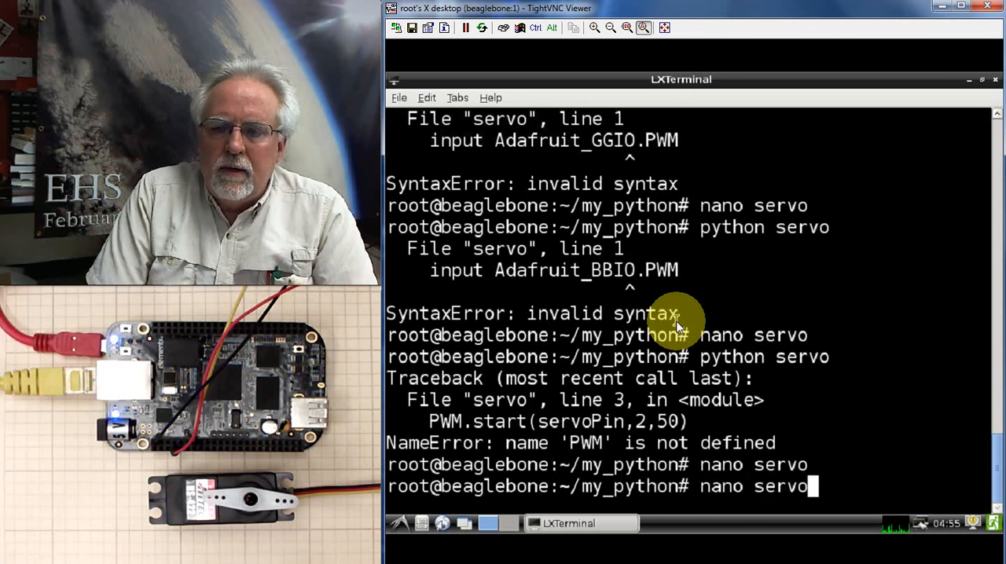
Run python servo and enter angles 90, 180, 0, 45, 135 and 90 at the prompt
{"action": "type", "text": "python servo"}
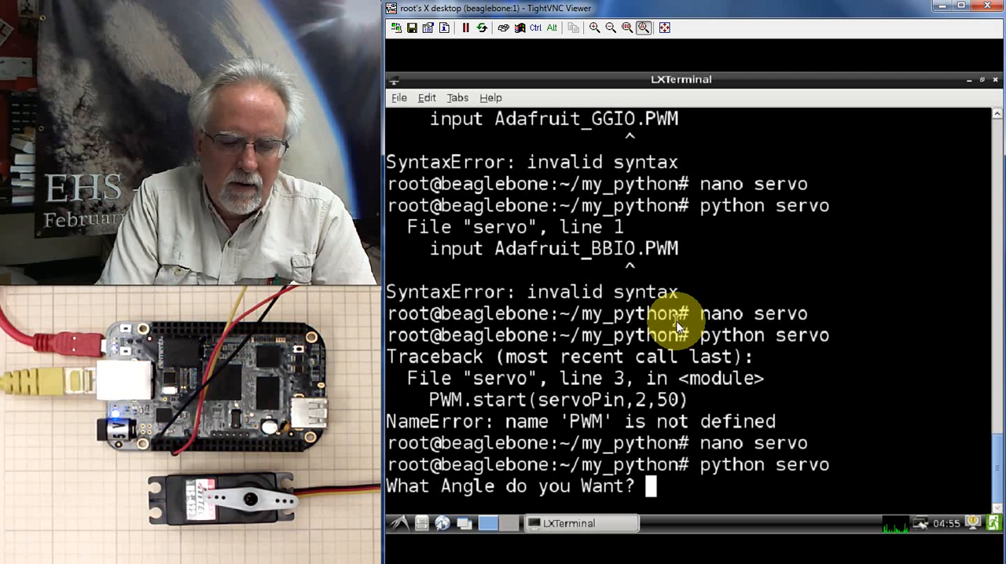
{"action": "type", "text": "90"}
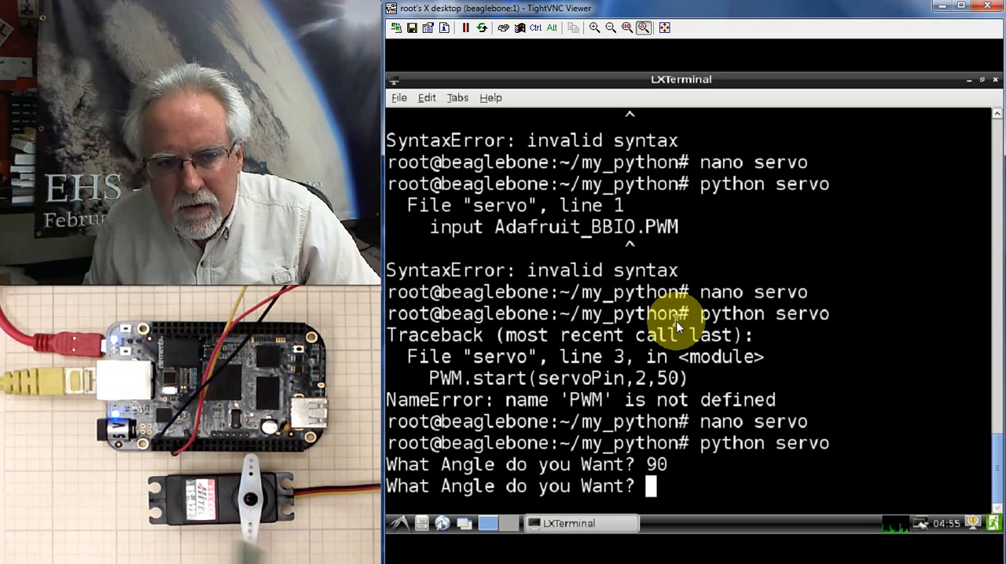
{"action": "type", "text": "19"}
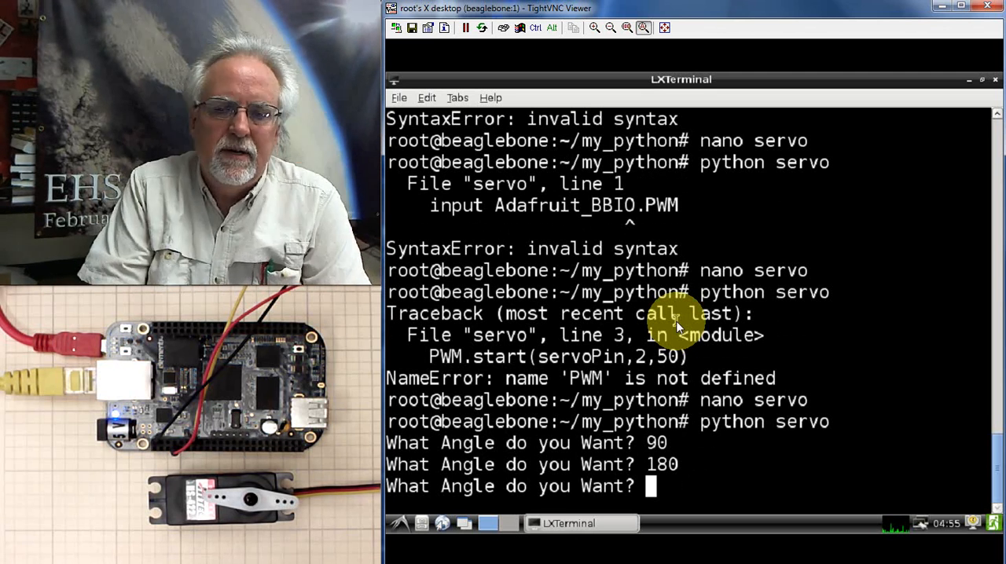
{"action": "type", "text": "0"}
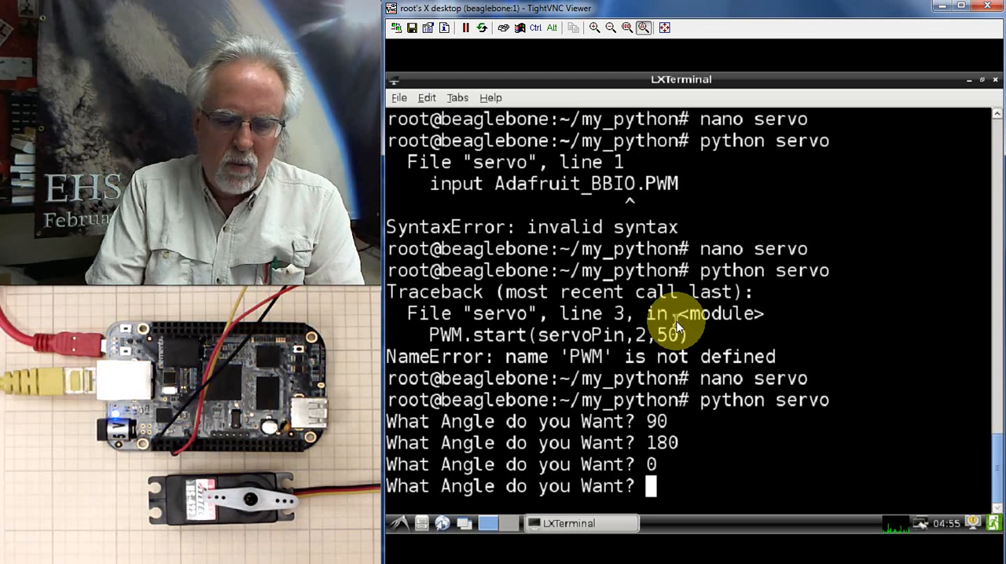
{"action": "type", "text": "45"}
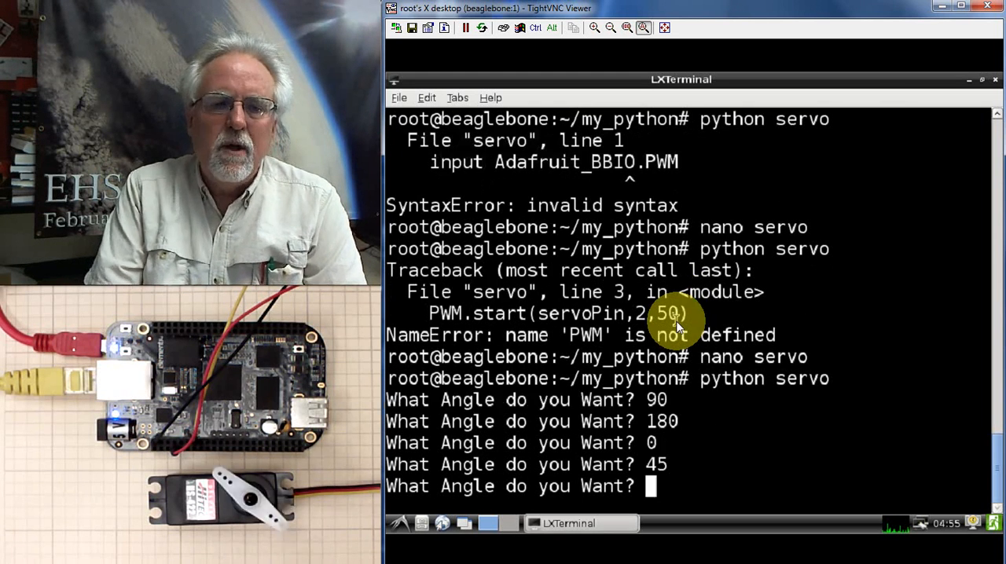
{"action": "type", "text": "135"}
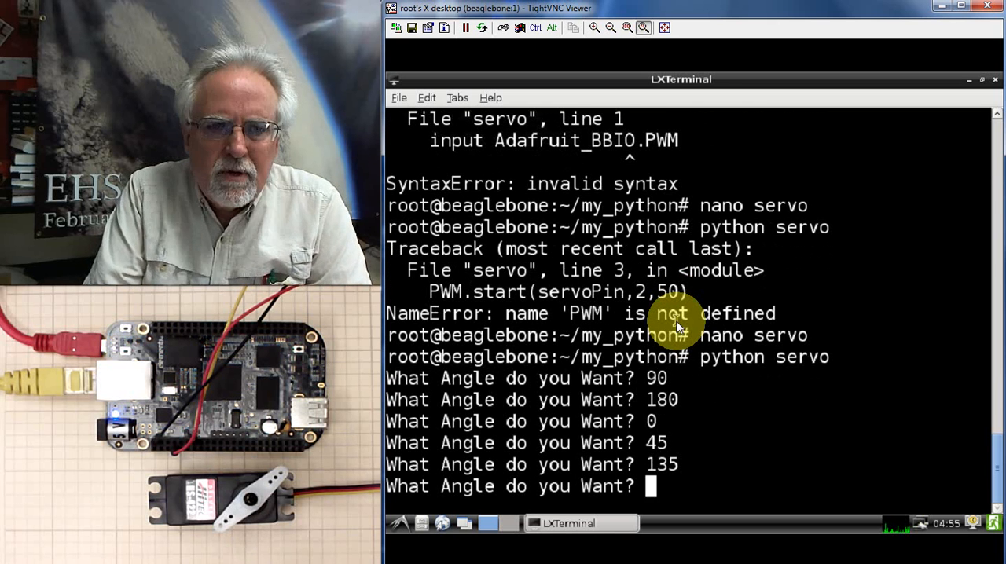
{"action": "type", "text": "90"}
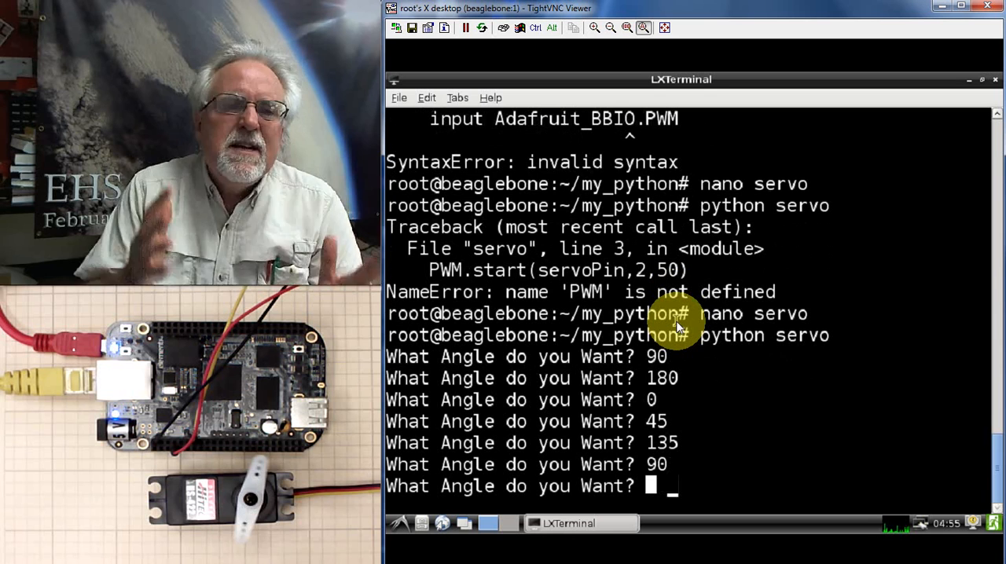